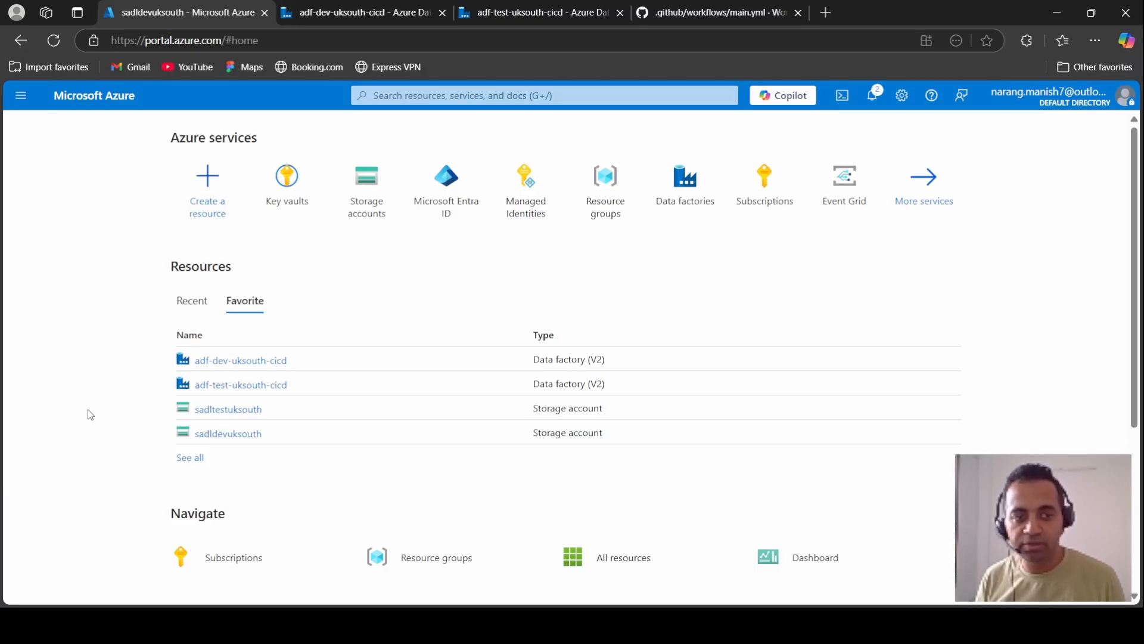
mouse_move(261, 395)
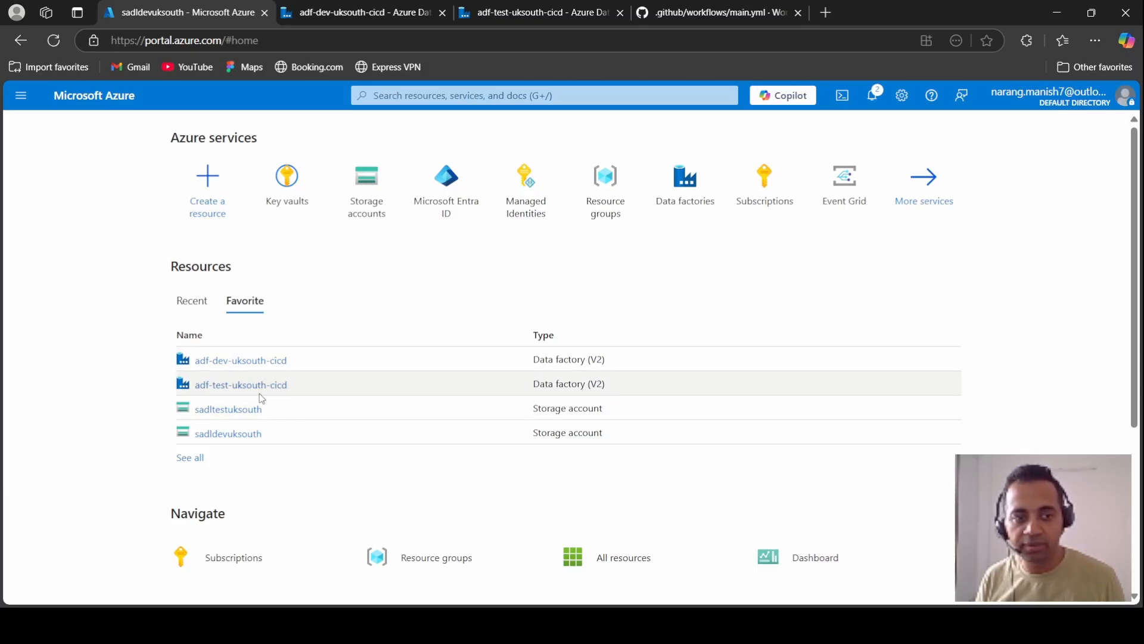
mouse_move(228, 433)
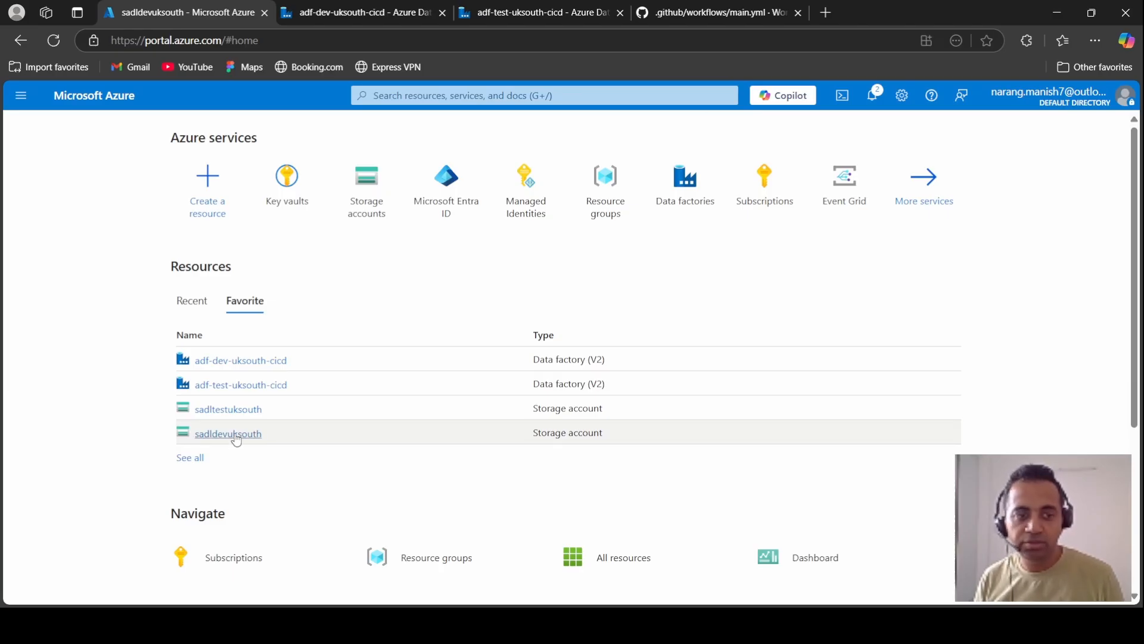
Browse the sadldevuksouth storage account's default container and inspect the input folder holding Population.csv.
left_click(228, 433)
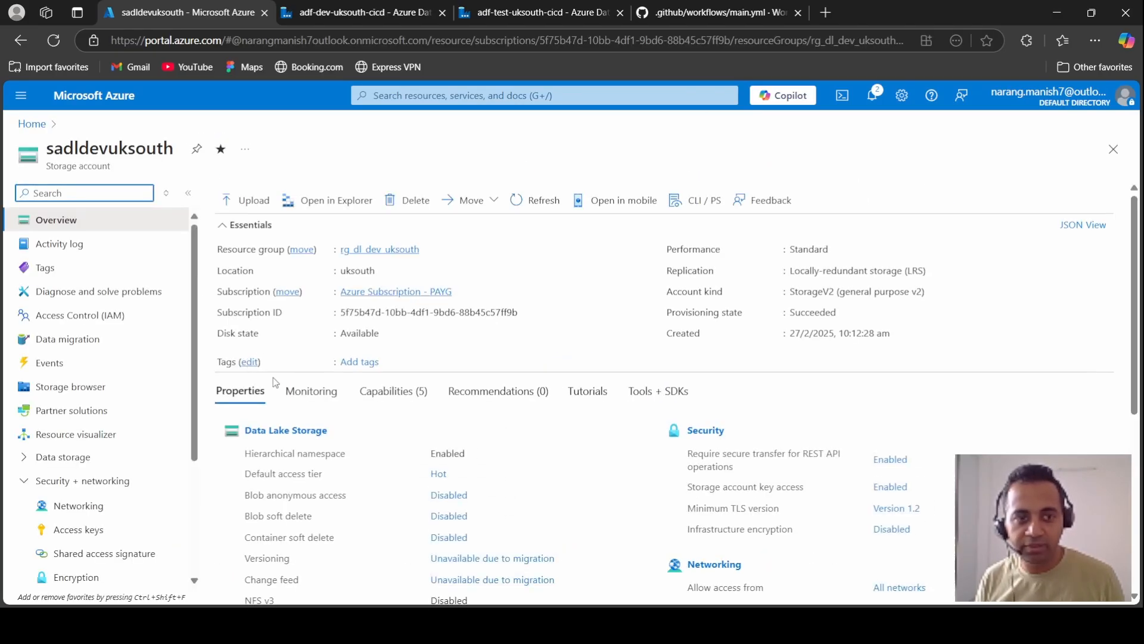
left_click(76, 482)
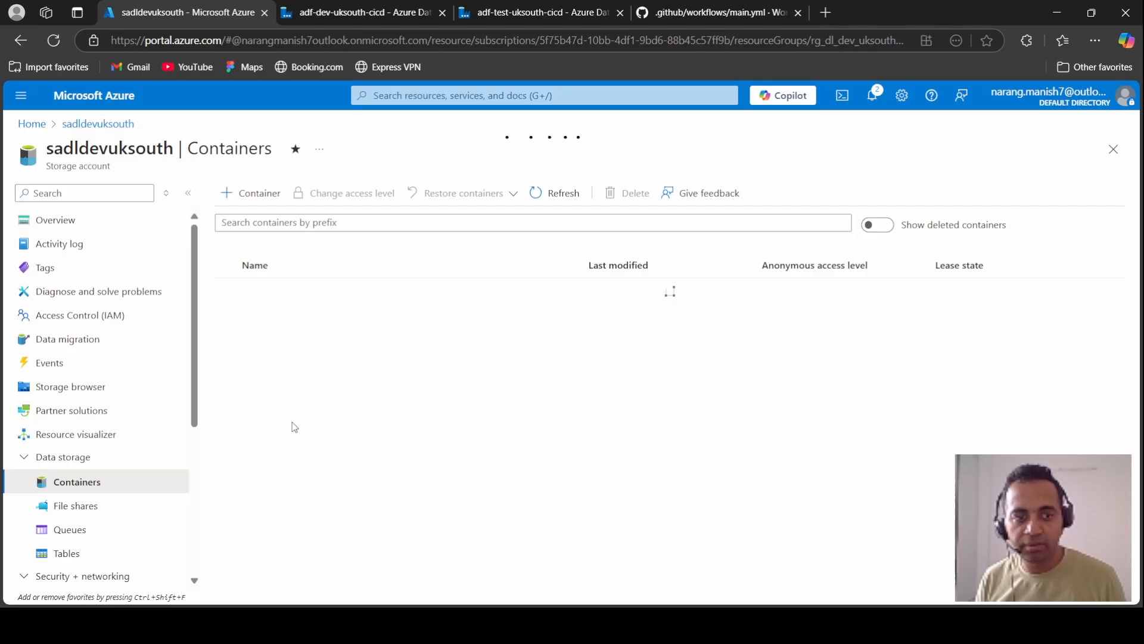
left_click(262, 299)
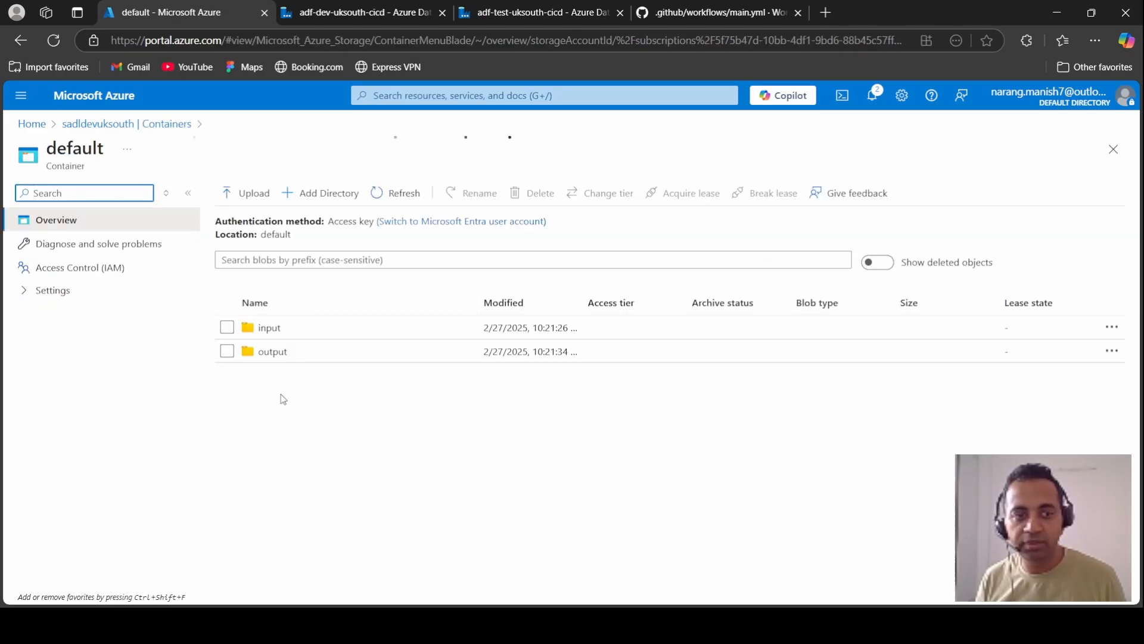
left_click(269, 327)
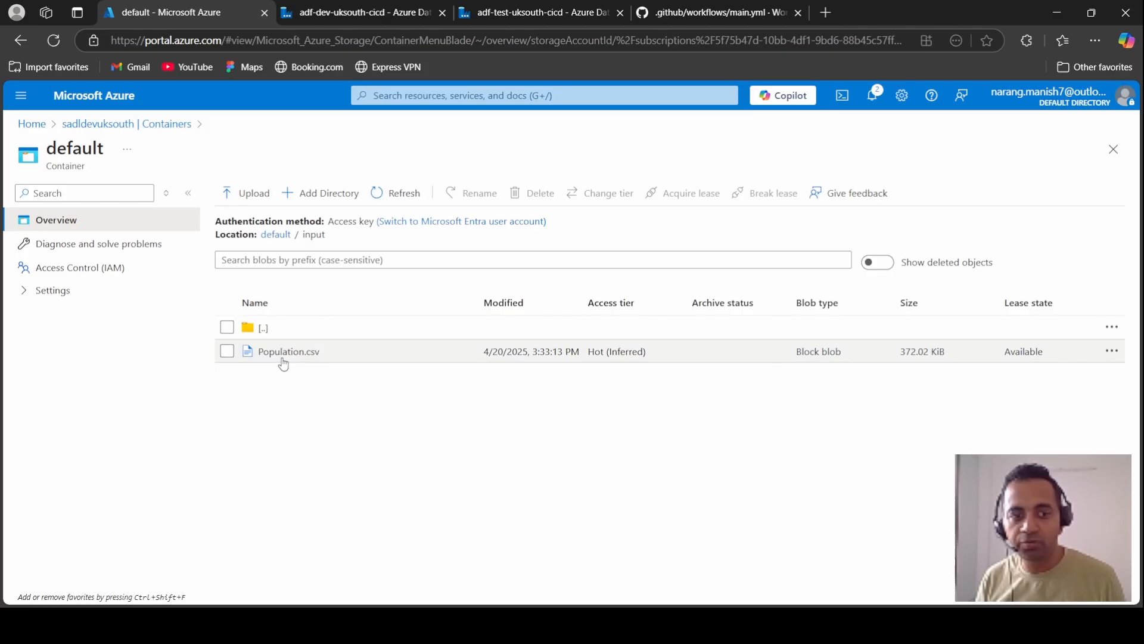
mouse_move(312, 328)
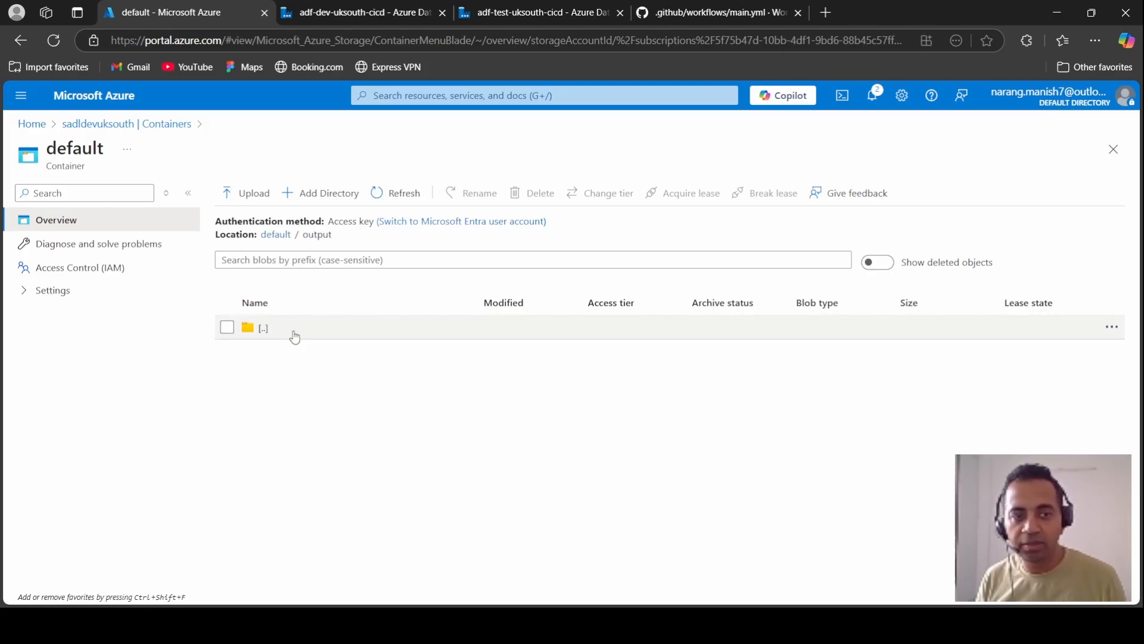
left_click(264, 327)
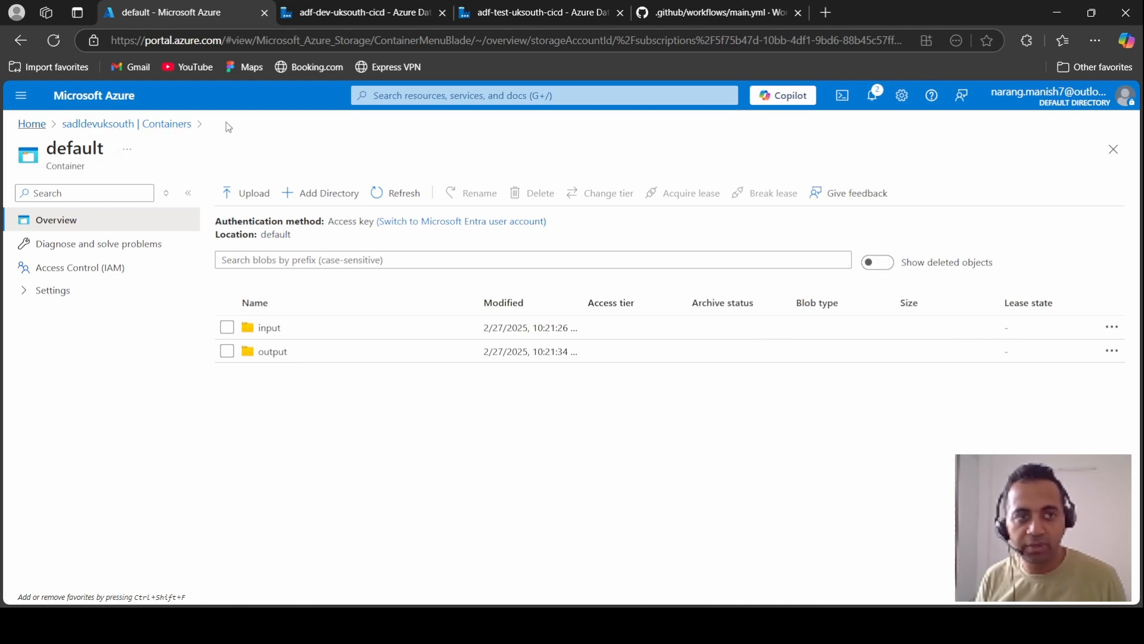
From the portal home reopen the storage account and back out of the input folder again.
left_click(32, 124)
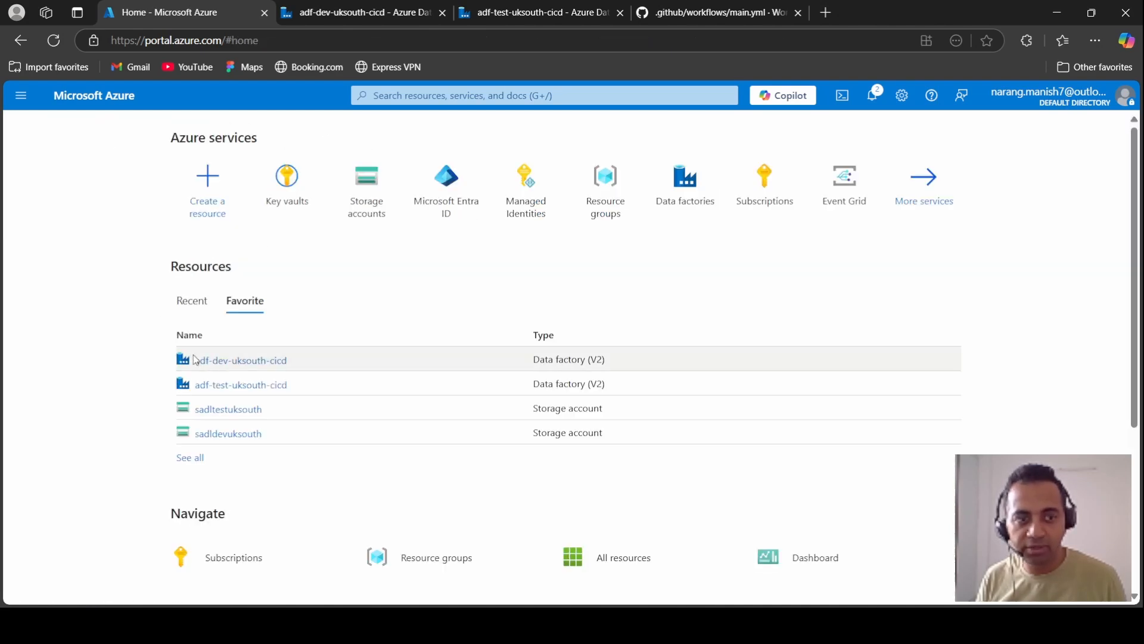
left_click(227, 407)
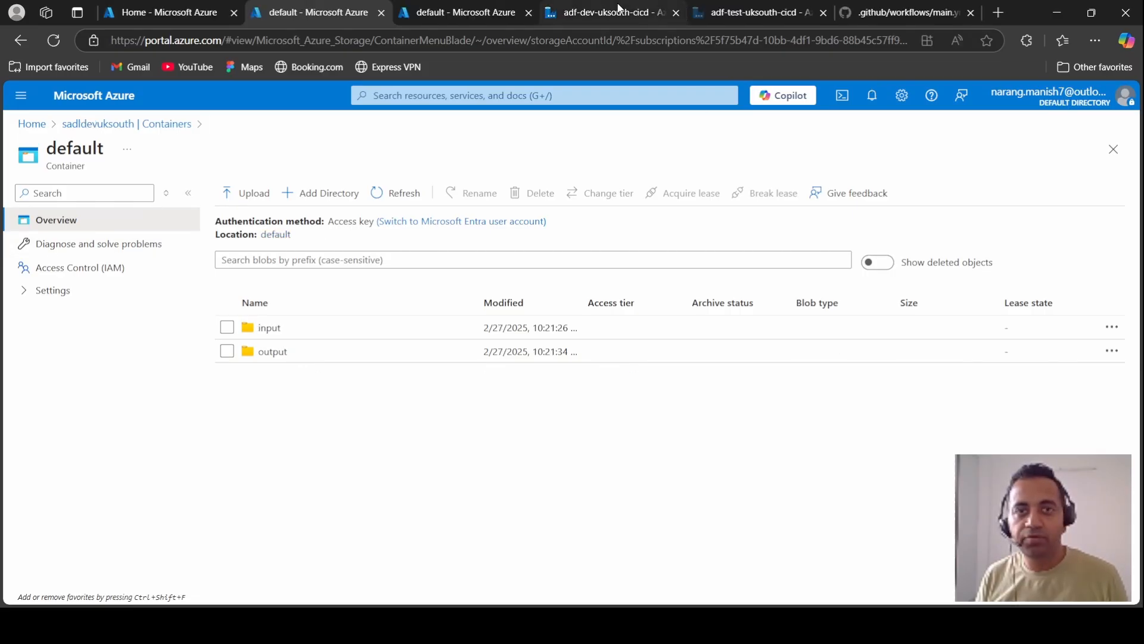
mouse_move(618, 14)
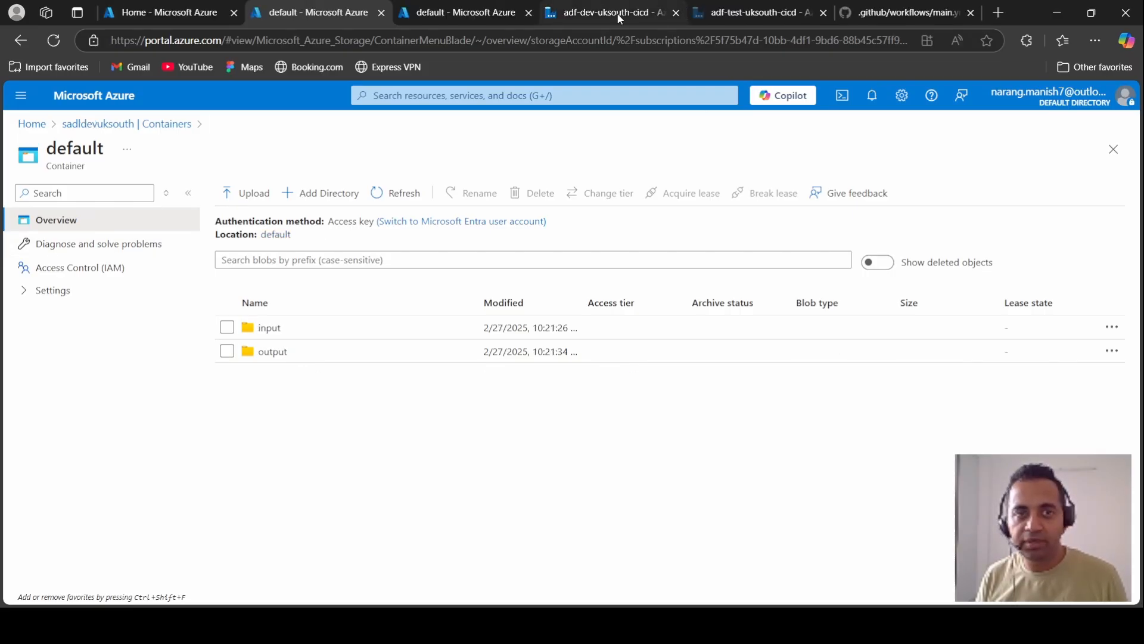
mouse_move(224, 393)
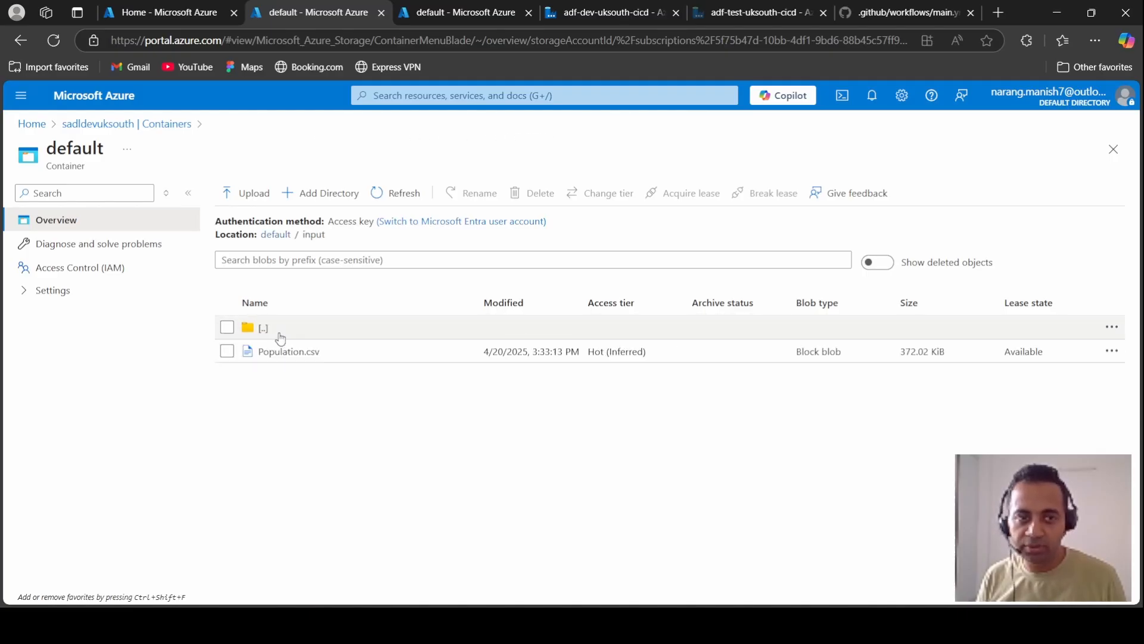
left_click(263, 327)
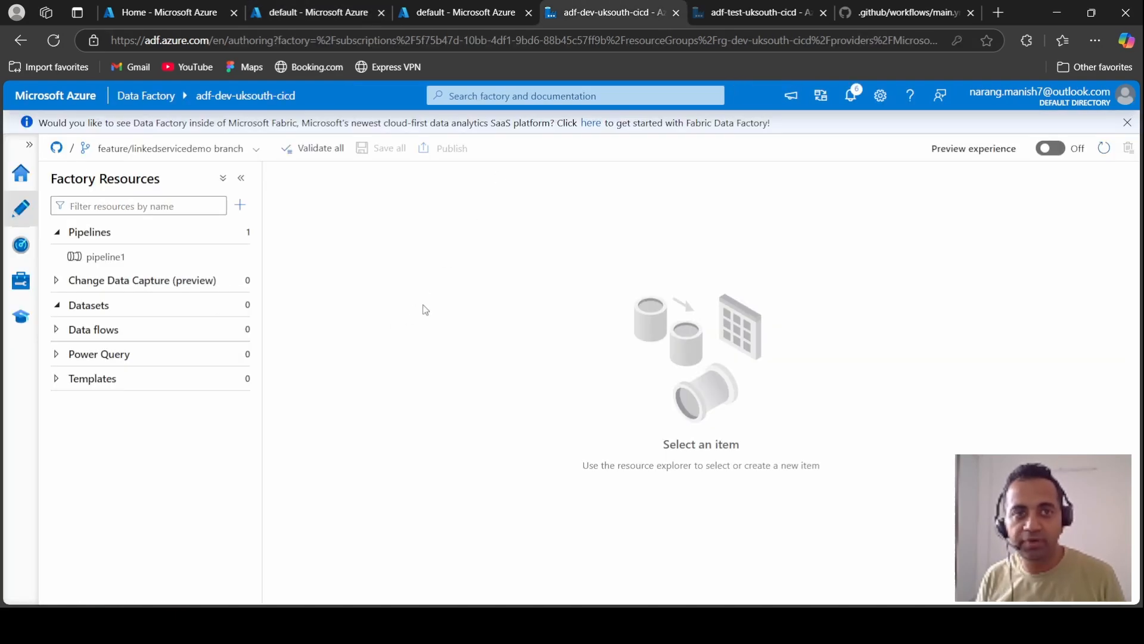
mouse_move(20, 280)
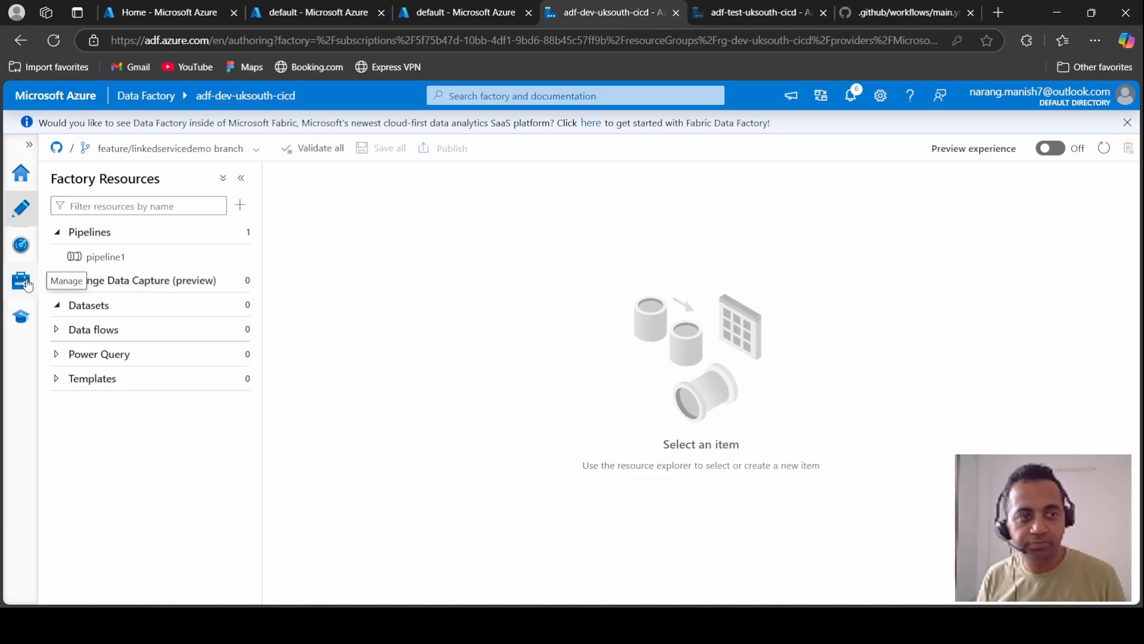
Start a new Azure Data Lake Storage Gen2 linked service and name it ls_az_datalake.
left_click(20, 281)
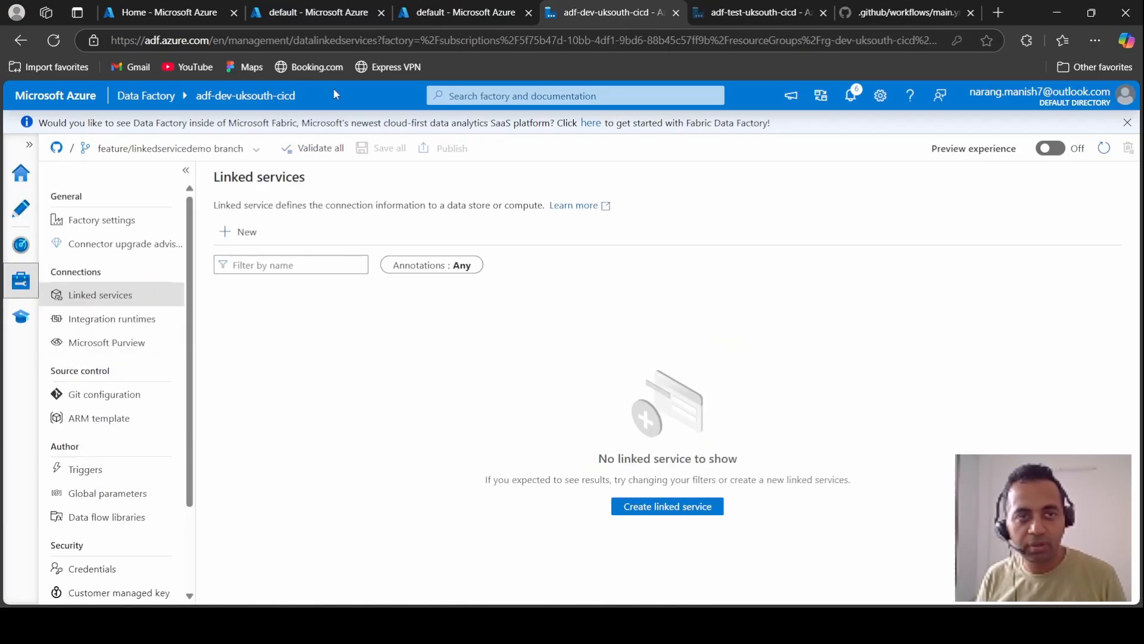
left_click(290, 264)
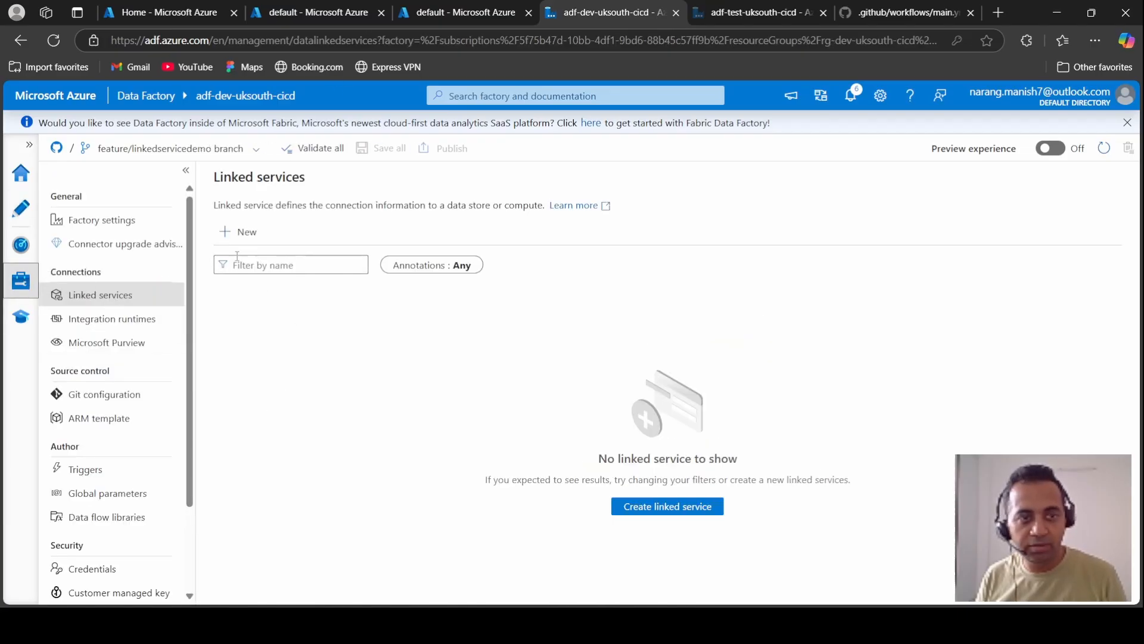
left_click(237, 231)
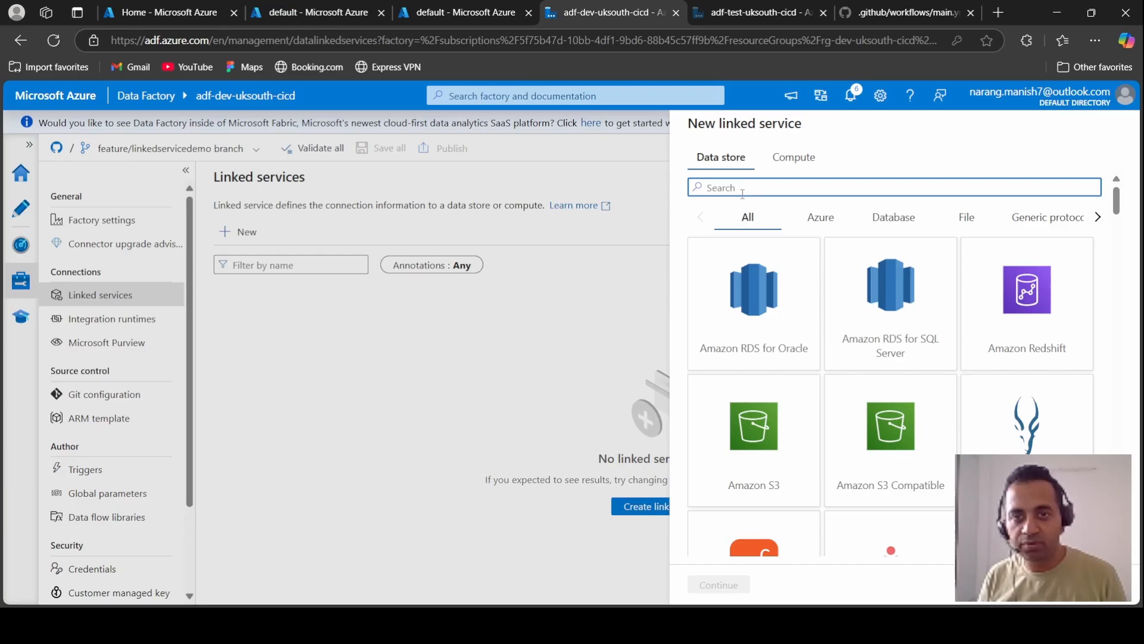
type("gen2")
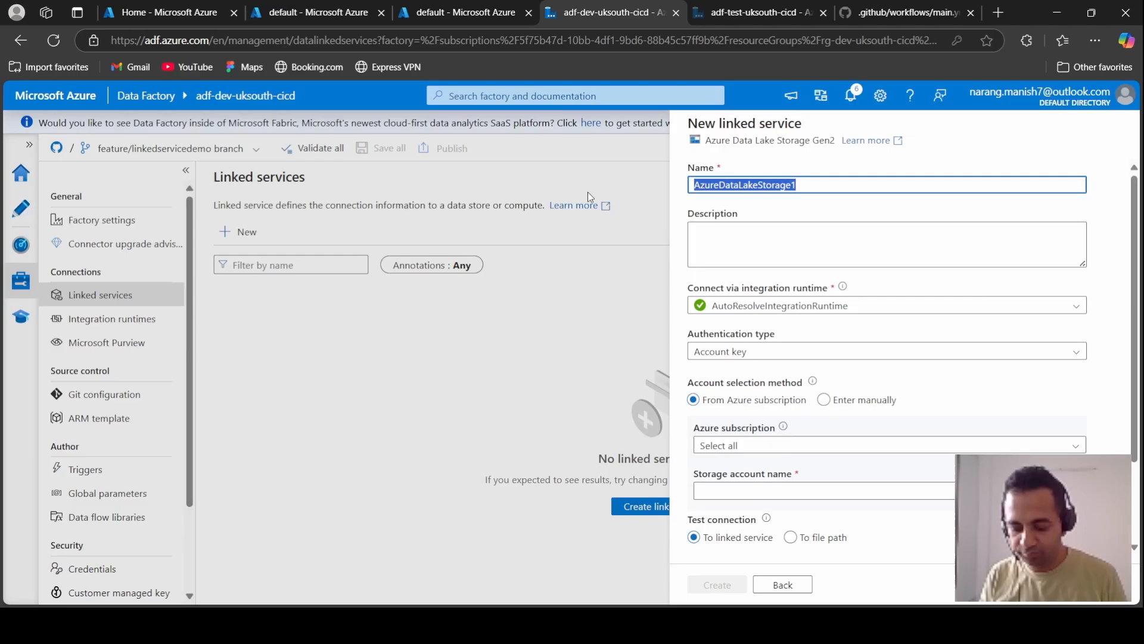
type("ls_az_datalake")
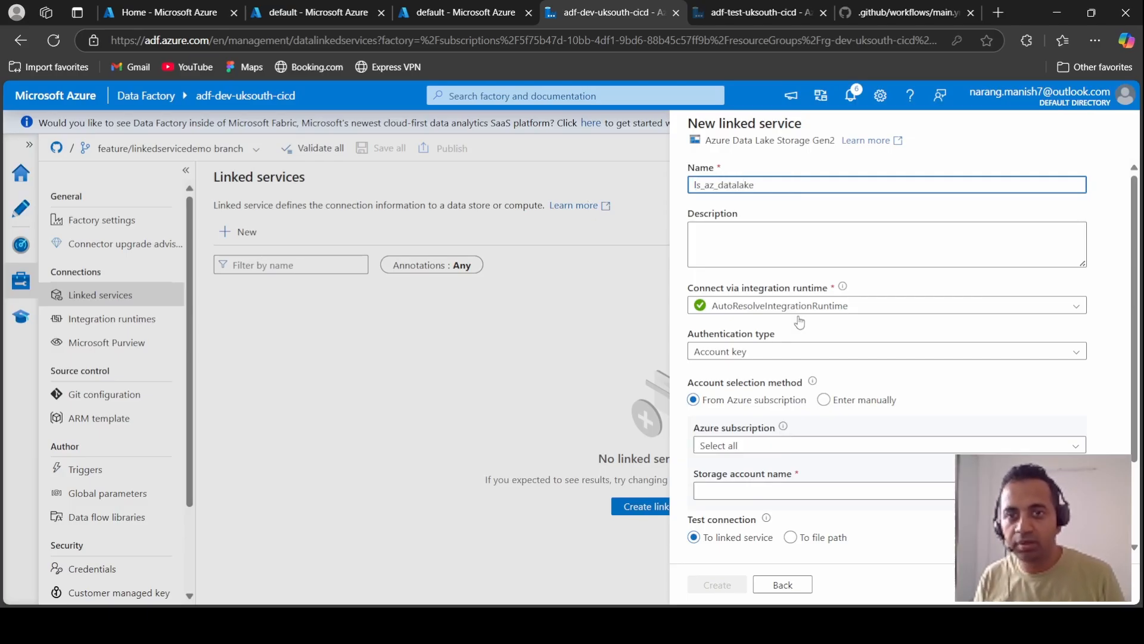
left_click(886, 244)
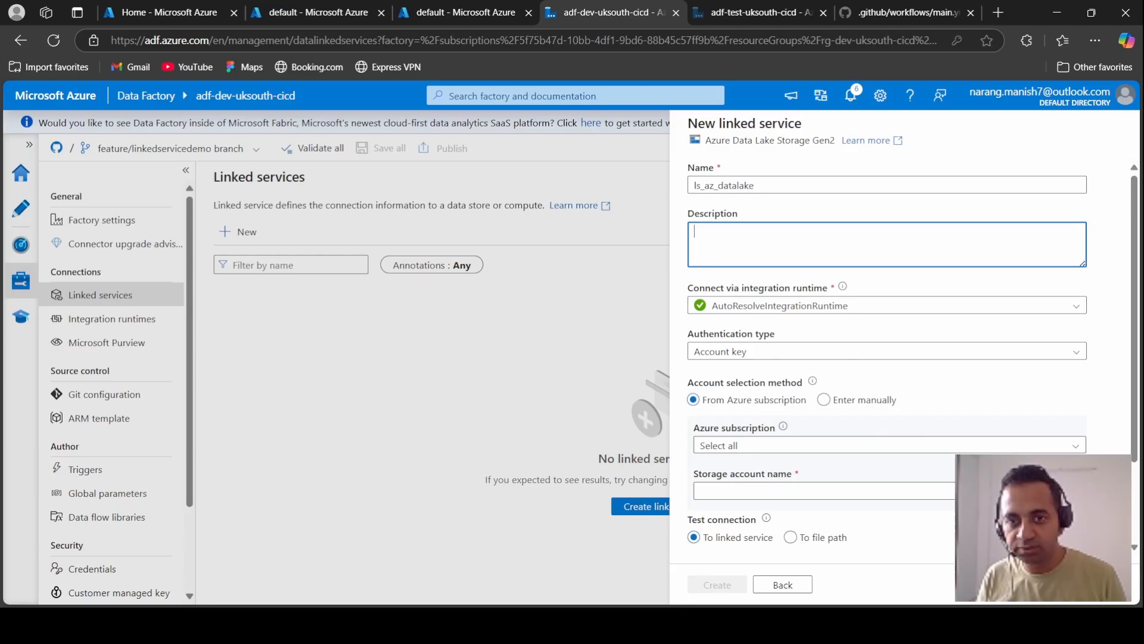
left_click(824, 325)
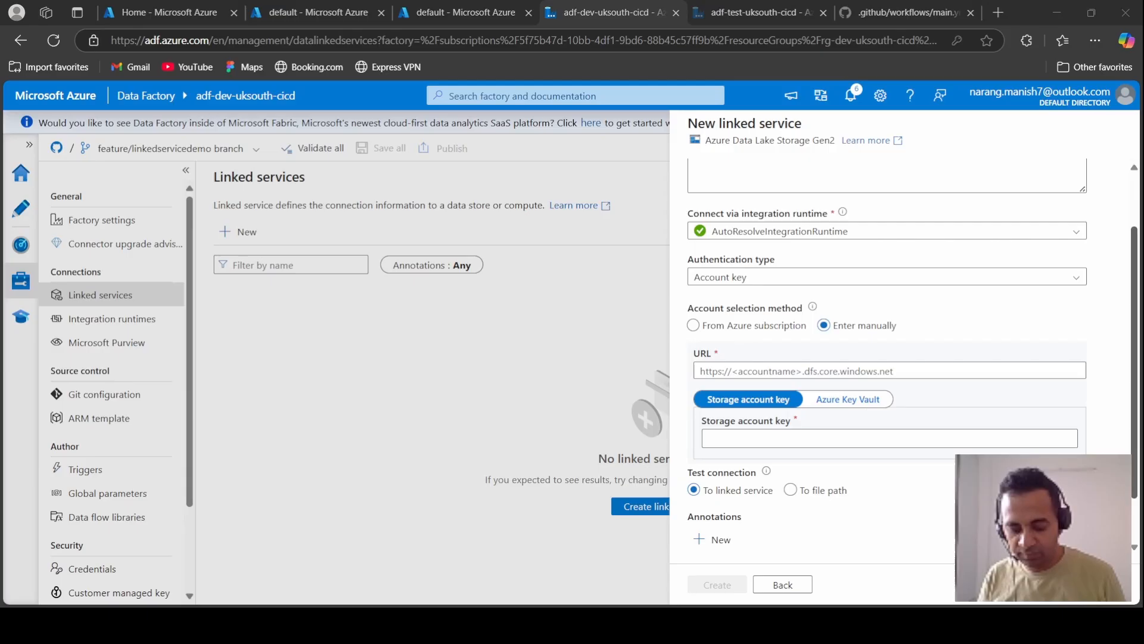
type("https://sadldevuksouth.dfs.core.windows.net")
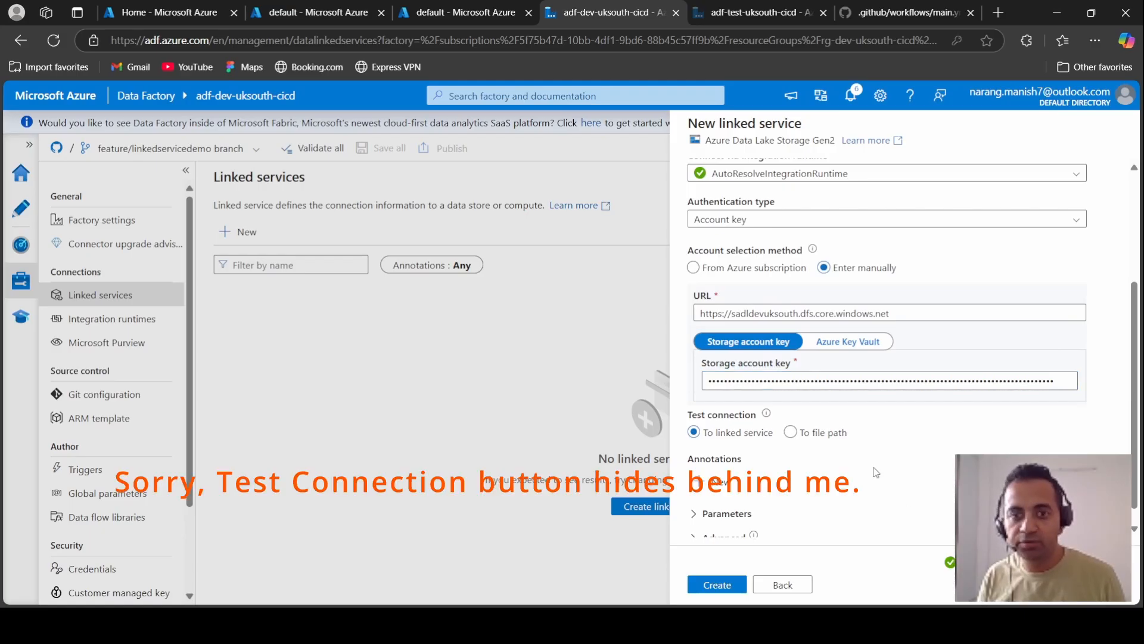
left_click(716, 584)
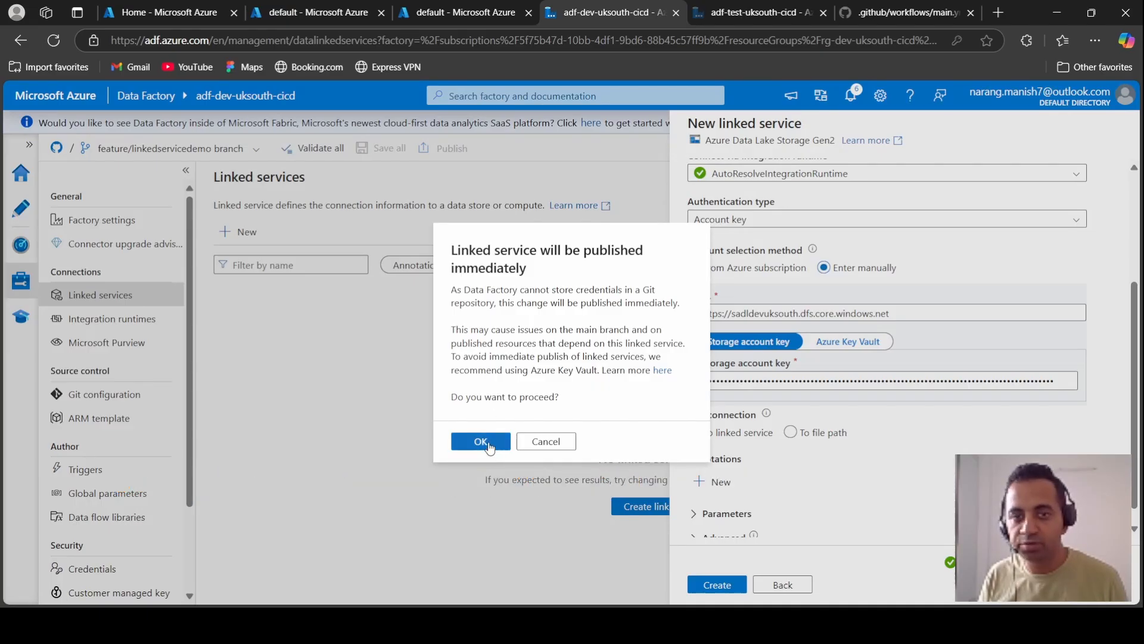
Confirm that ls_az_datalake is published immediately.
left_click(481, 441)
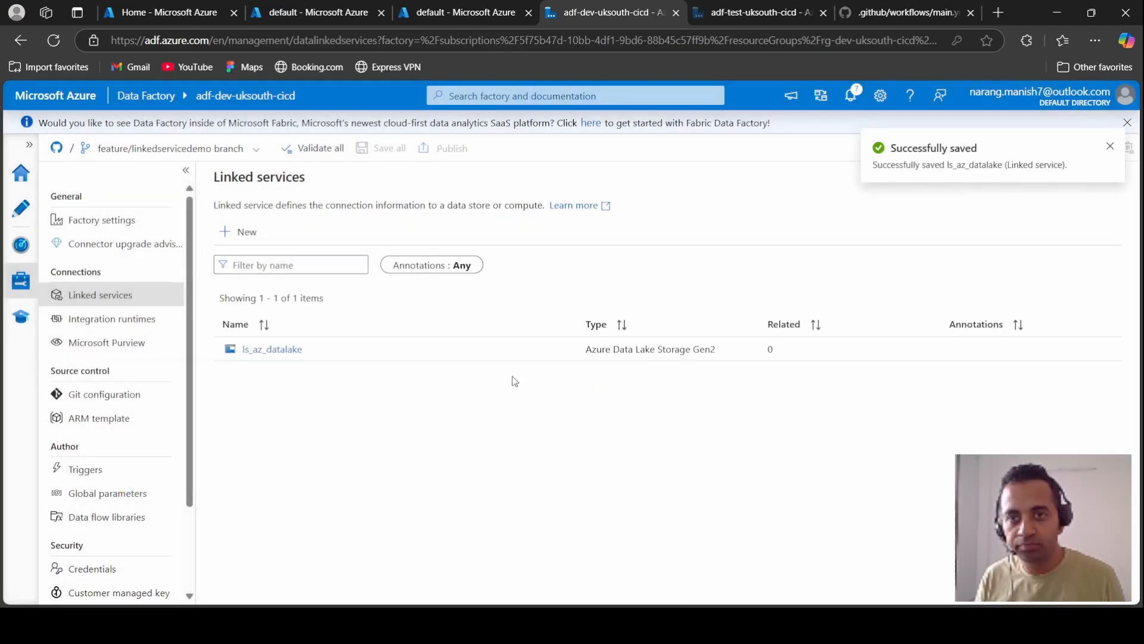
mouse_move(426, 448)
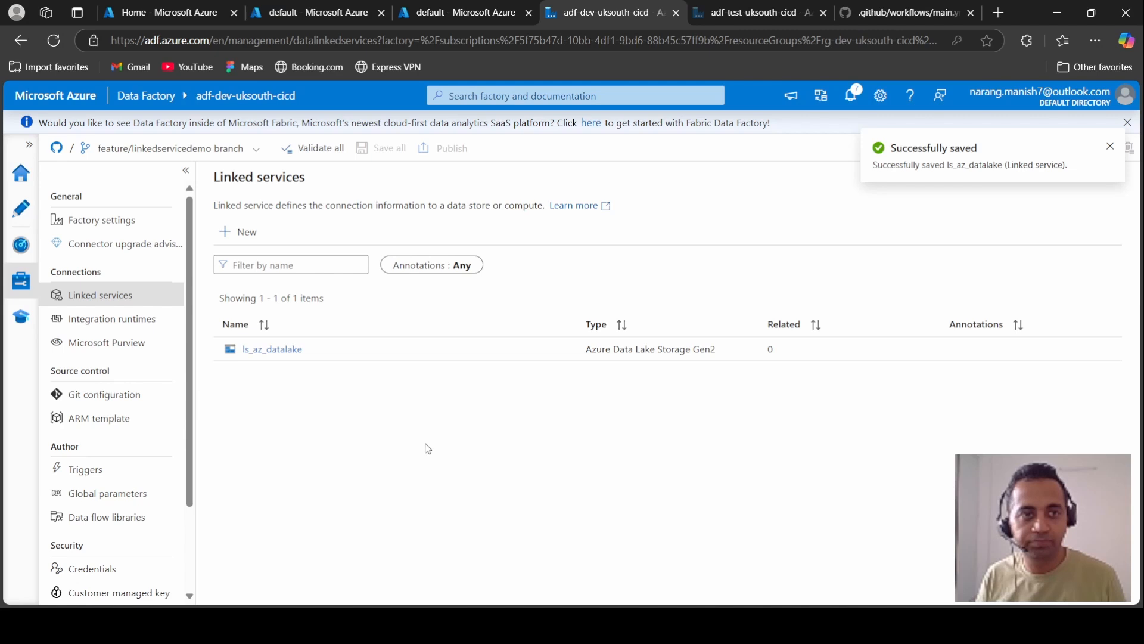
mouse_move(423, 447)
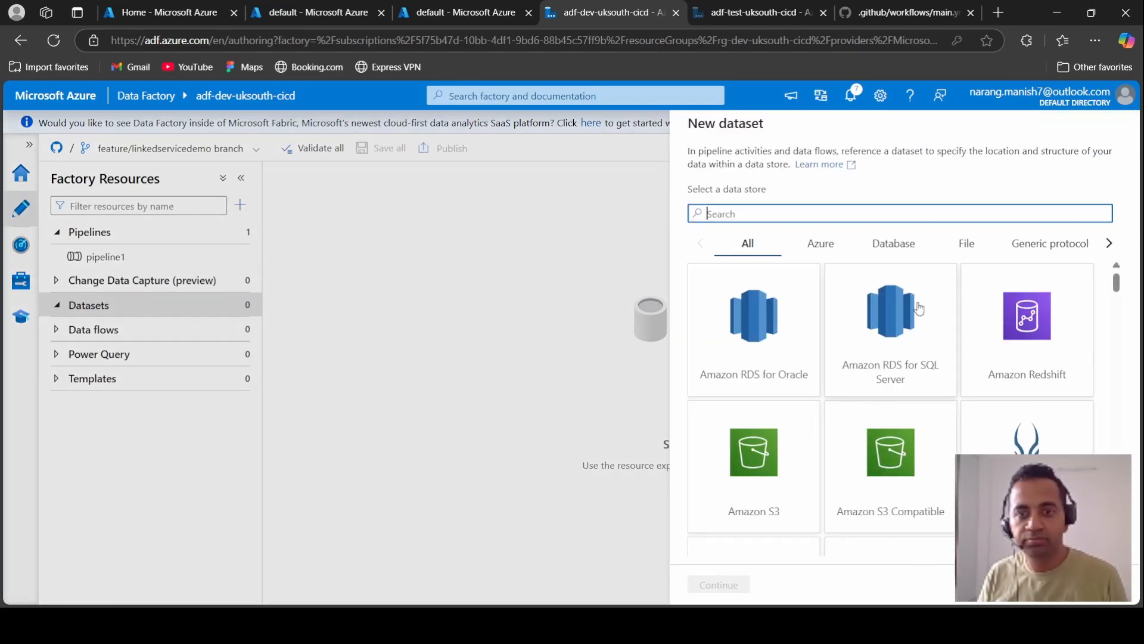
Start a DelimitedText ADLS Gen2 dataset named ds_population_input using the ls_az_datalake linked service.
type("gen")
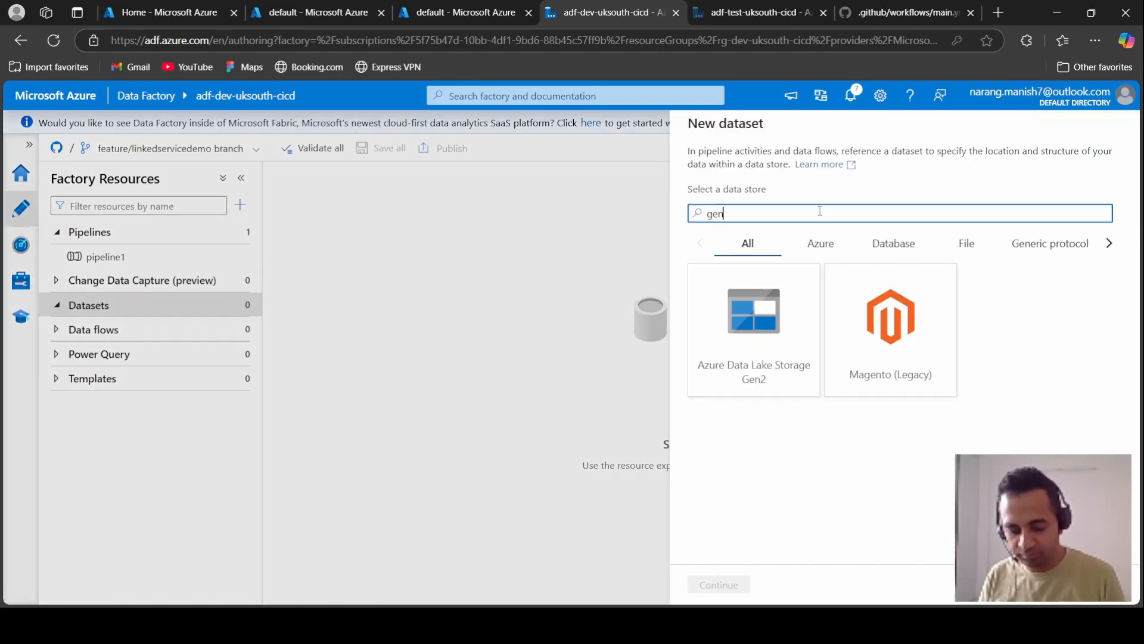
left_click(754, 328)
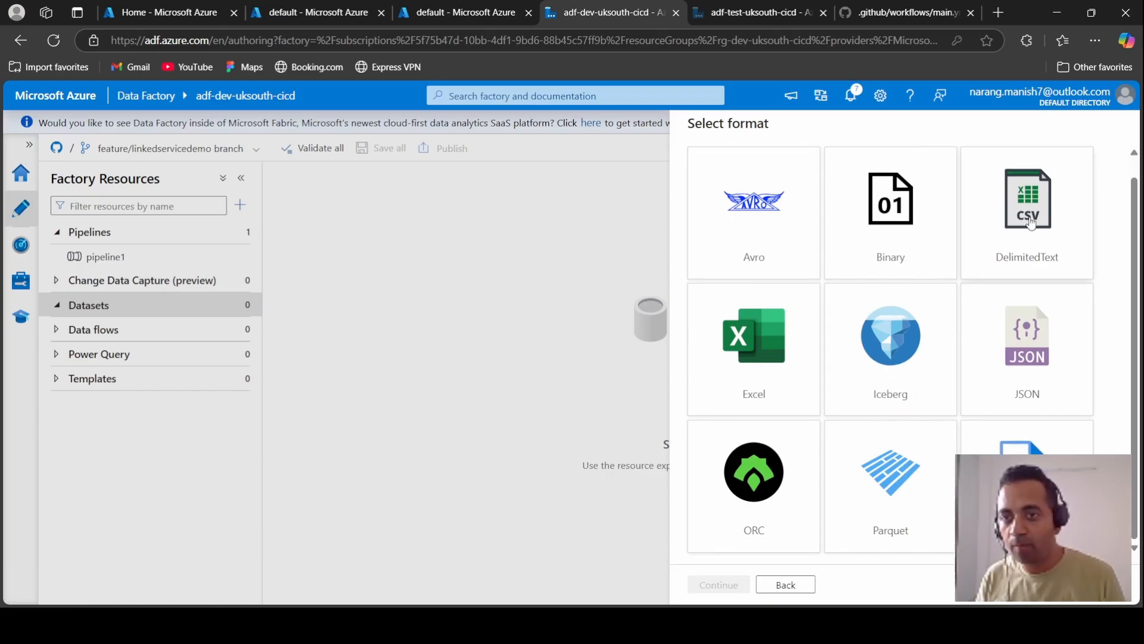
left_click(718, 584)
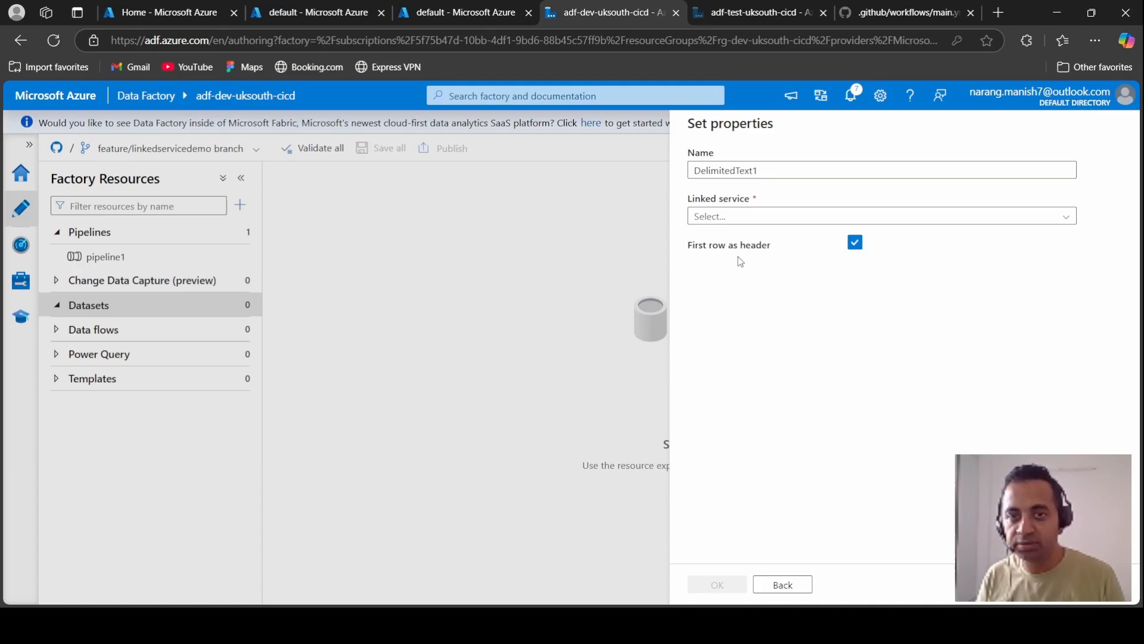
type("p")
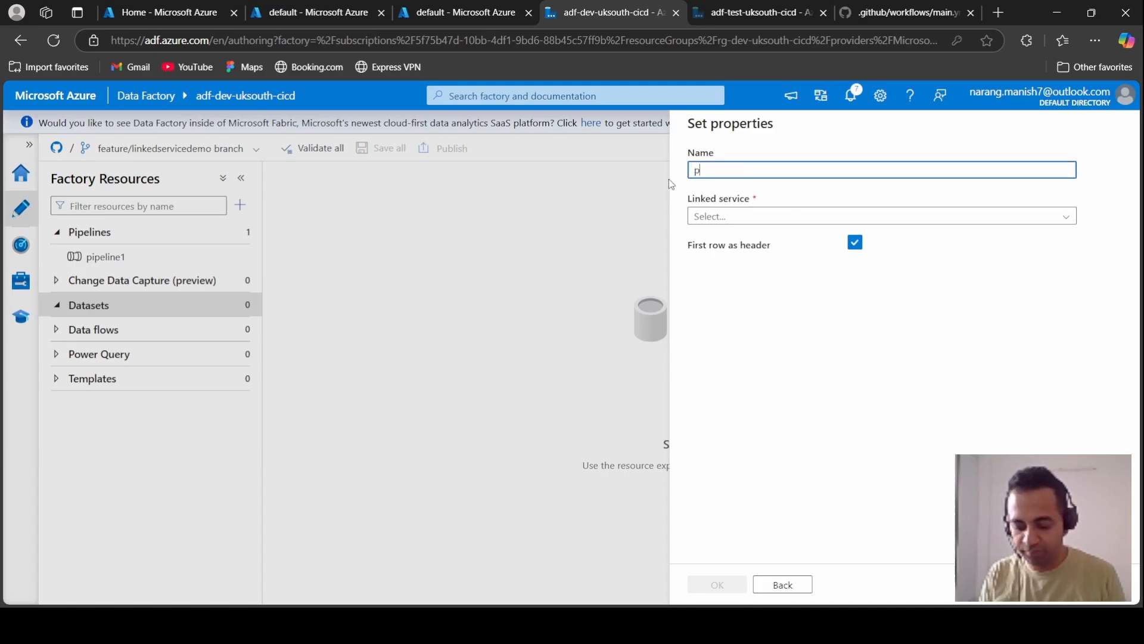
type("opulation_input")
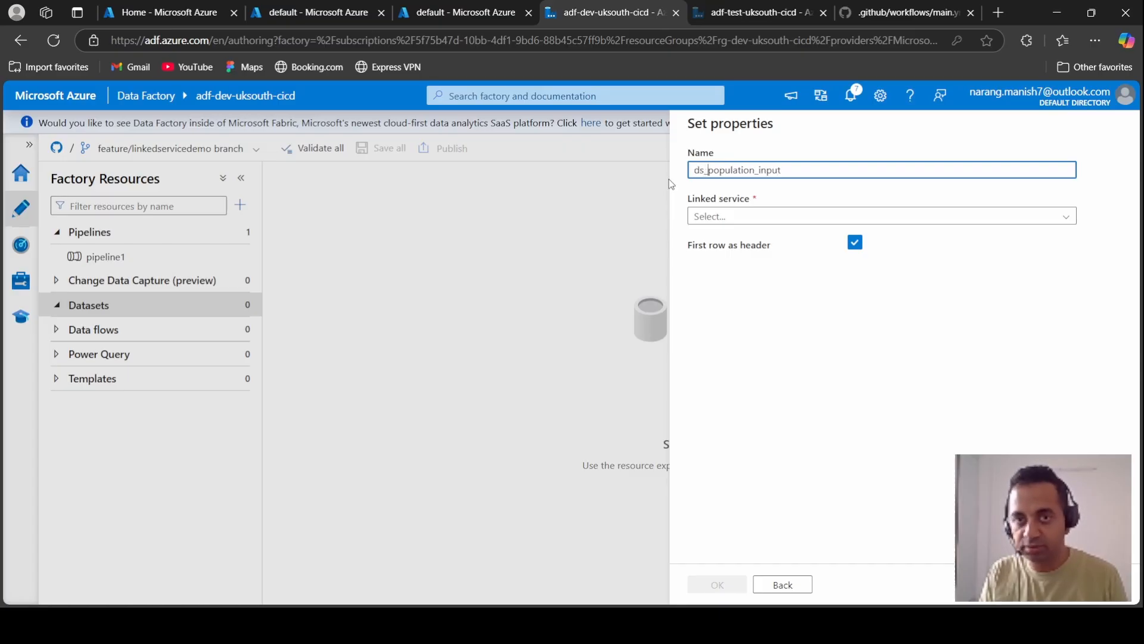
left_click(881, 216)
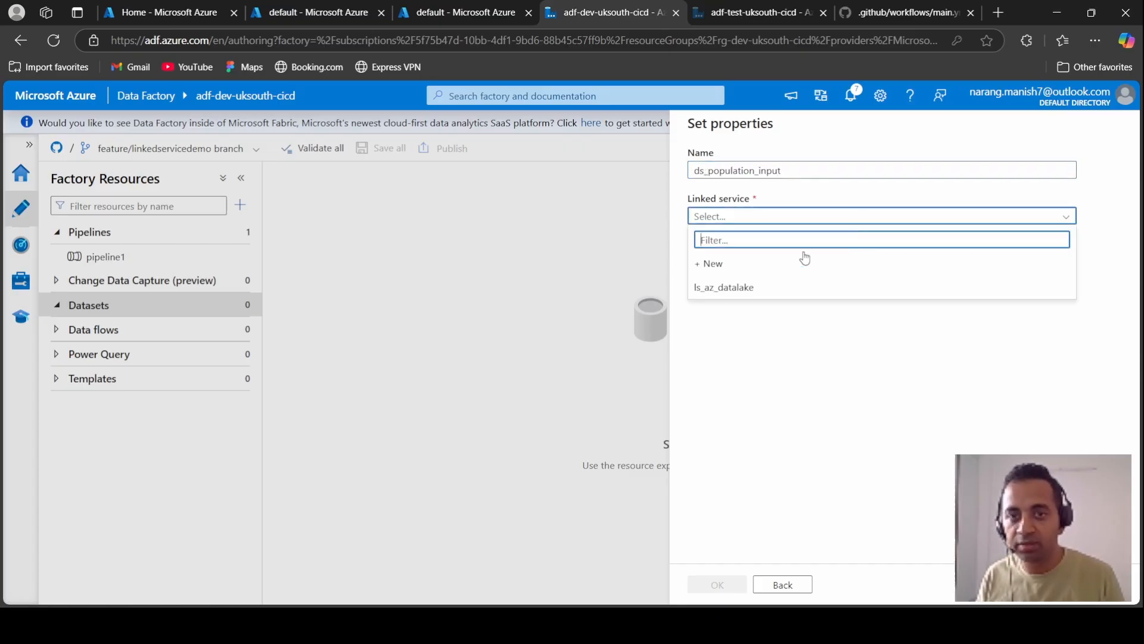
left_click(723, 286)
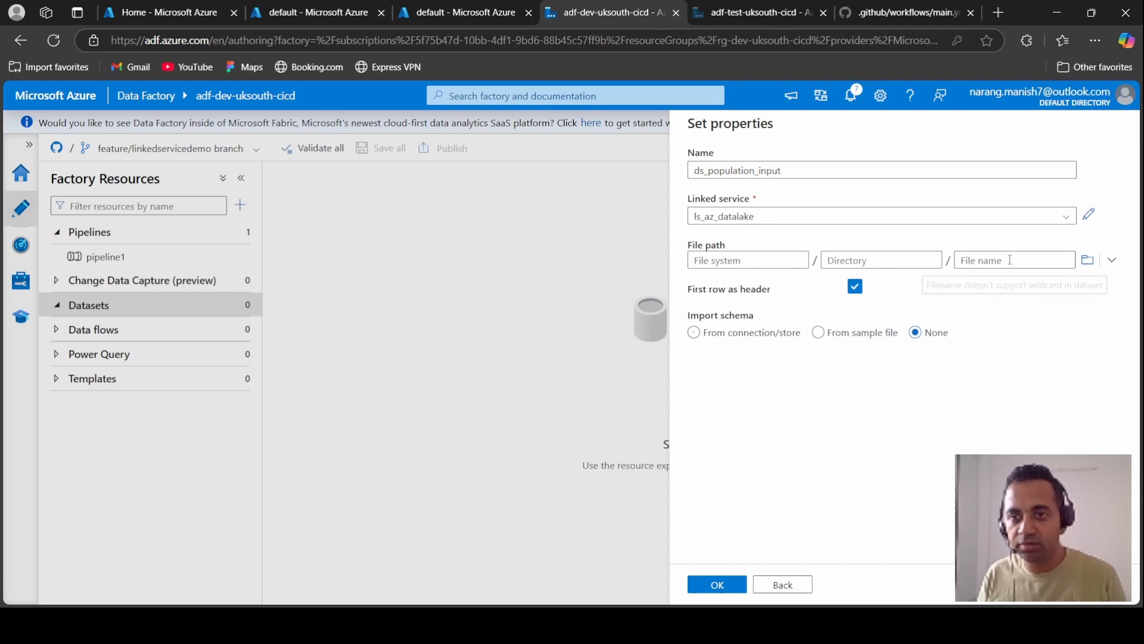
Point it at default/input/Population.csv with first row not treated as header and create it.
left_click(1087, 260)
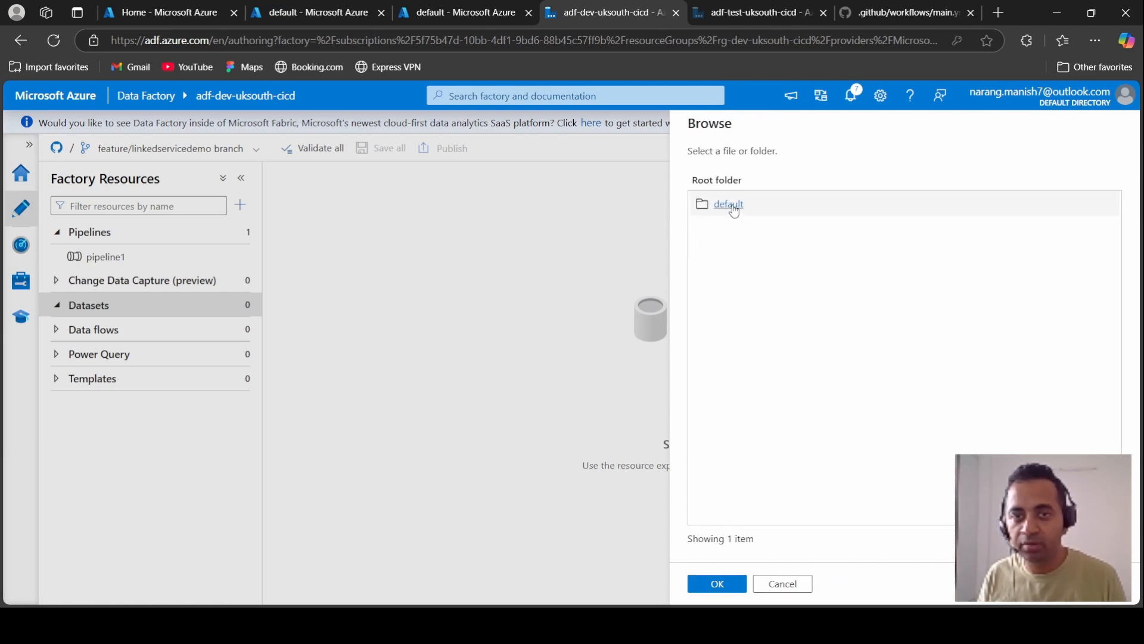
left_click(728, 204)
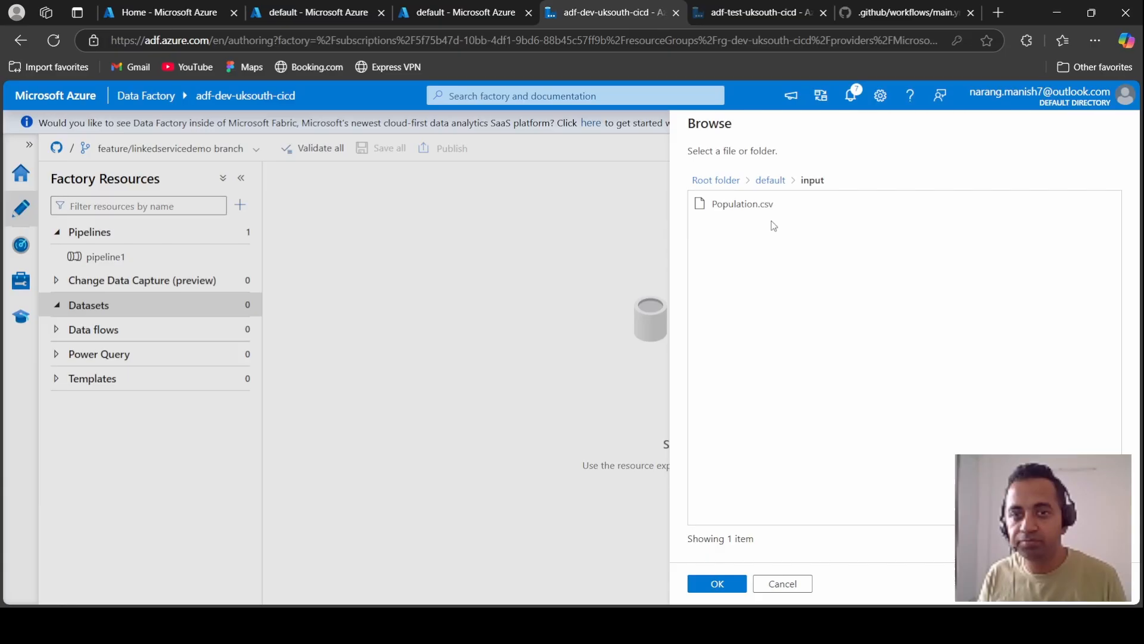
left_click(741, 203)
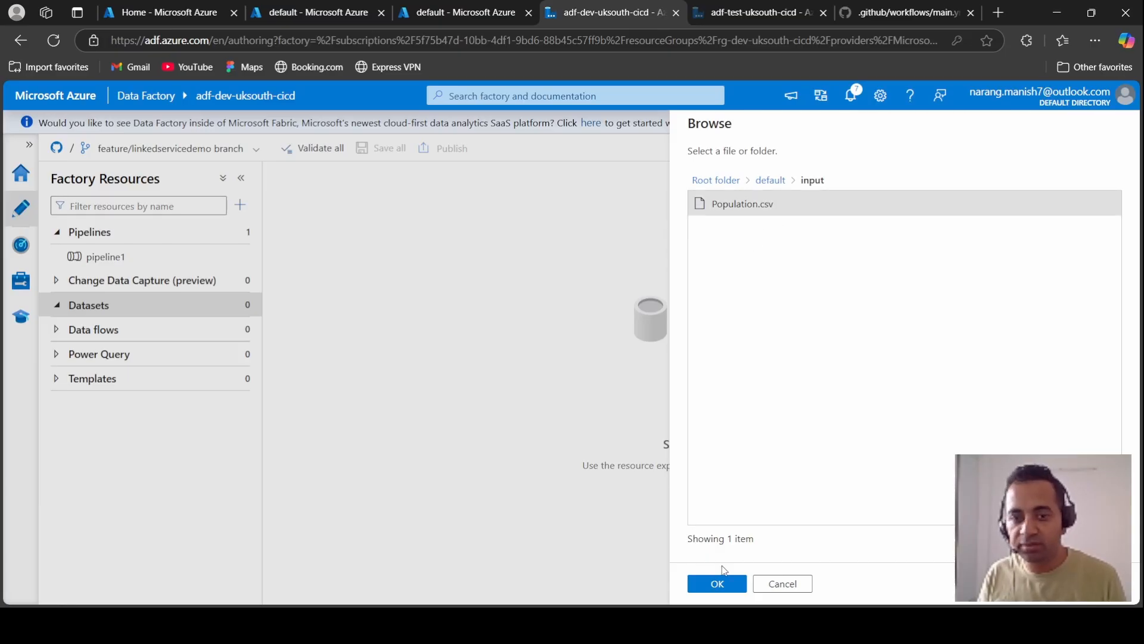
left_click(716, 583)
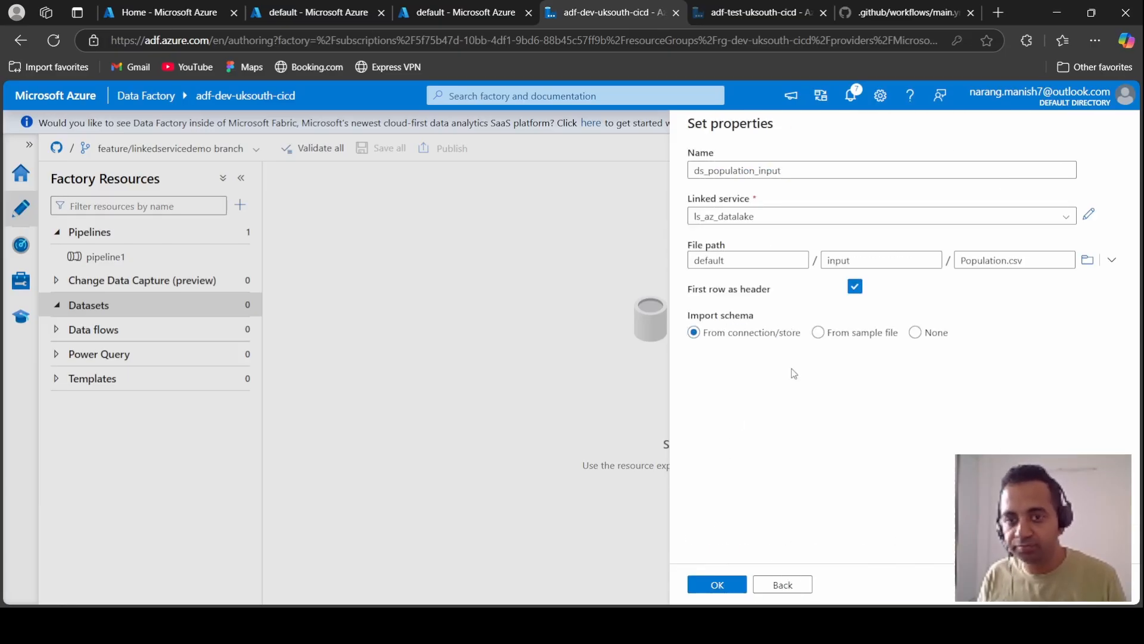
left_click(914, 332)
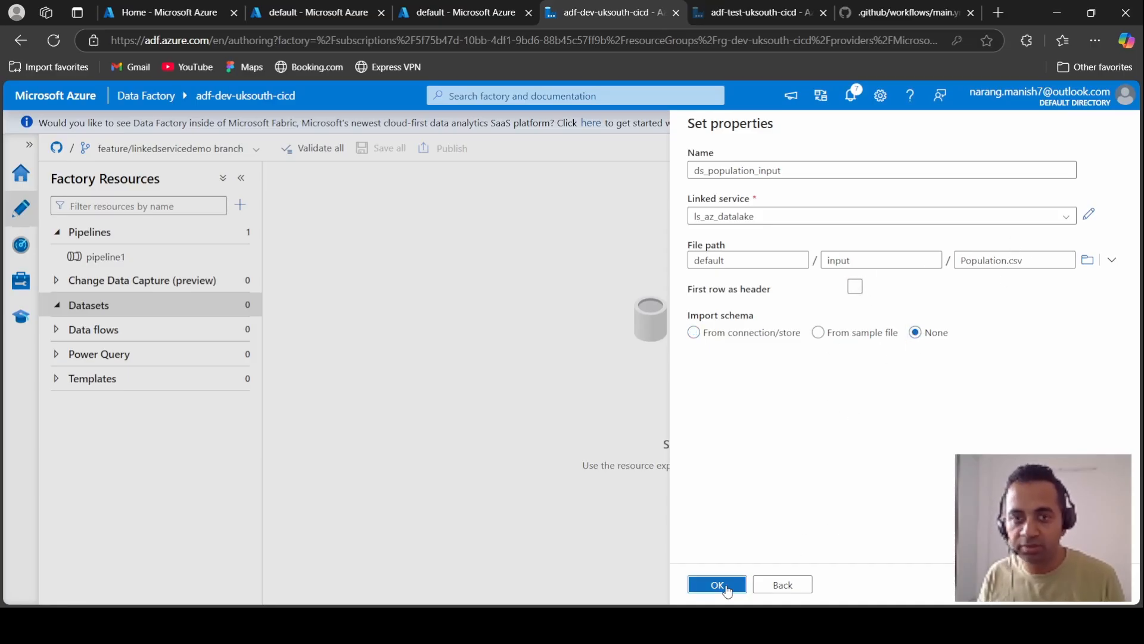
left_click(716, 584)
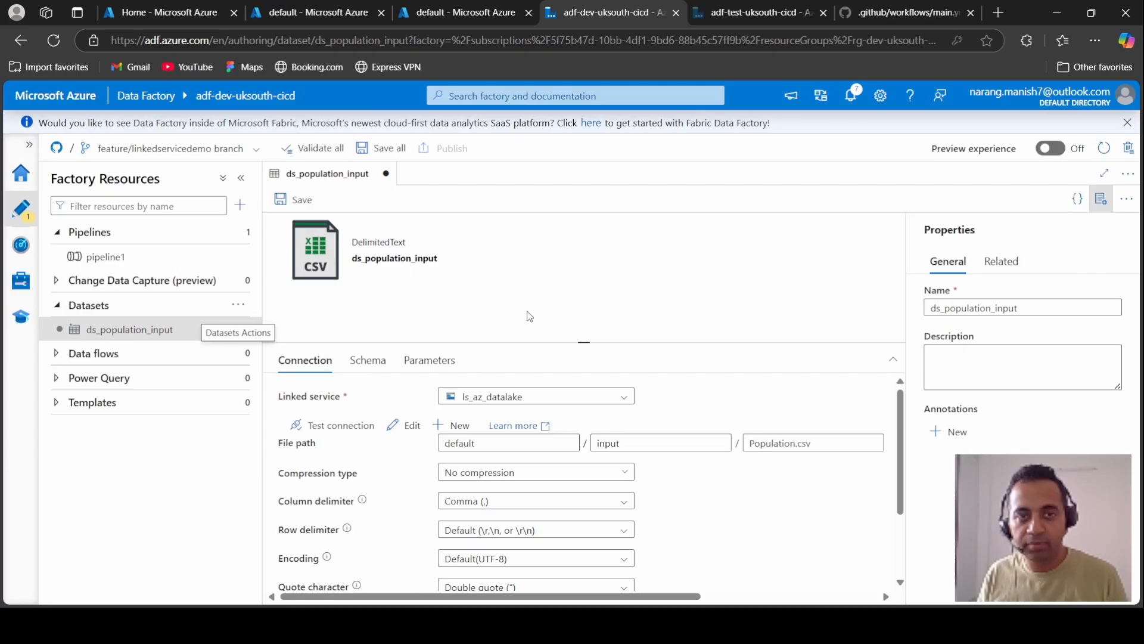
Save ds_population_input to the feature branch and close it.
left_click(300, 199)
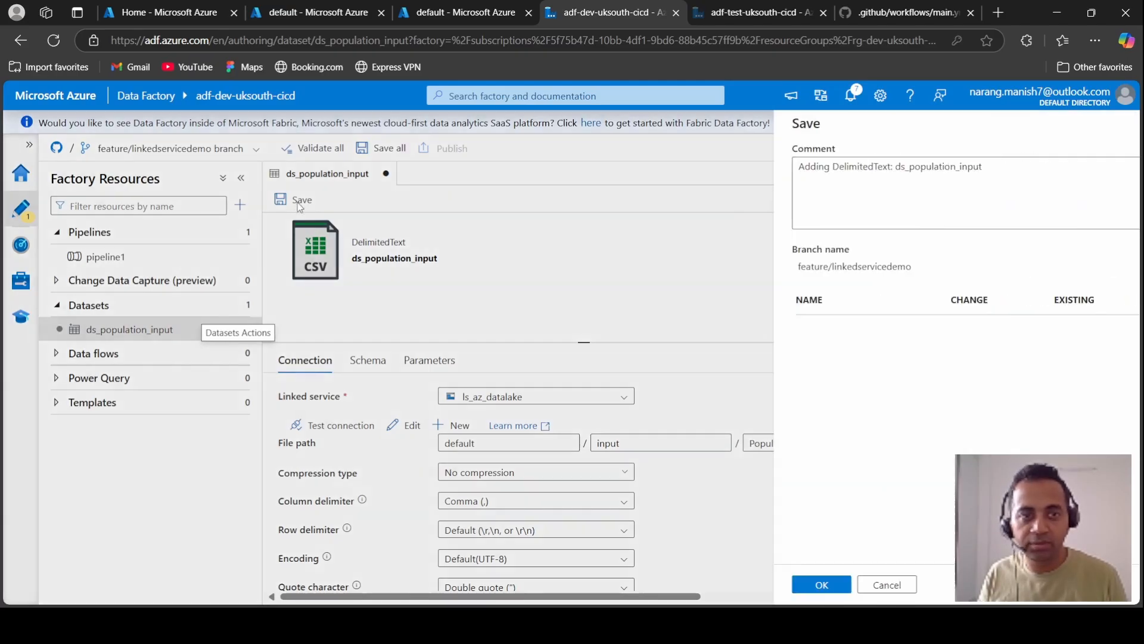
left_click(821, 584)
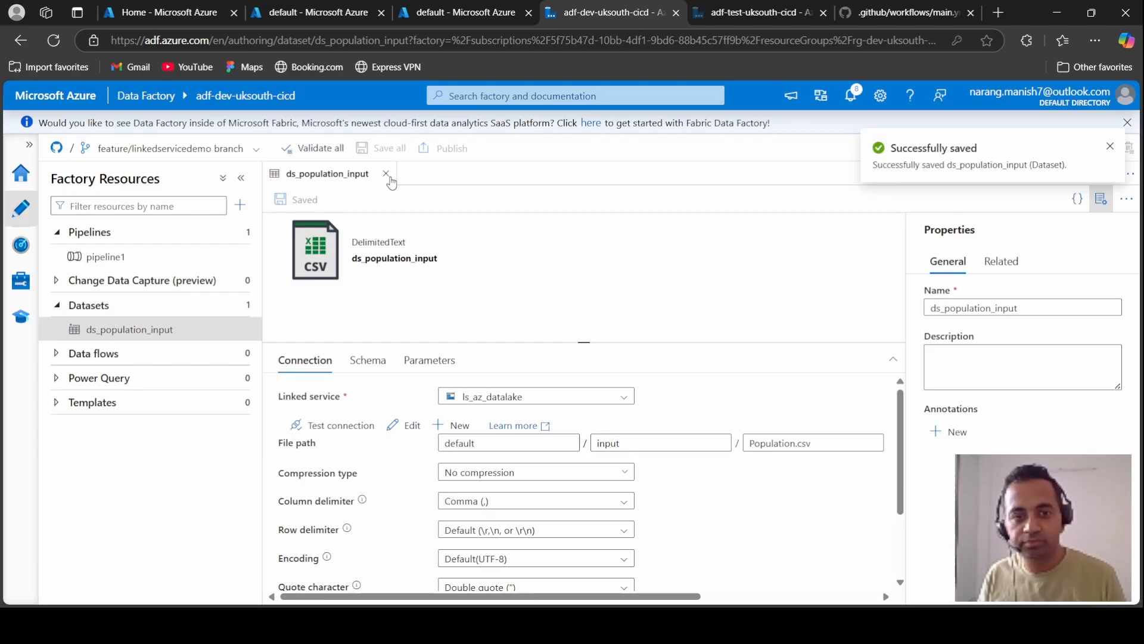
left_click(386, 173)
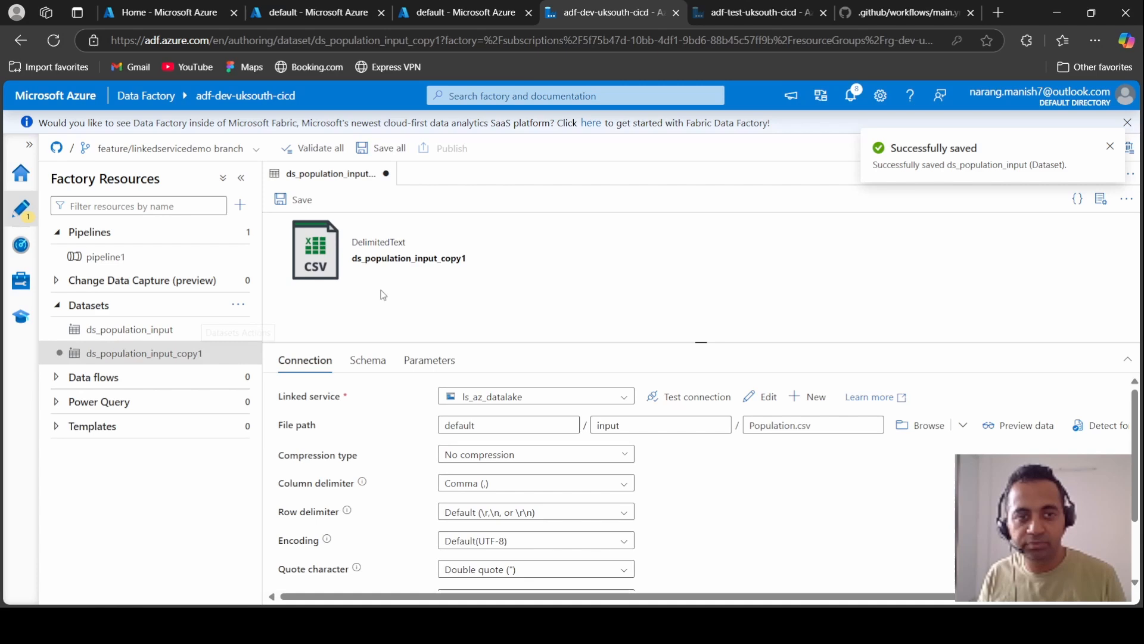
Rename the cloned dataset ds_population_ouput and point it at the default/output folder.
left_click(1101, 199)
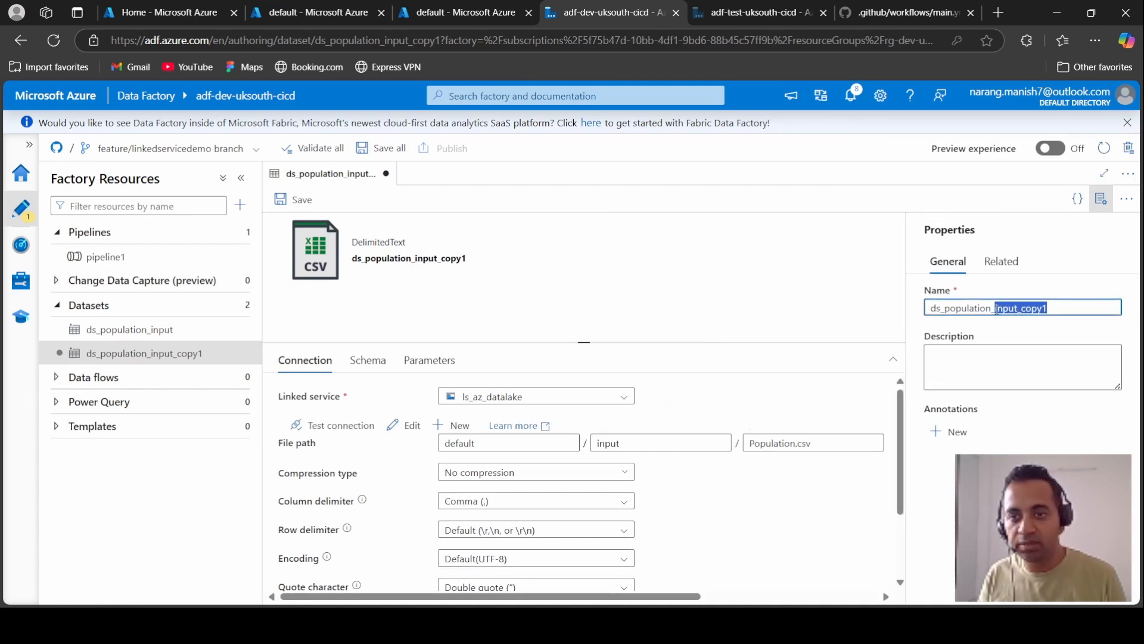
type("ds_population_ouput")
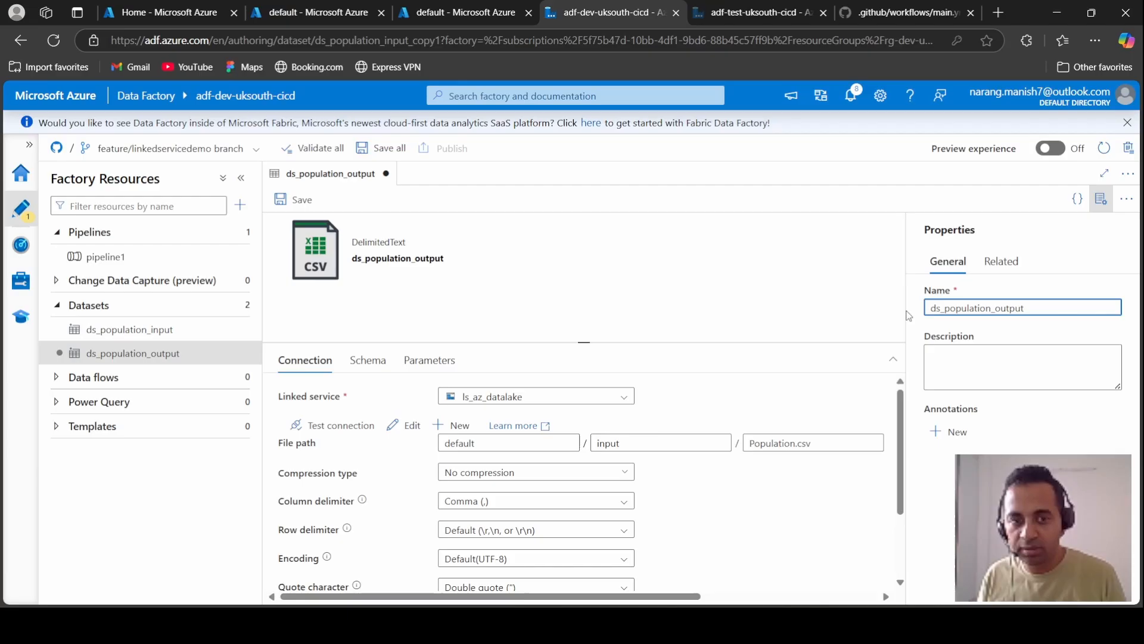
left_click(812, 443)
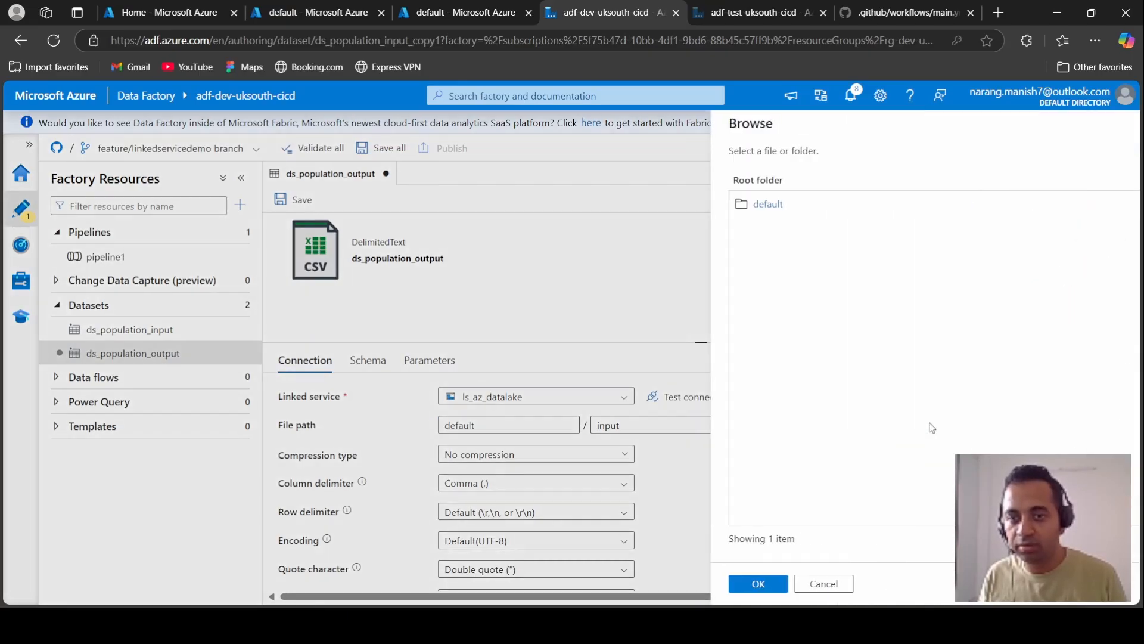
left_click(768, 204)
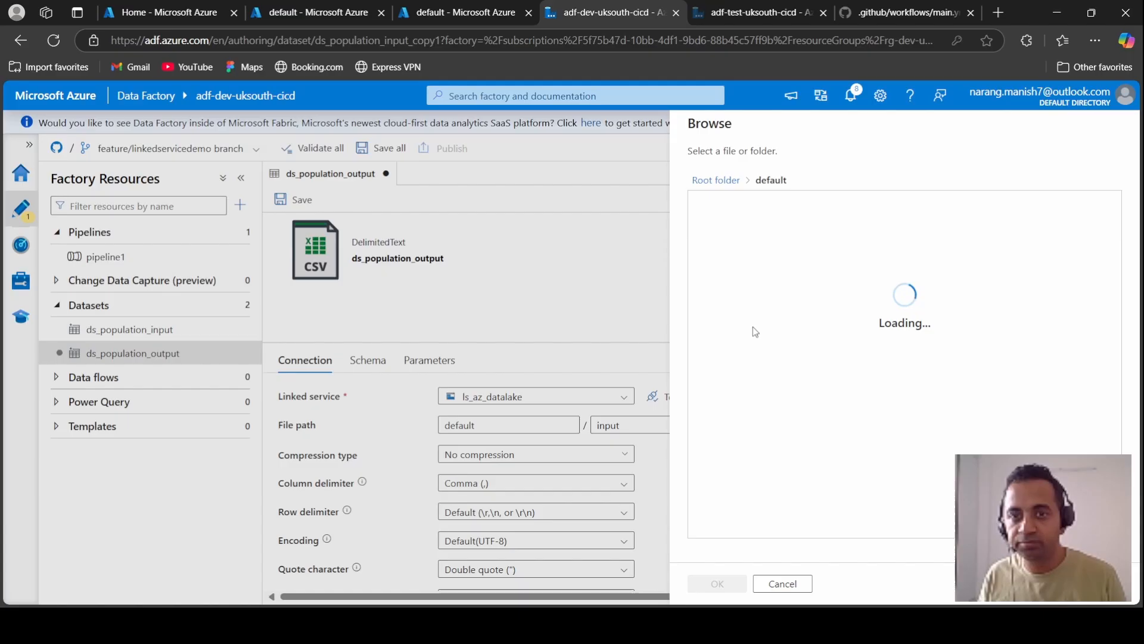
left_click(732, 236)
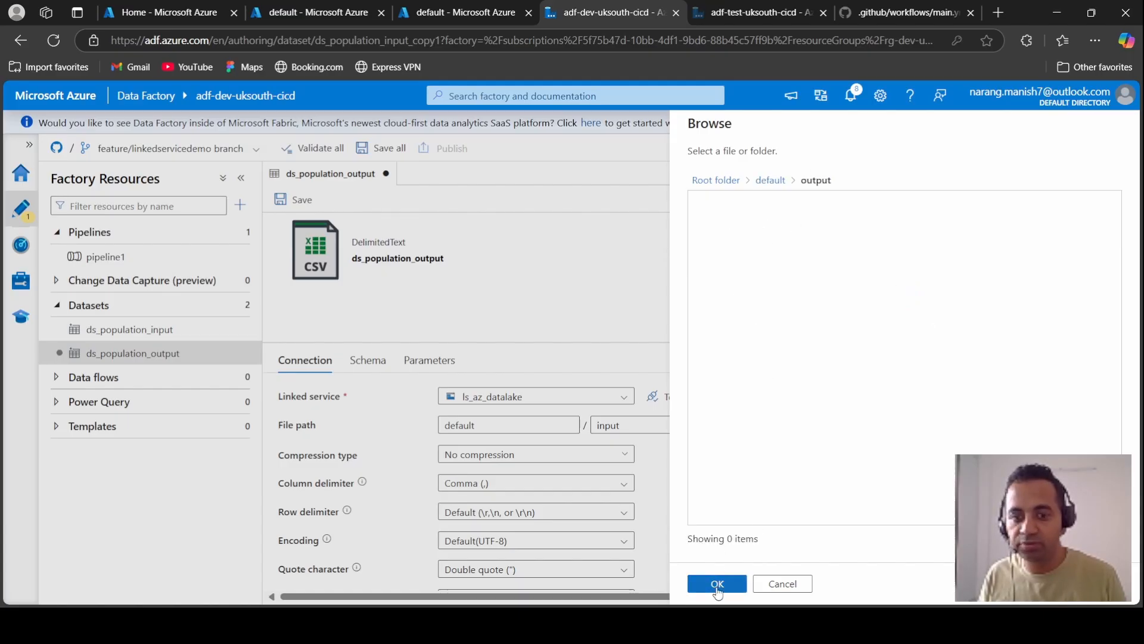
left_click(716, 583)
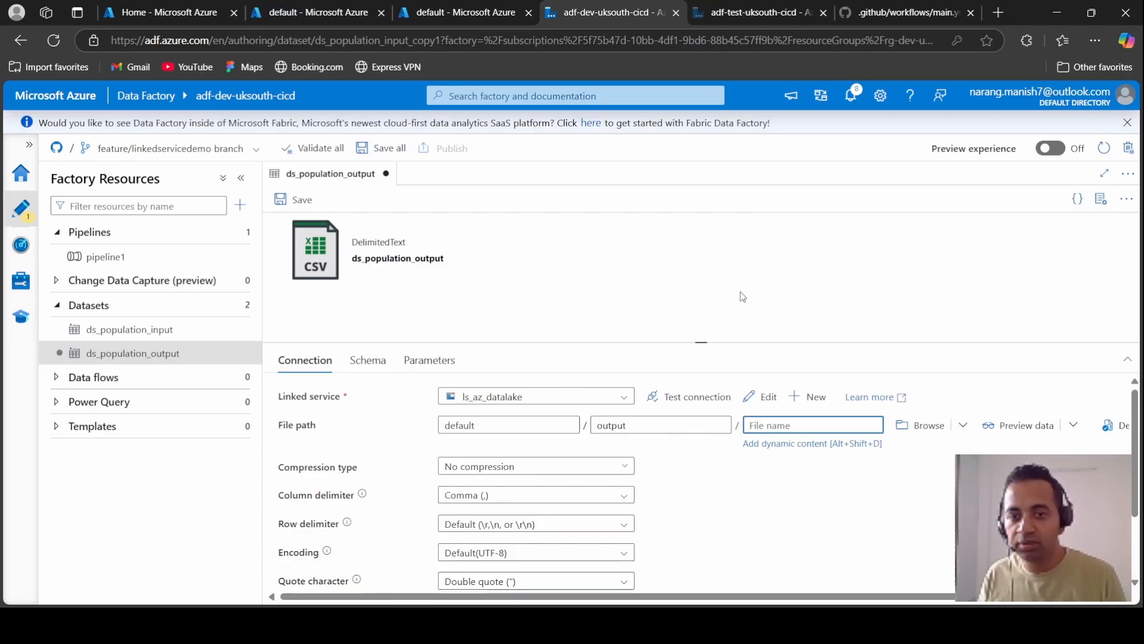
Save the output dataset to the feature branch.
scroll("down", 3)
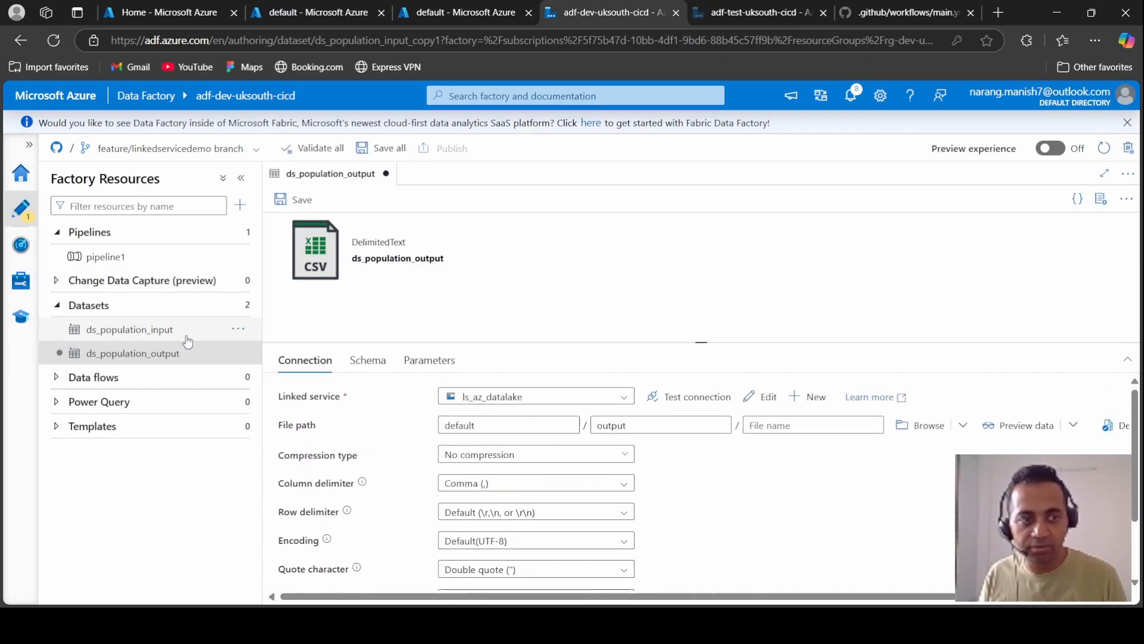
left_click(300, 199)
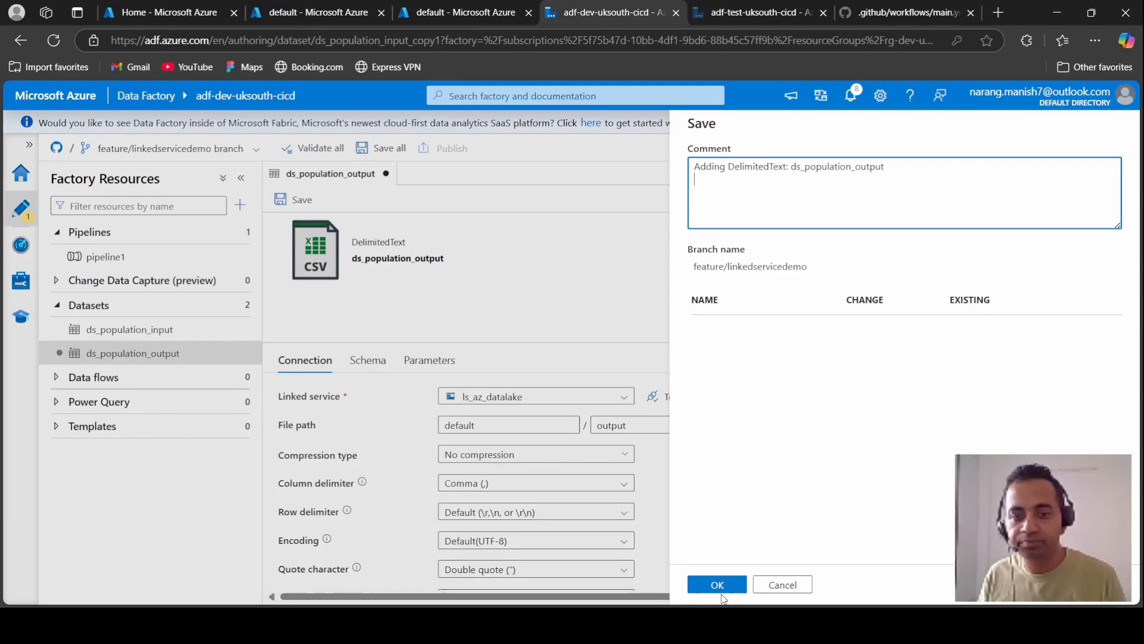
left_click(716, 584)
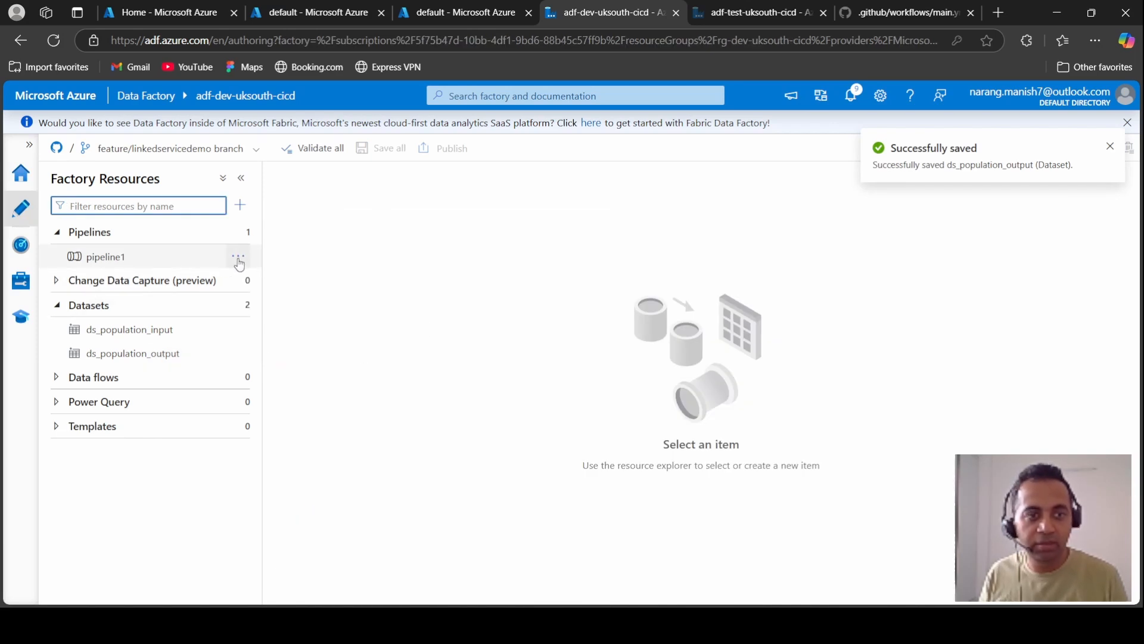
Create a pipeline with a Copy data activity from ds_population_input to ds_population_output.
left_click(238, 256)
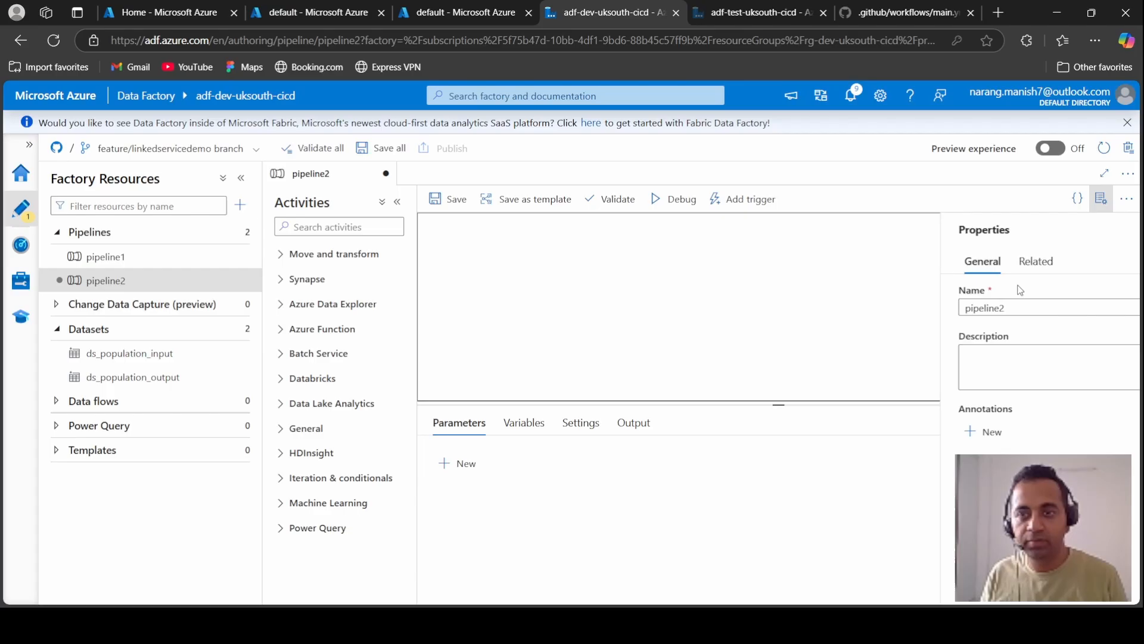
type("pl_move_population_data")
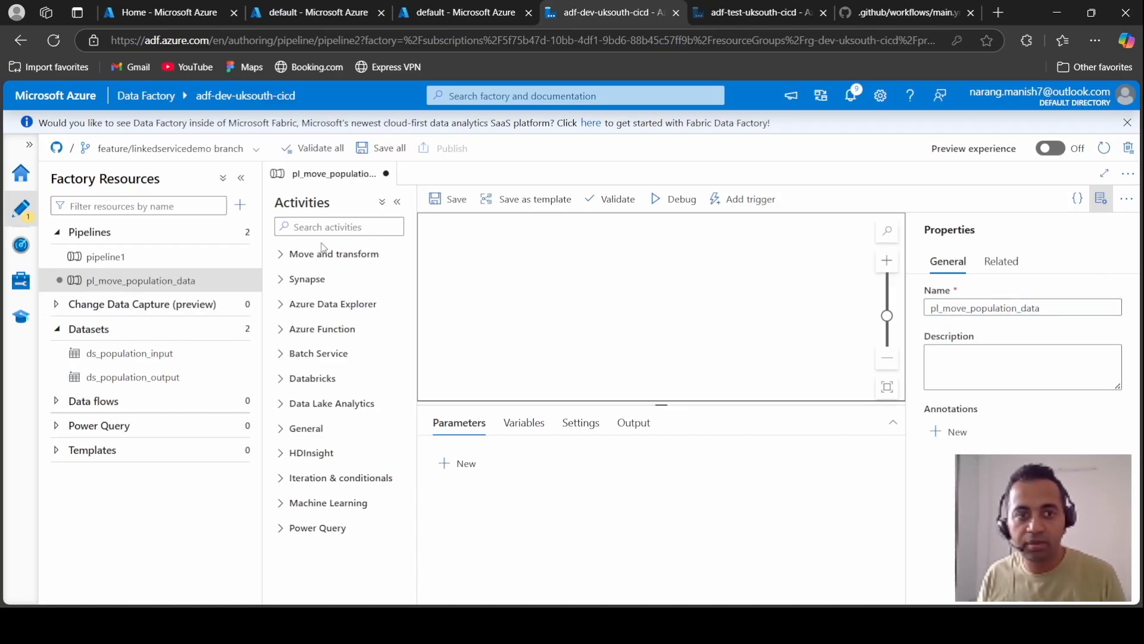
type("copy")
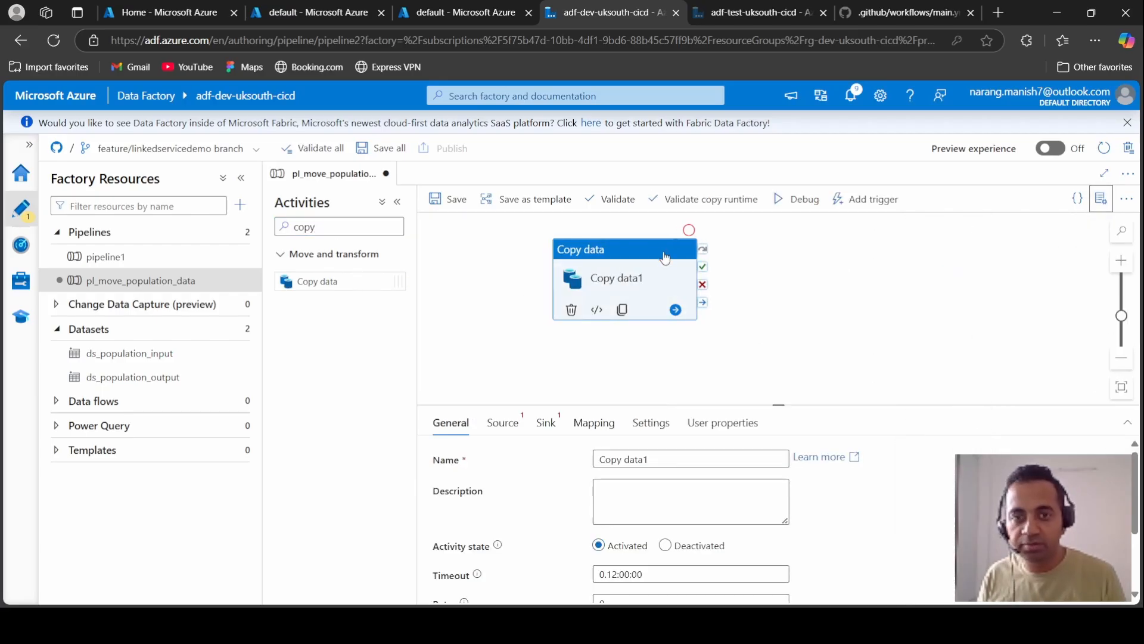
left_click(502, 422)
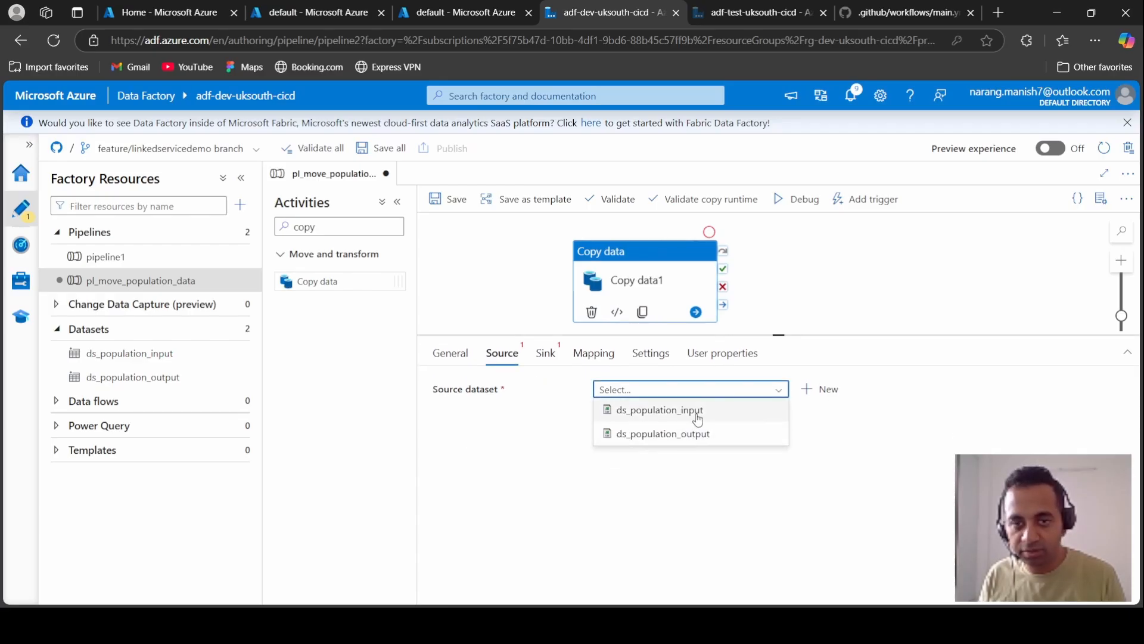
left_click(659, 409)
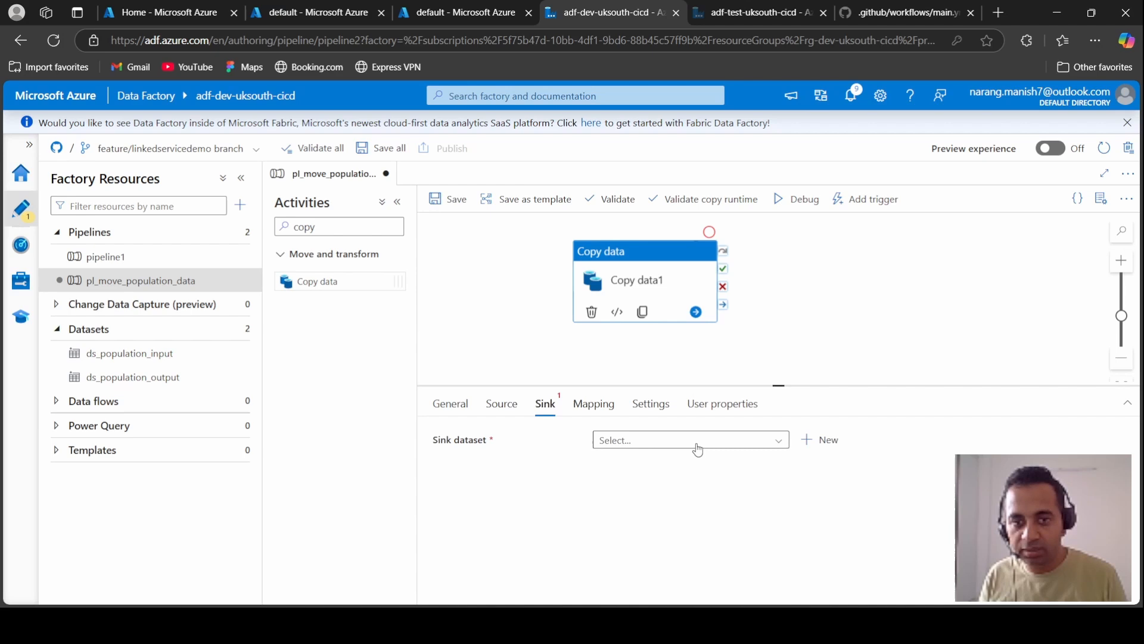
left_click(689, 440)
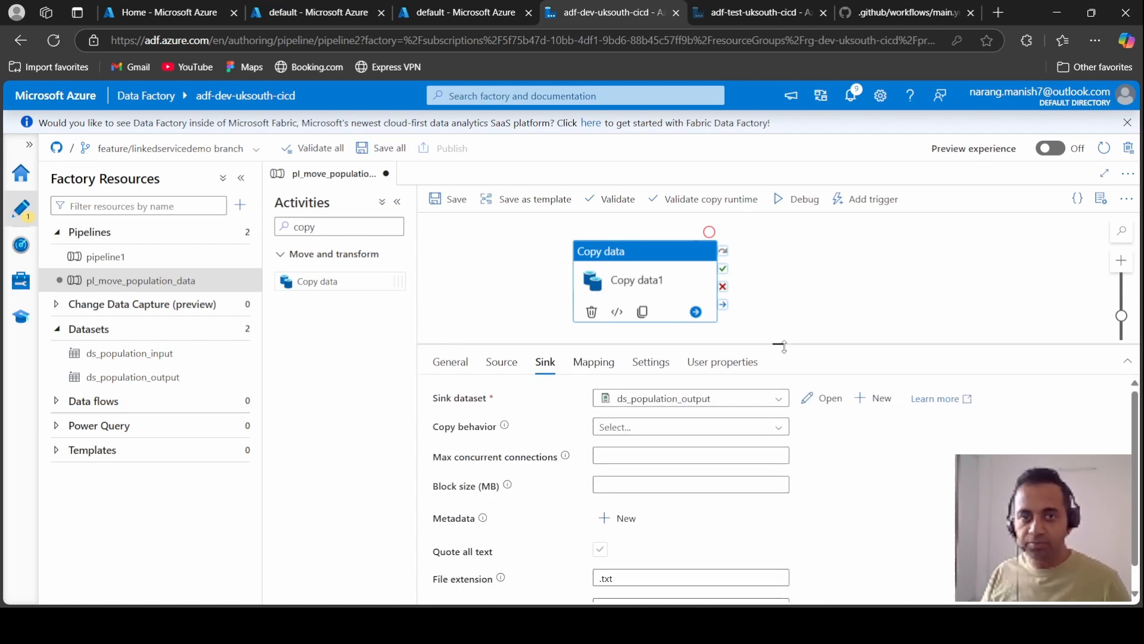
Save all pipeline changes with the commit comment.
left_click(456, 198)
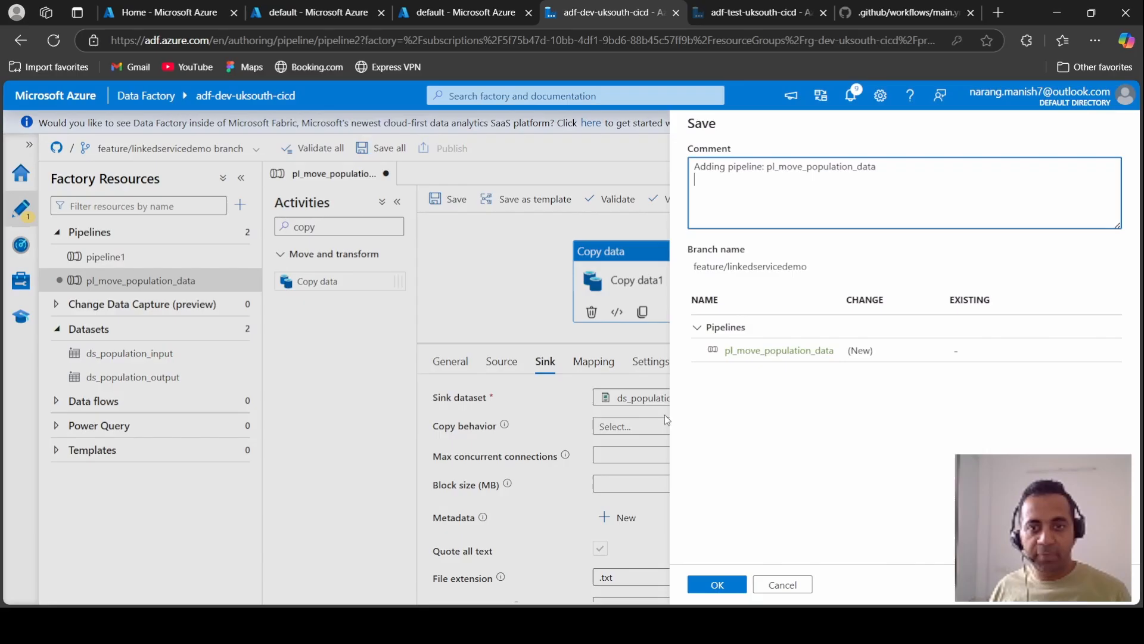
left_click(715, 584)
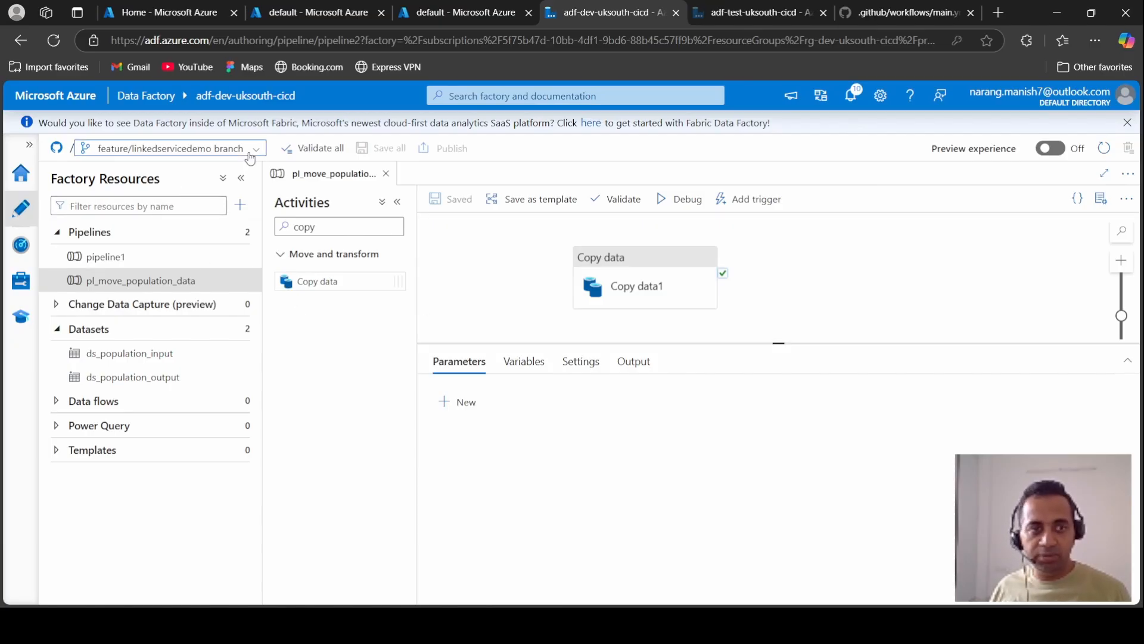
Start a pull request for feature/linkedservicedemo from the branch dropdown.
left_click(168, 147)
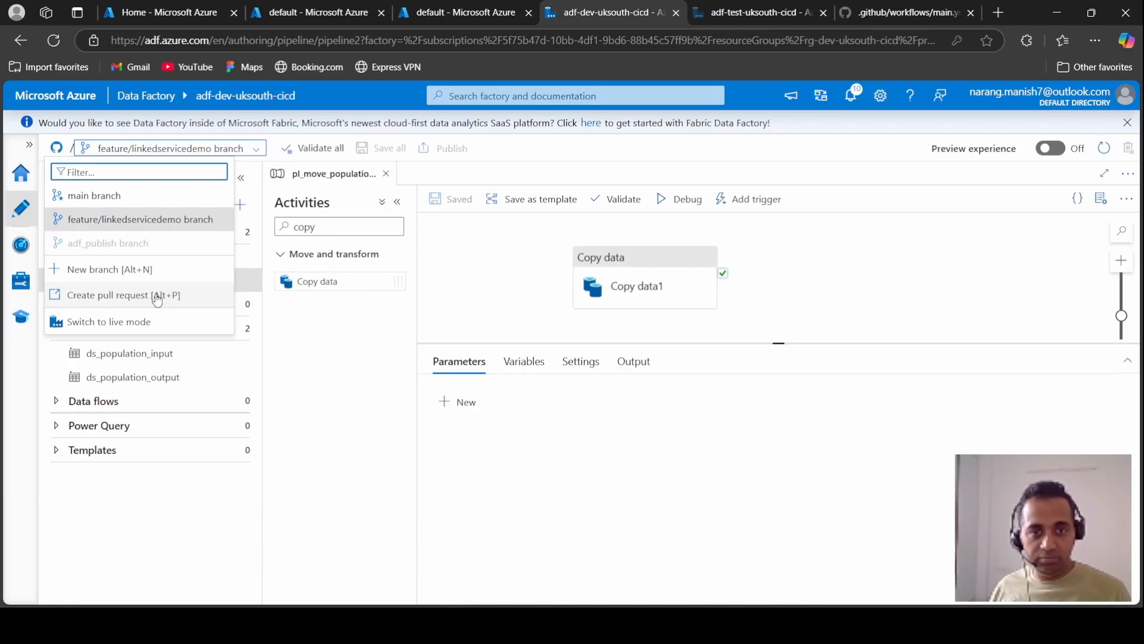
left_click(122, 295)
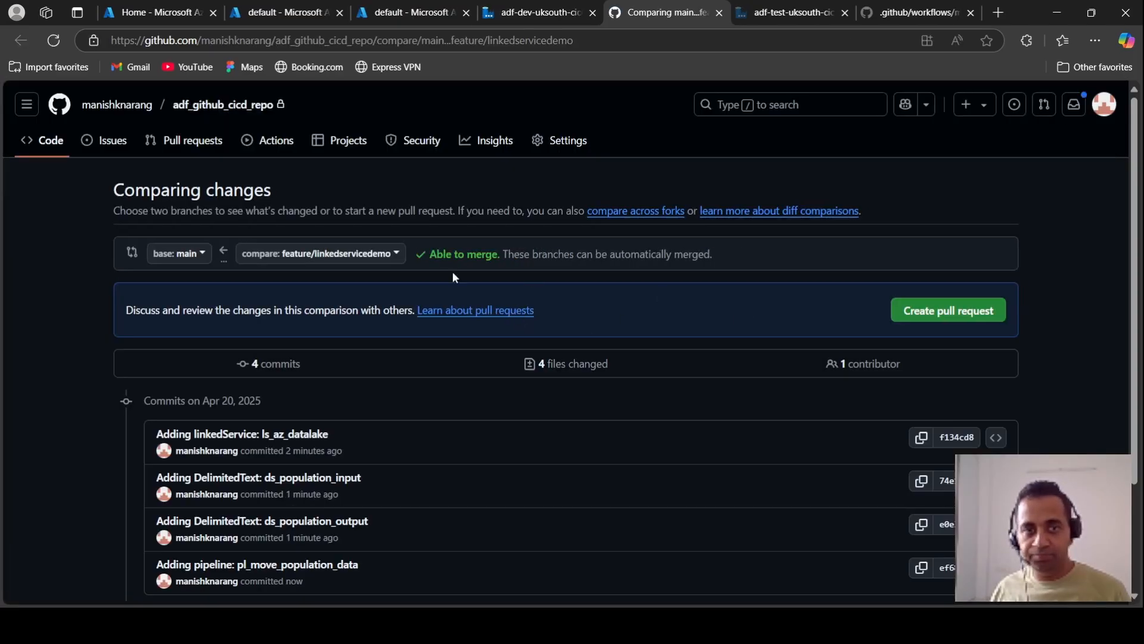
Create the pull request with the description 'some'.
left_click(947, 310)
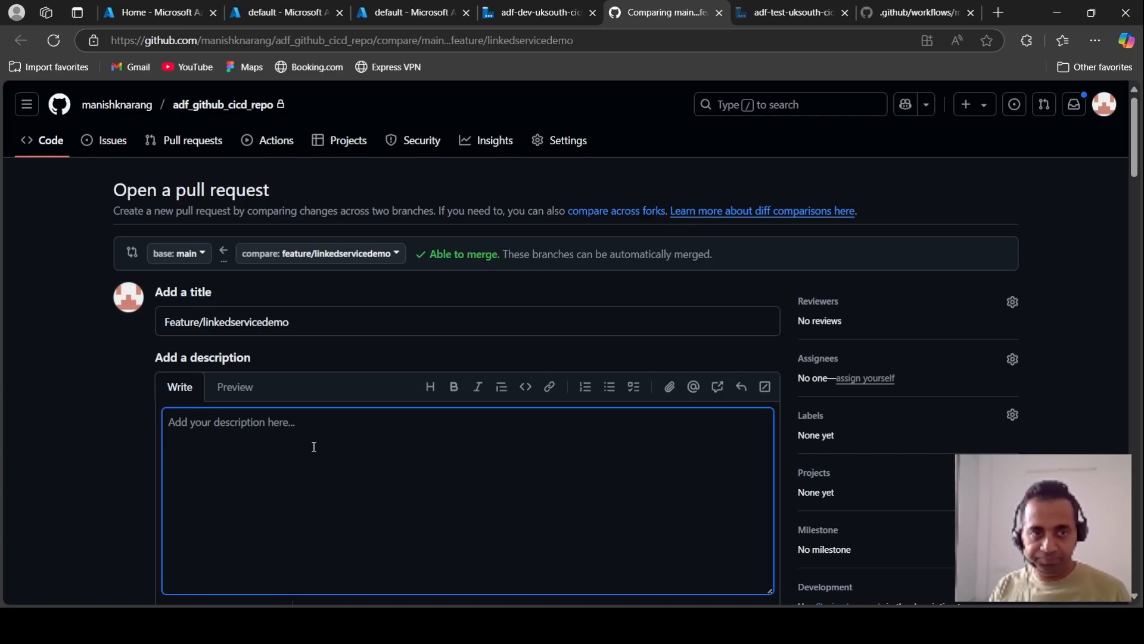
type("something")
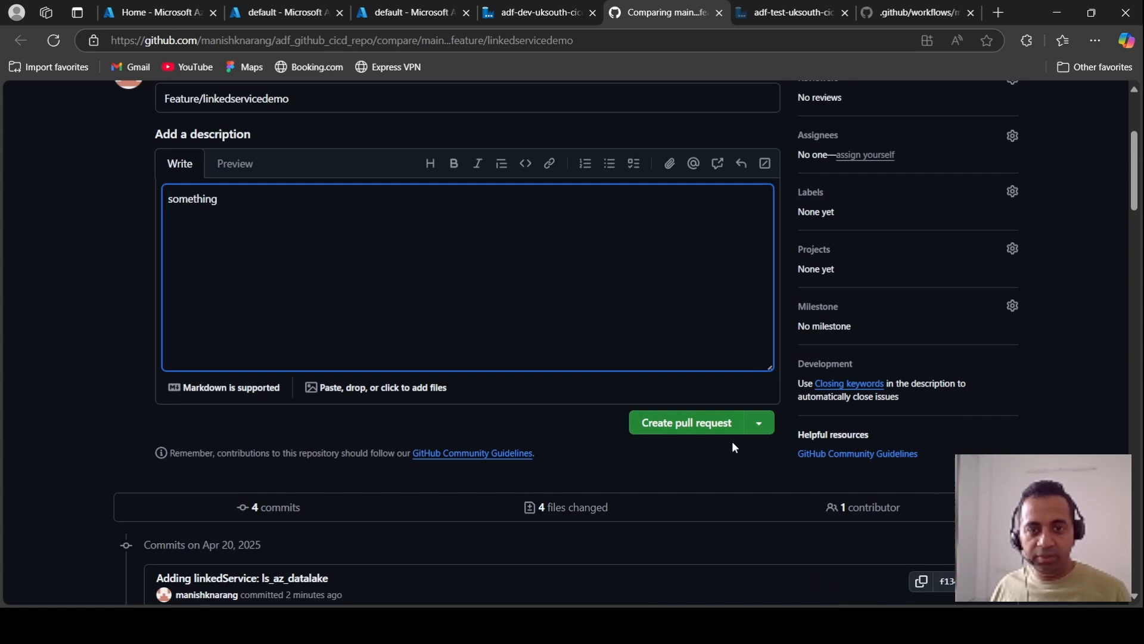
left_click(685, 423)
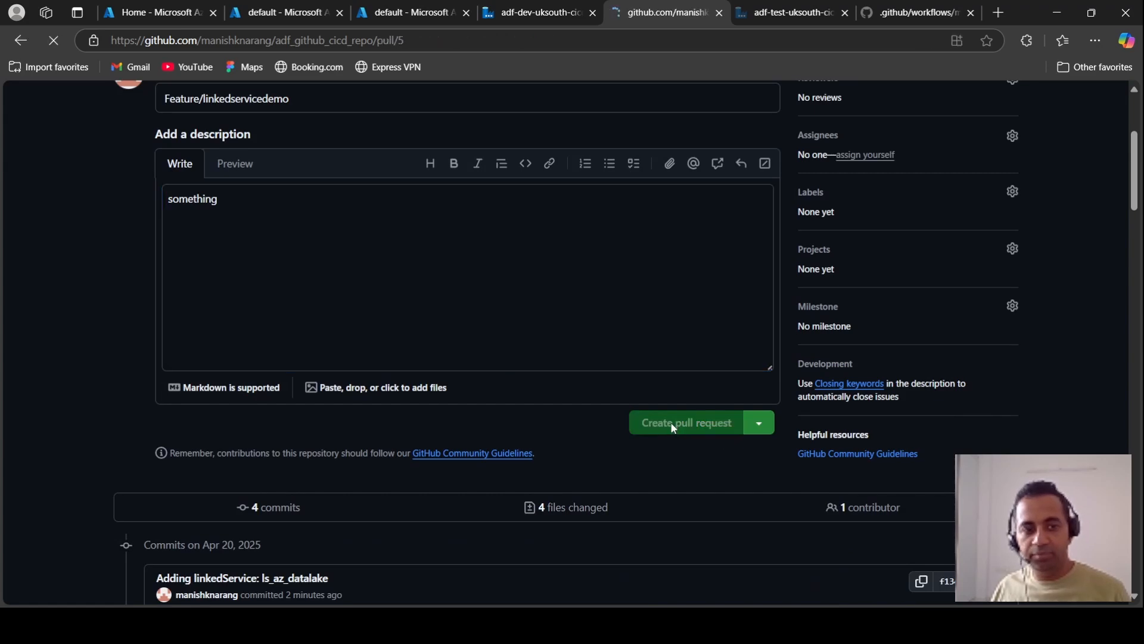
left_click(685, 422)
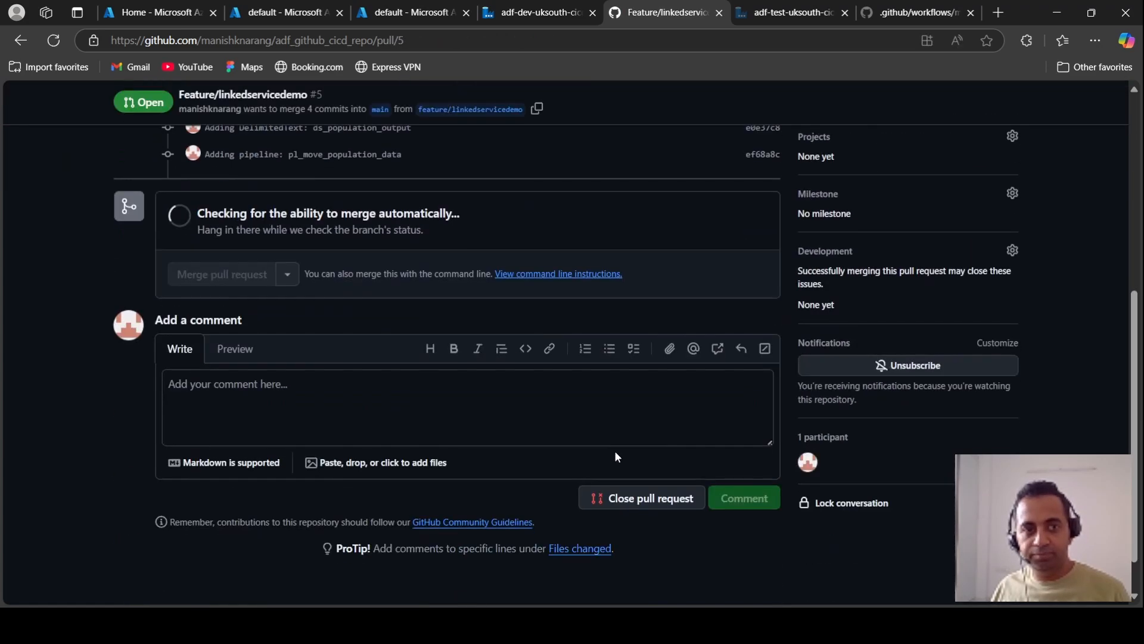
Merge pull request #5 into main and confirm the merge.
left_click(221, 273)
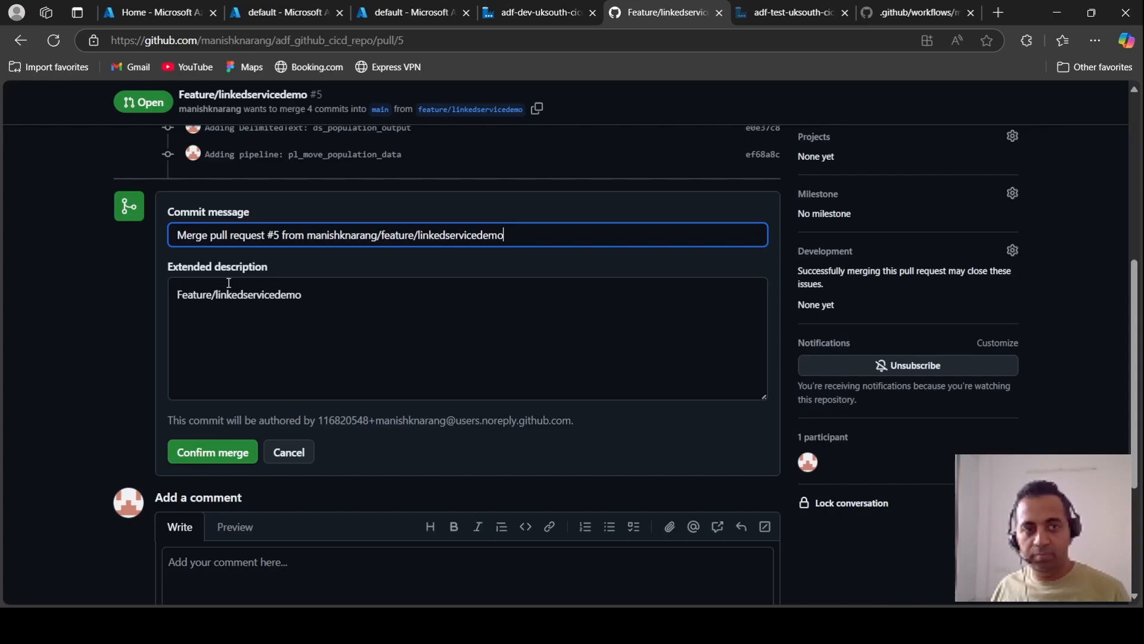
left_click(212, 451)
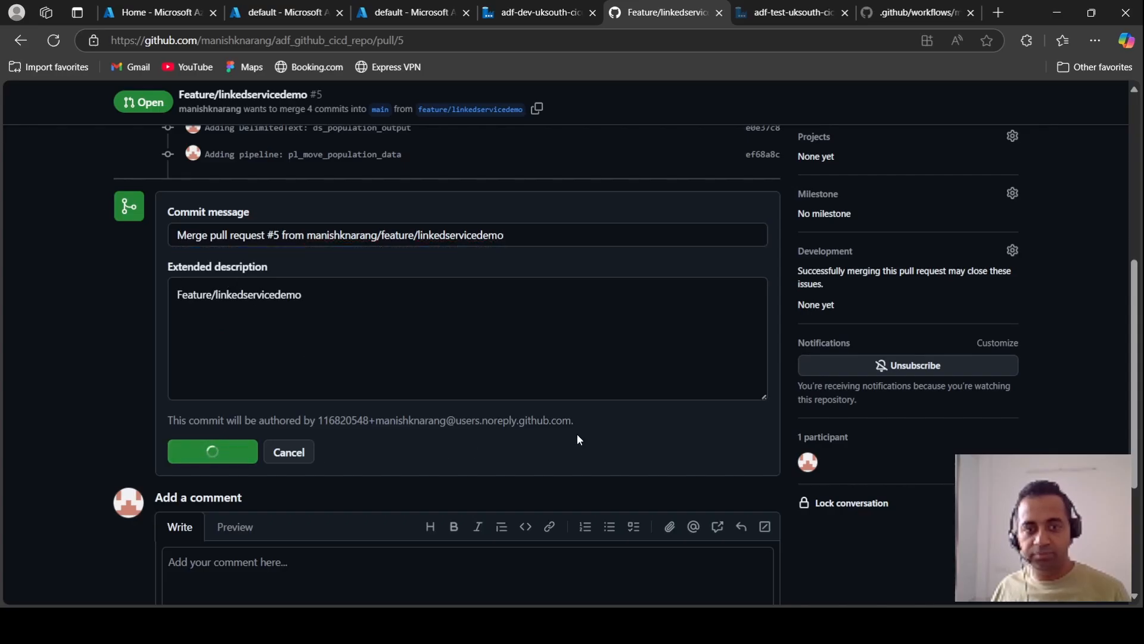
left_click(212, 452)
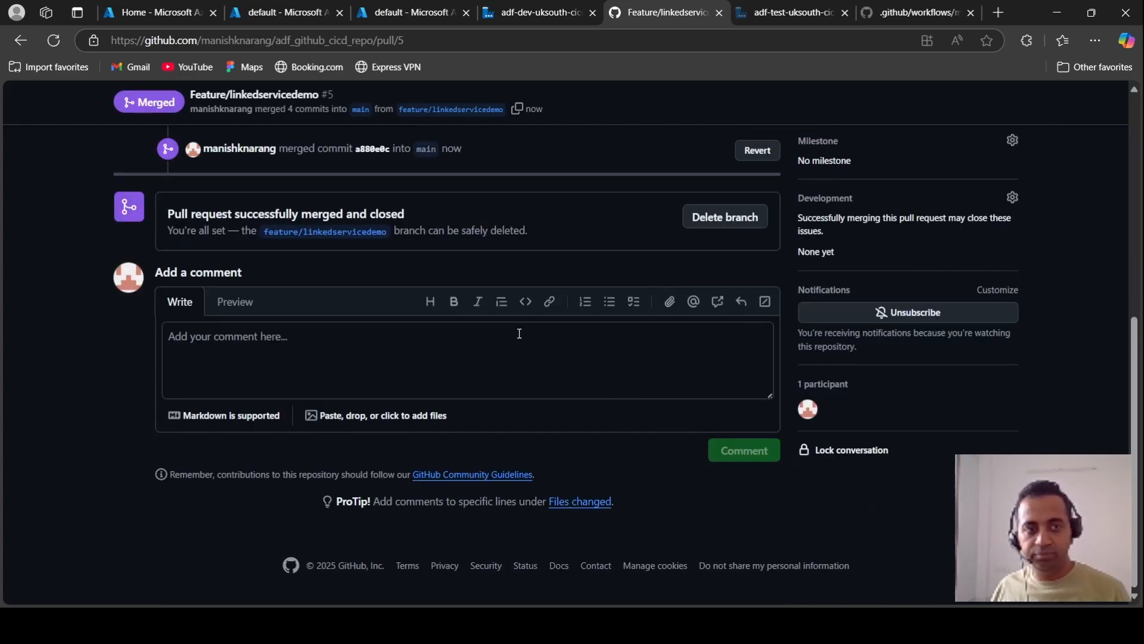
left_click(722, 217)
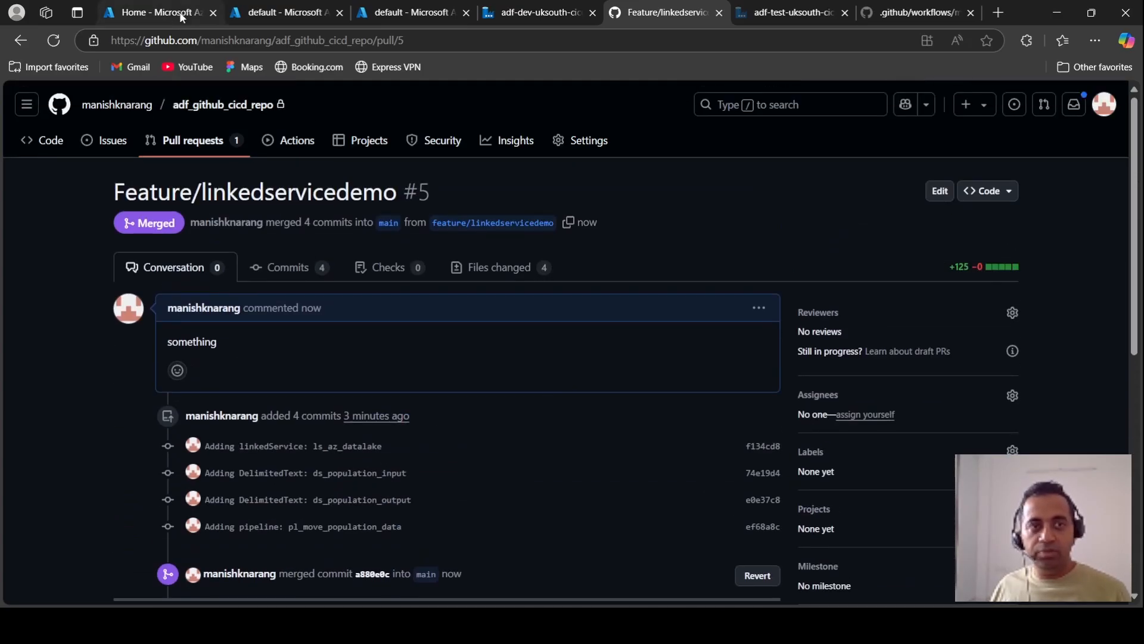
Return to the dev data factory and switch it to the main branch showing pl_move_population_data.
left_click(157, 12)
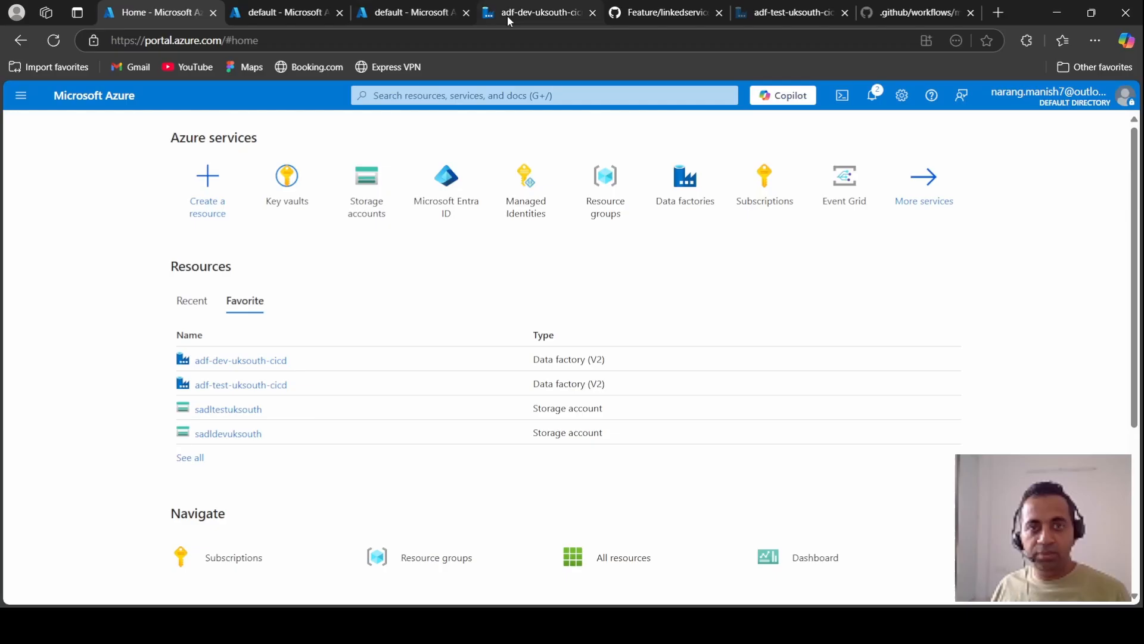
left_click(538, 13)
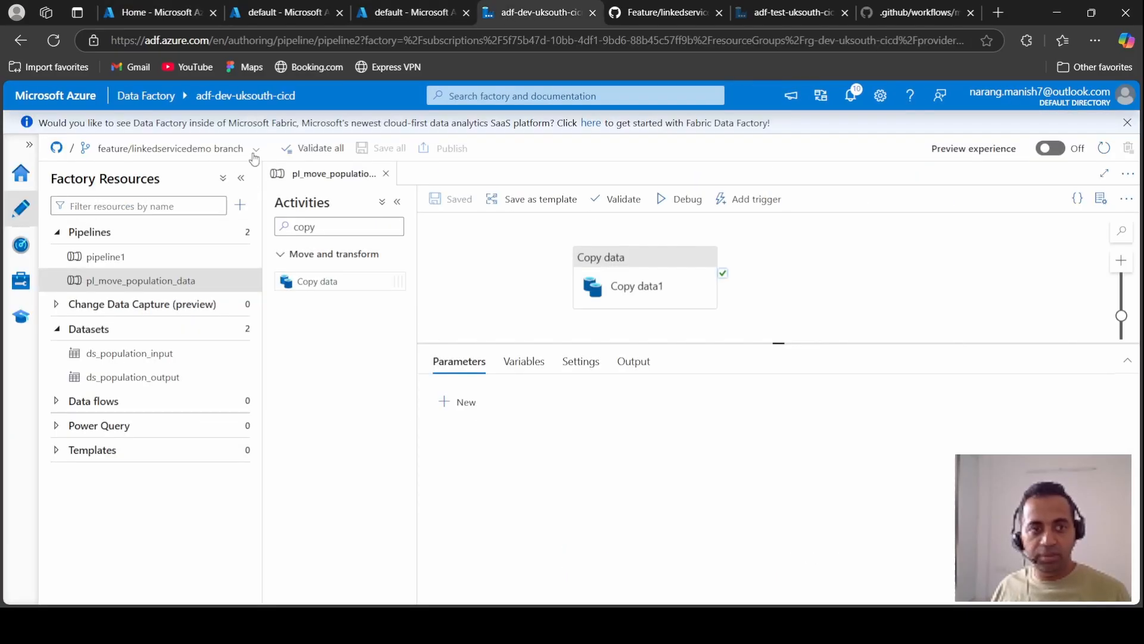
left_click(254, 153)
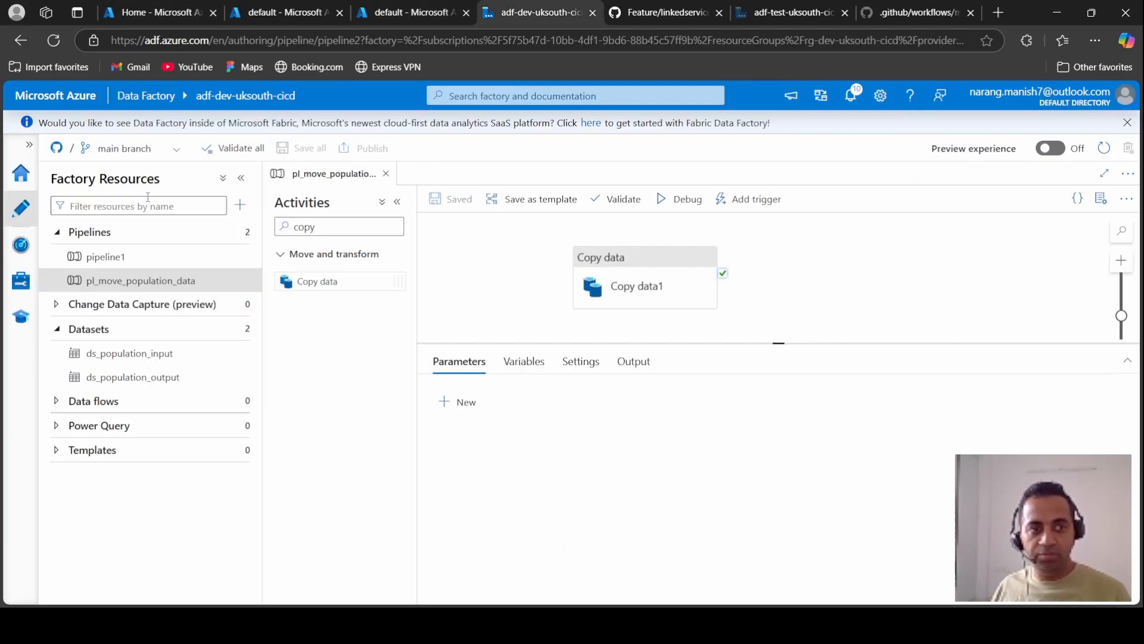
left_click(89, 231)
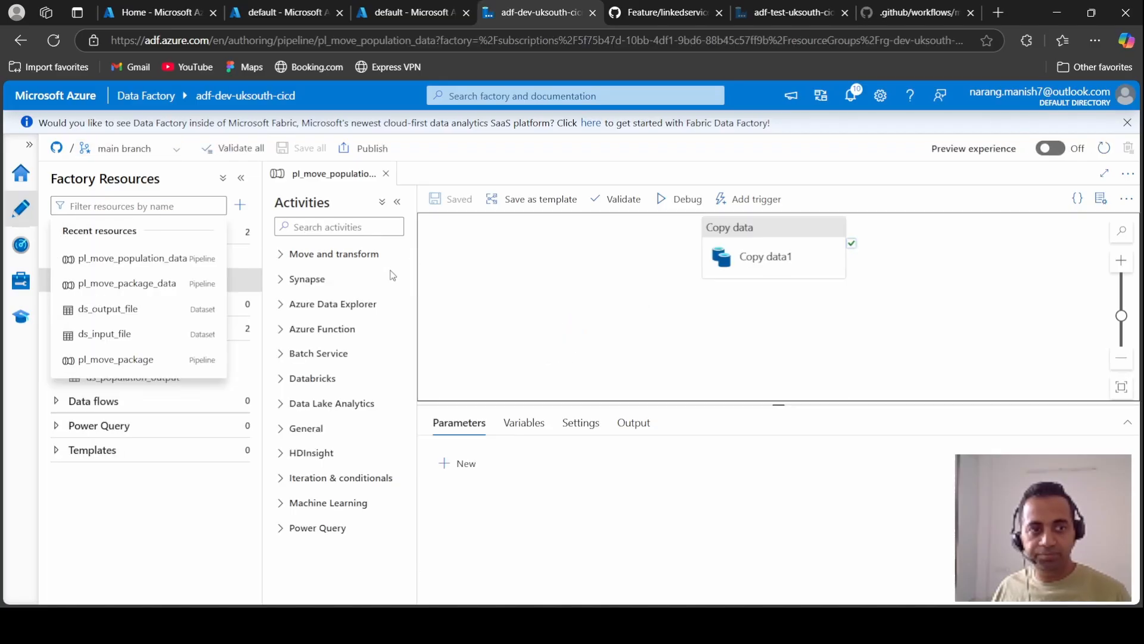
left_click(139, 279)
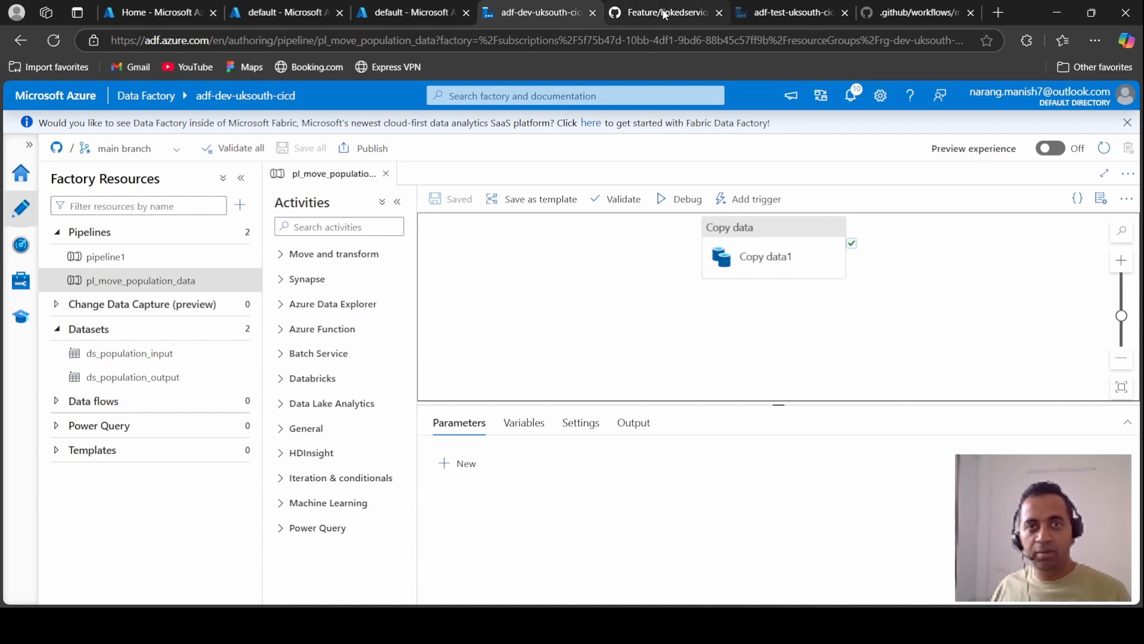
View the GitHub Actions run for merged pull request #5, then return to the dev data factory.
left_click(663, 12)
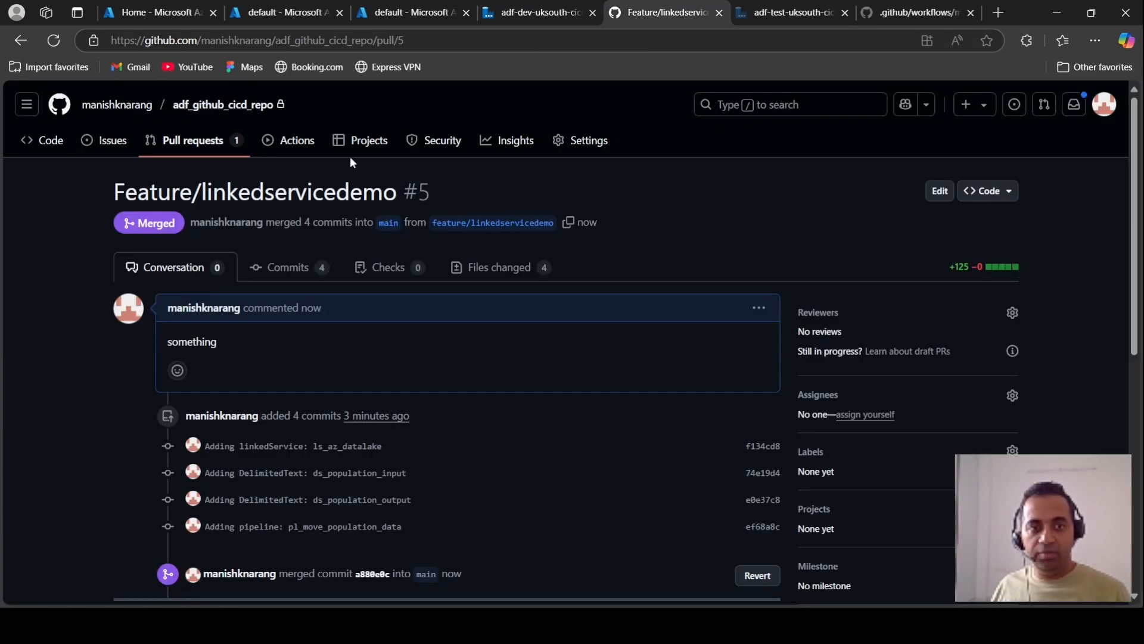
left_click(296, 140)
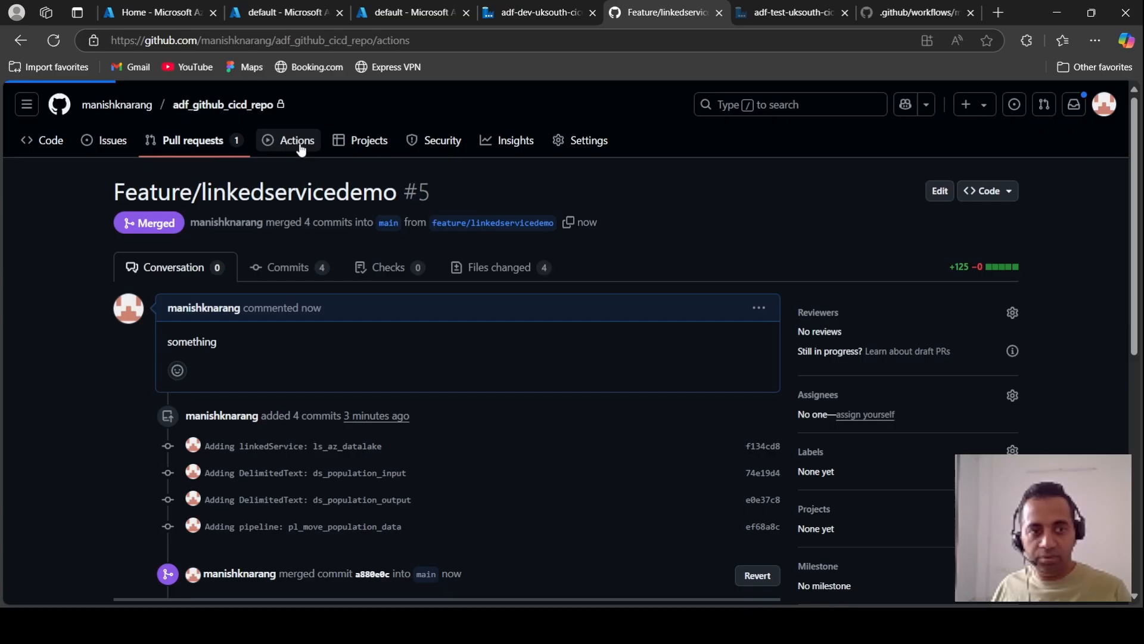
left_click(296, 140)
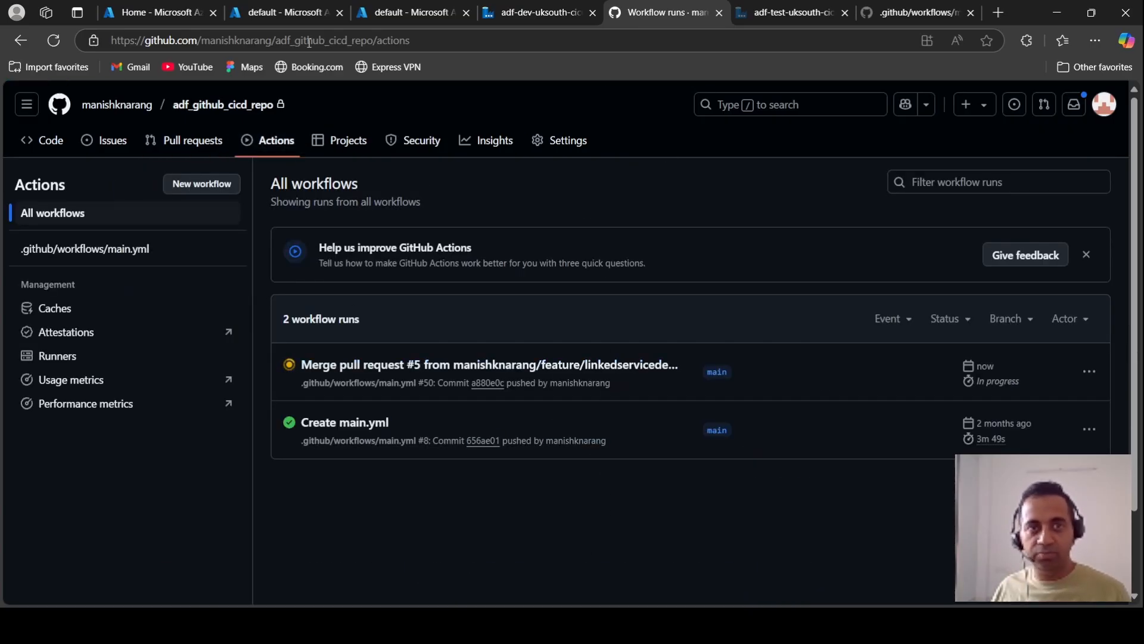
left_click(539, 12)
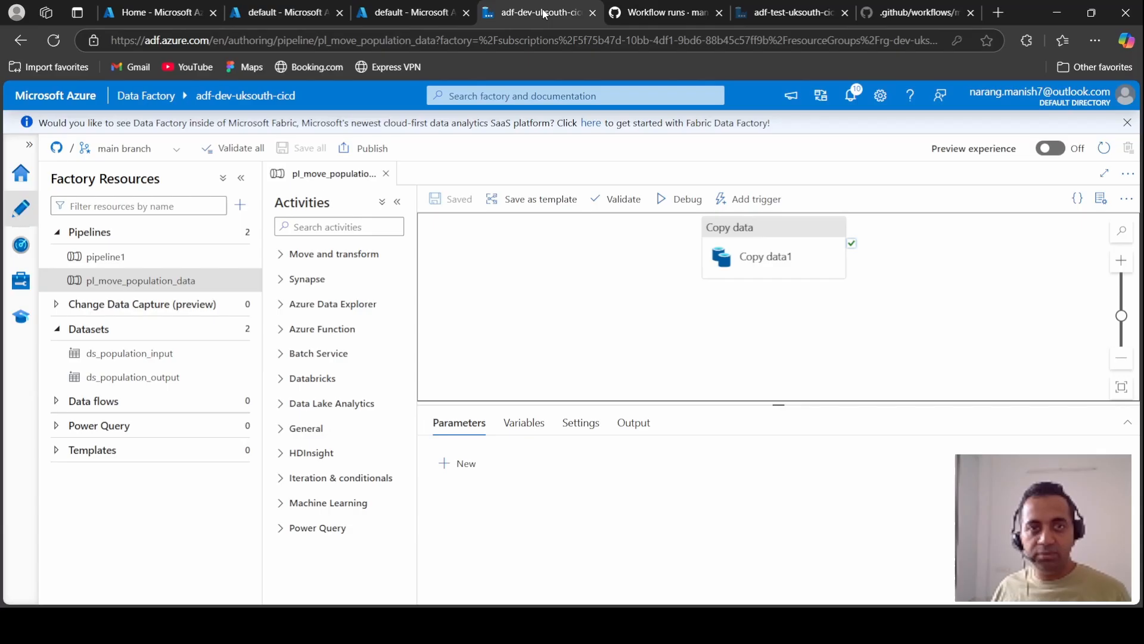
mouse_move(742, 243)
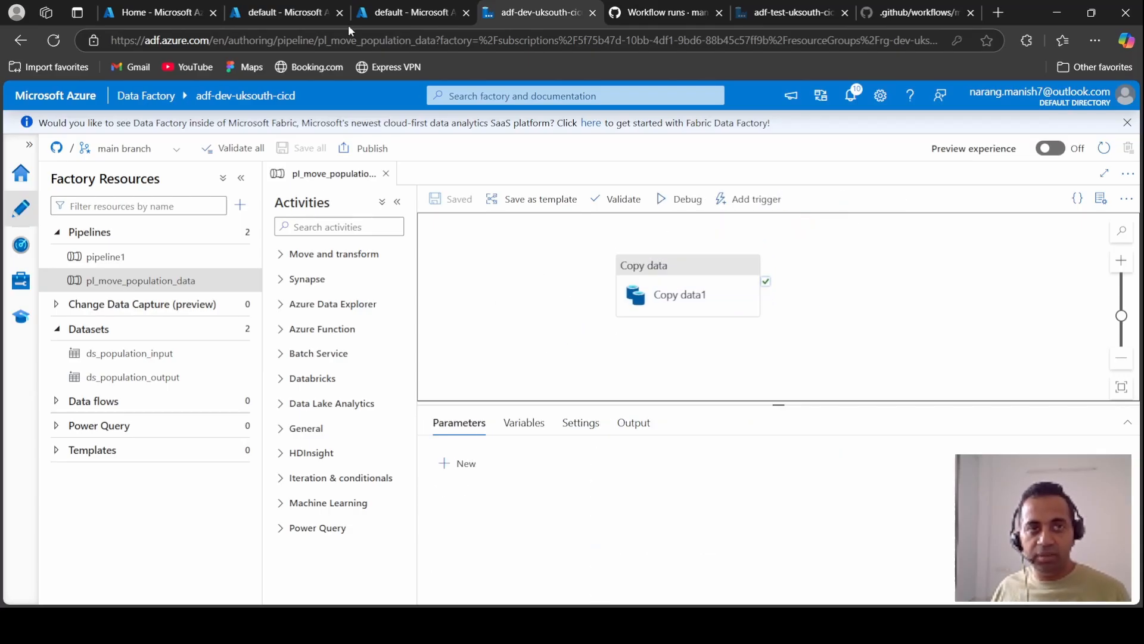
Check the storage input folder, then run pl_move_population_data as a debug test in the dev factory.
left_click(284, 12)
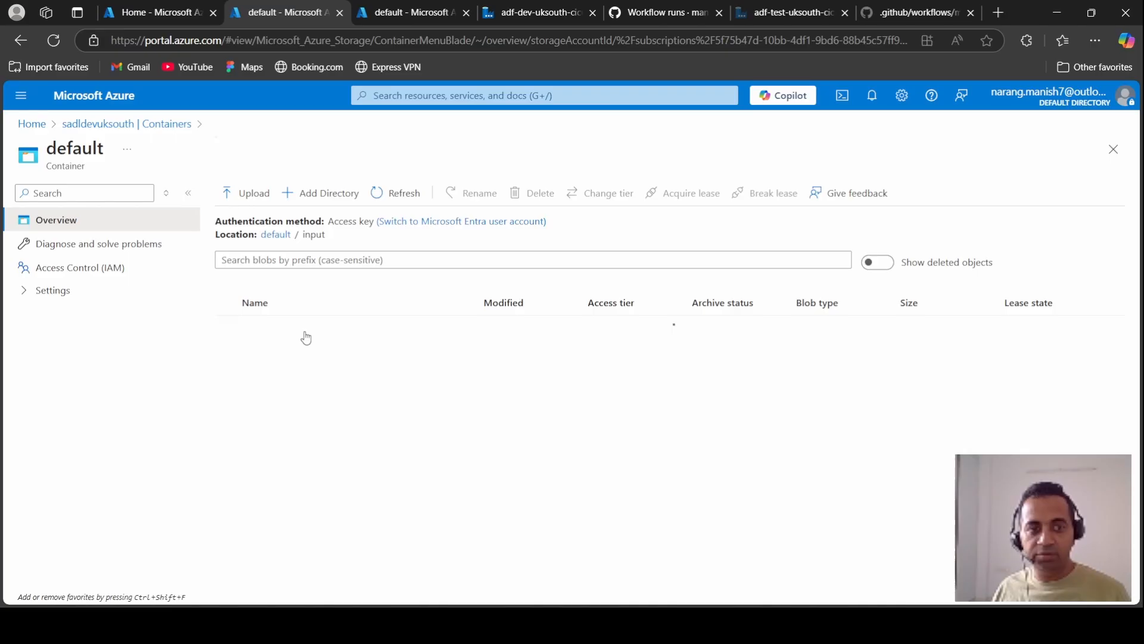
left_click(538, 13)
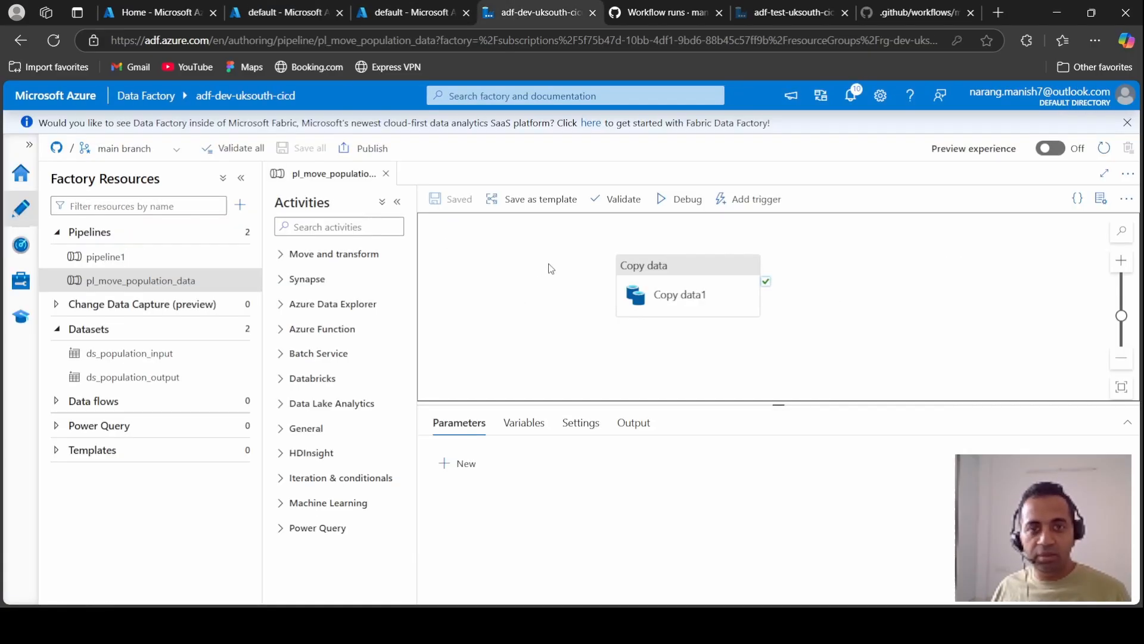
mouse_move(686, 199)
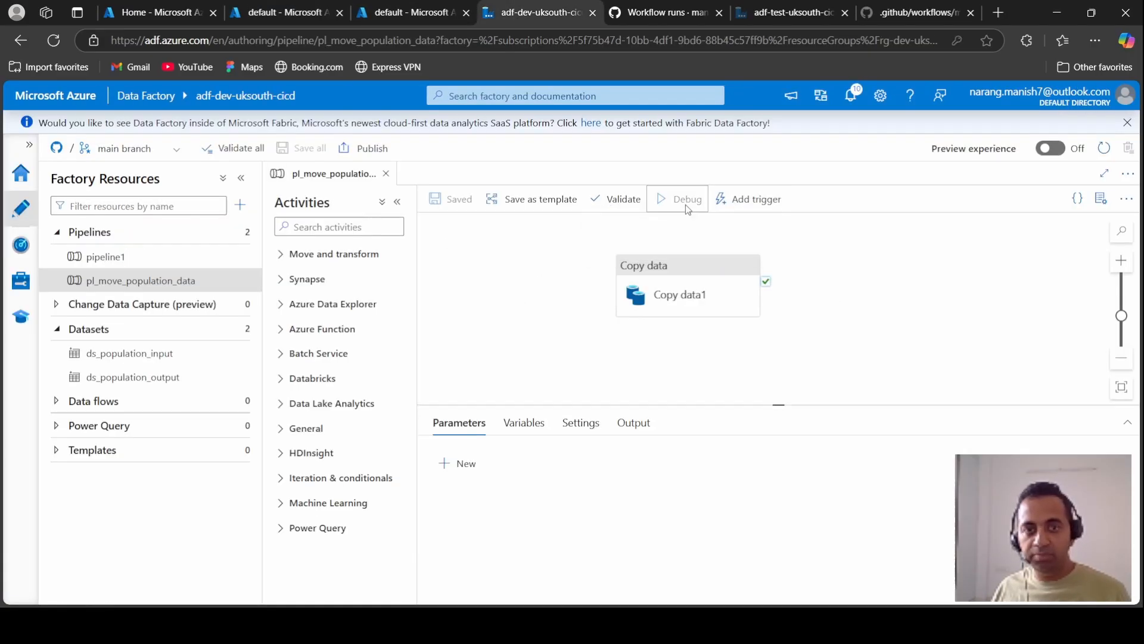
left_click(686, 198)
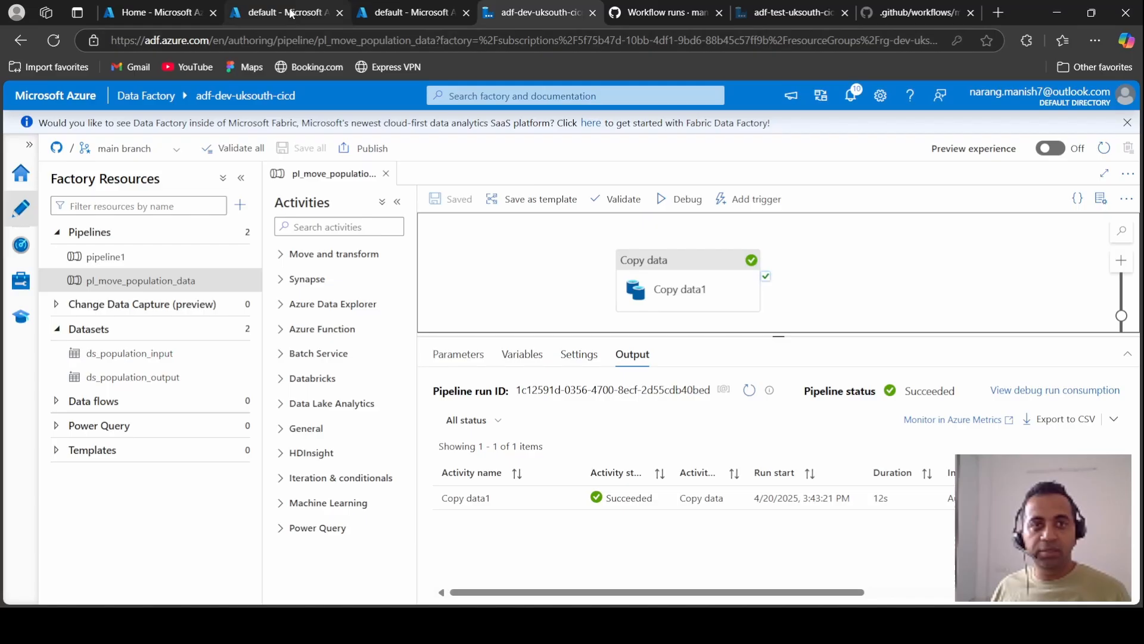
Confirm Population.csv landed in the output container and switch to the adf-test-uksouth-cicd factory.
left_click(285, 12)
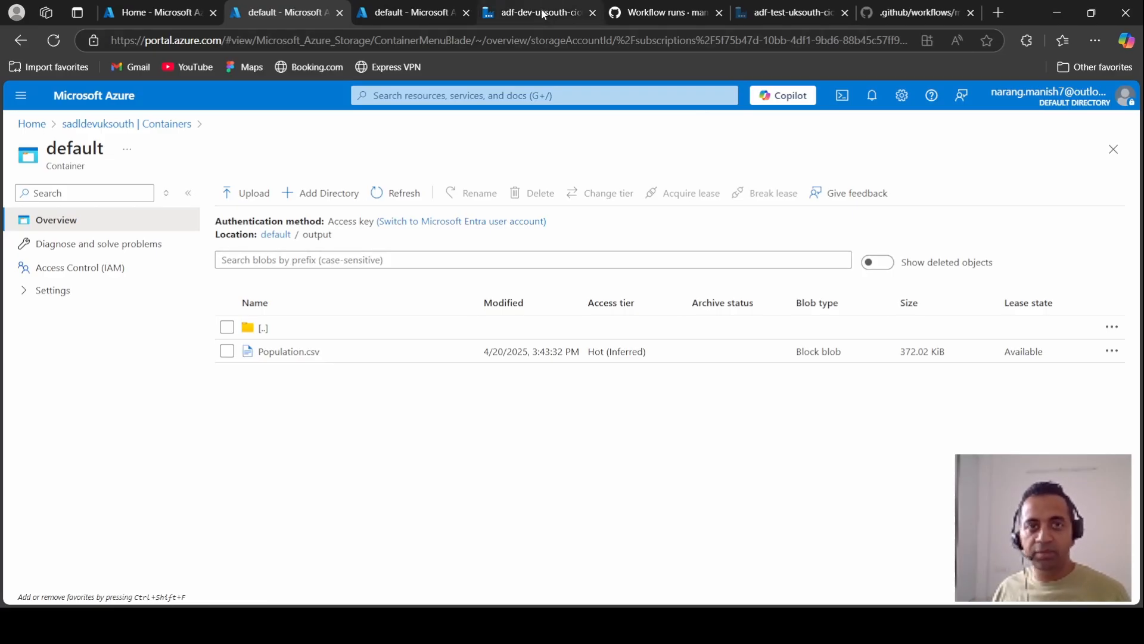
left_click(539, 12)
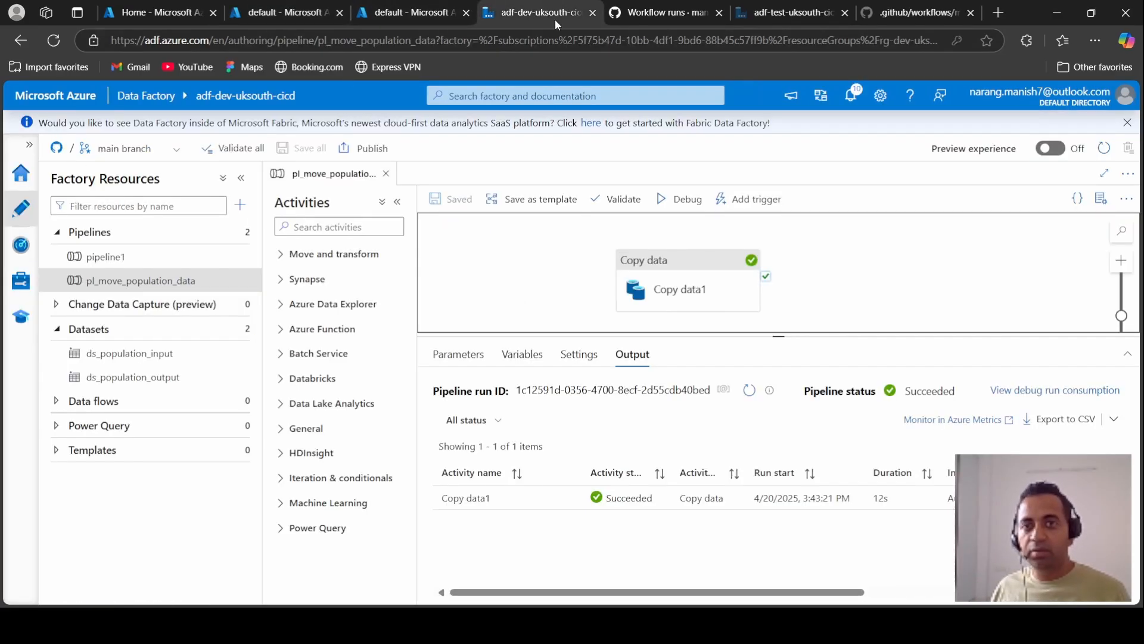
left_click(664, 13)
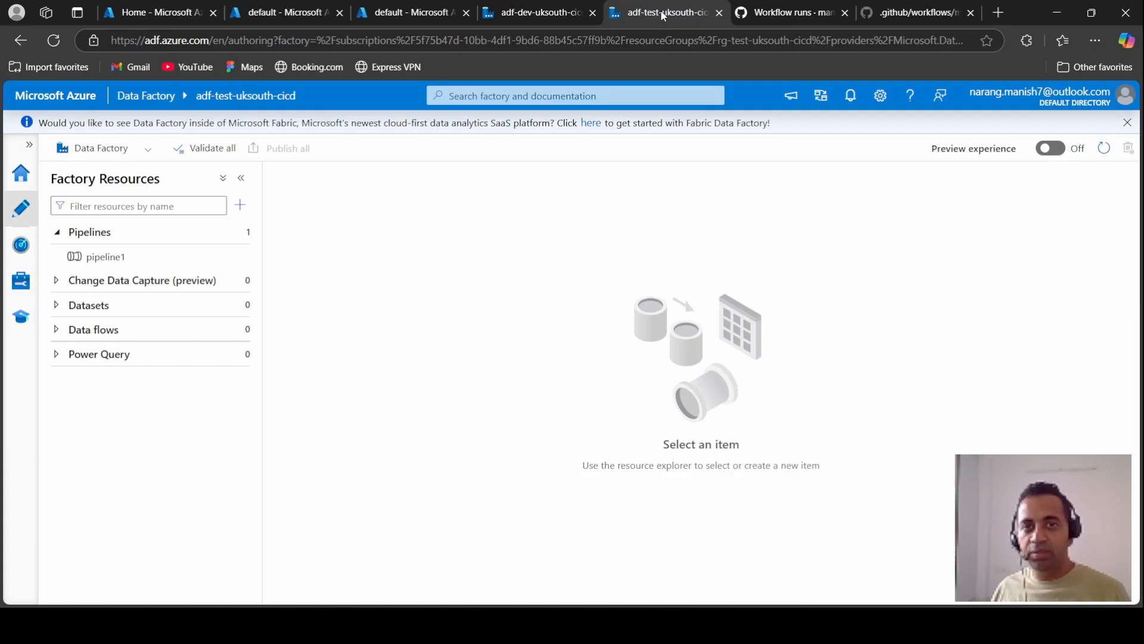
mouse_move(1063, 165)
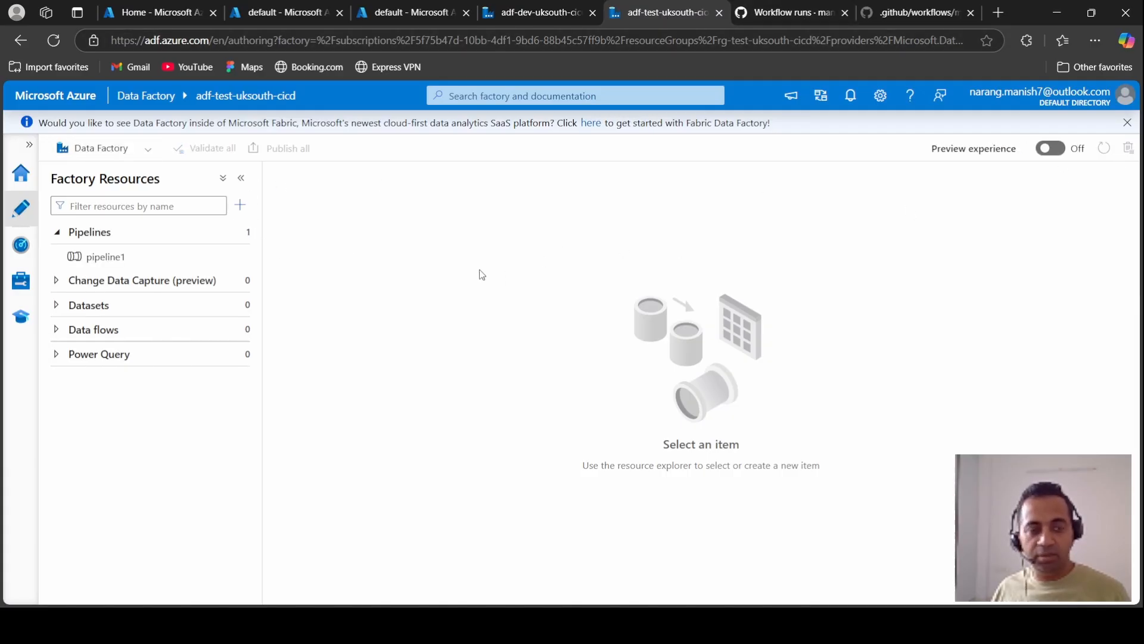
Verify the GitHub run, refresh the test factory to show pl_move_population_data and both datasets, view pipeline runs.
left_click(788, 13)
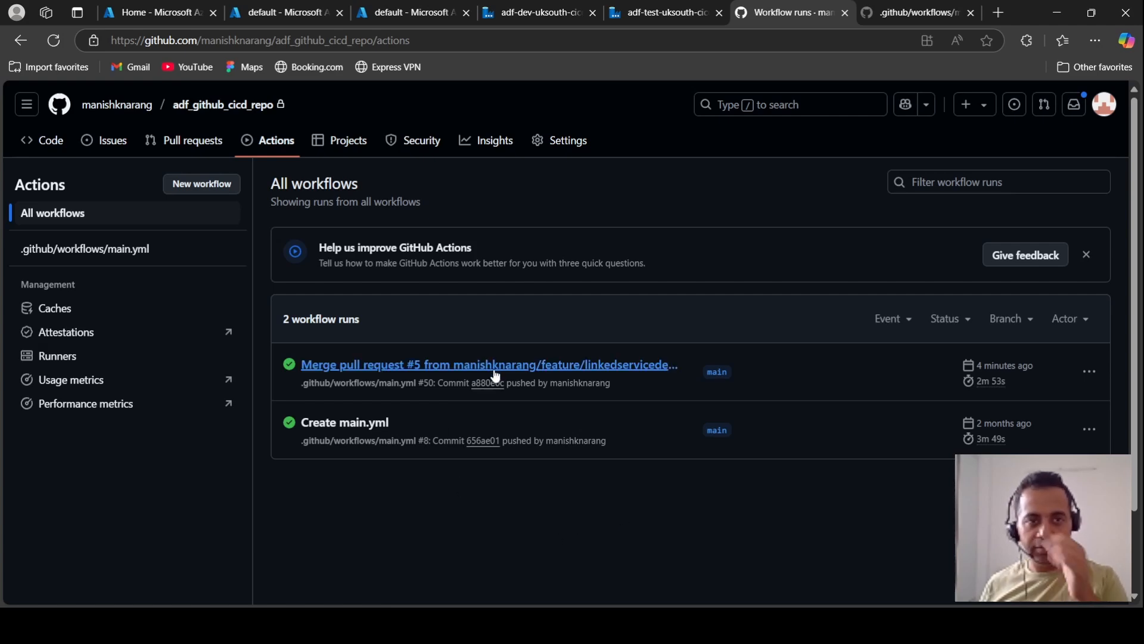
left_click(662, 13)
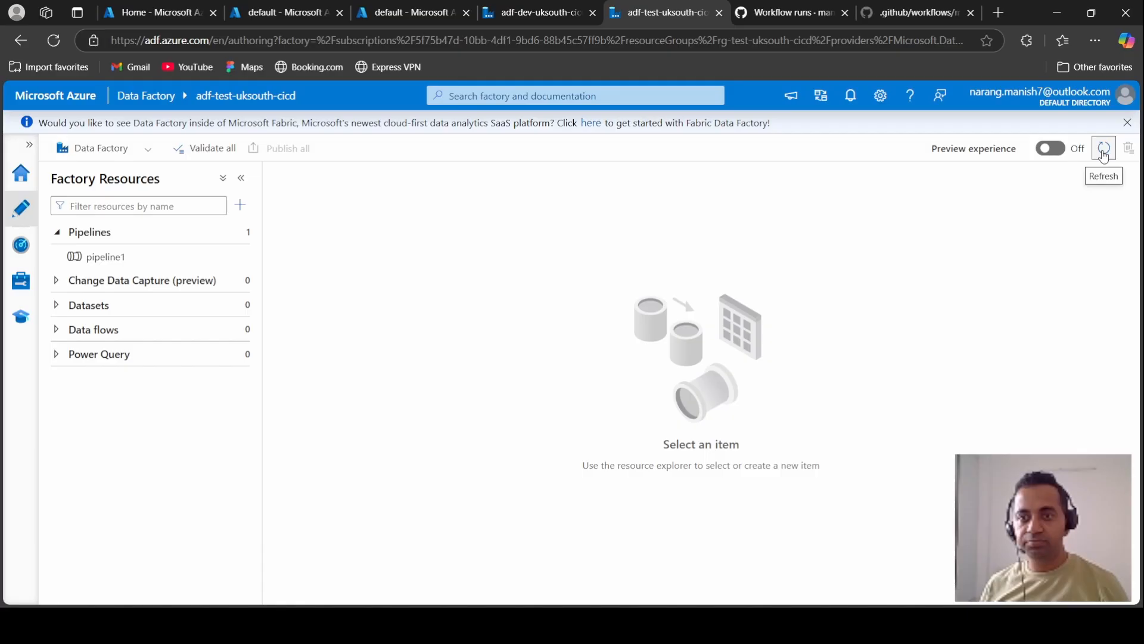
left_click(1102, 149)
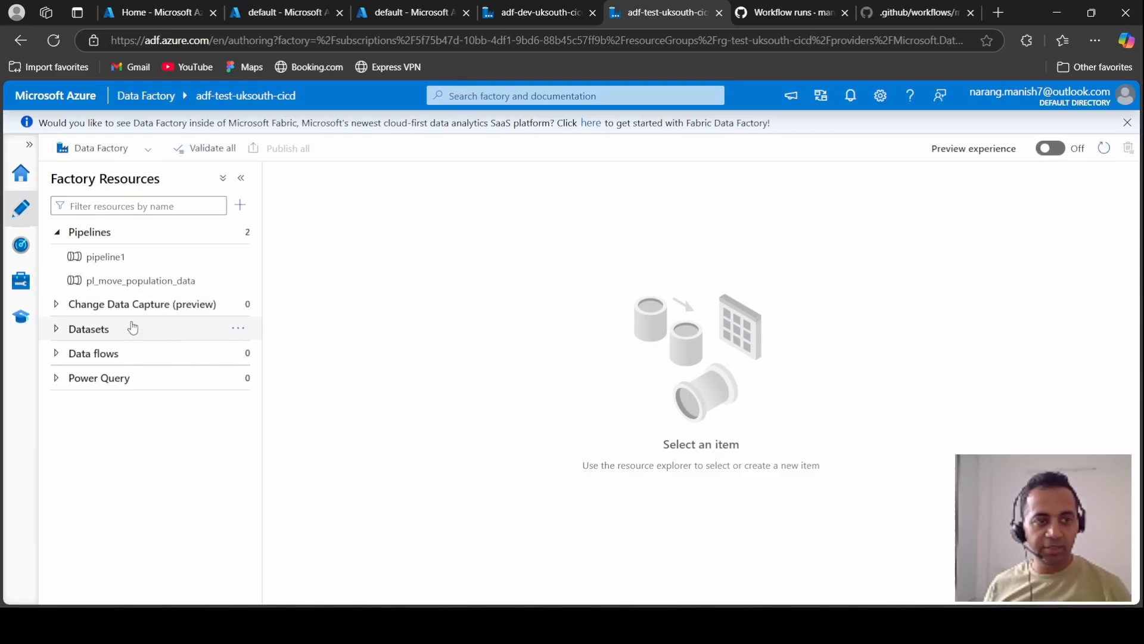
left_click(88, 328)
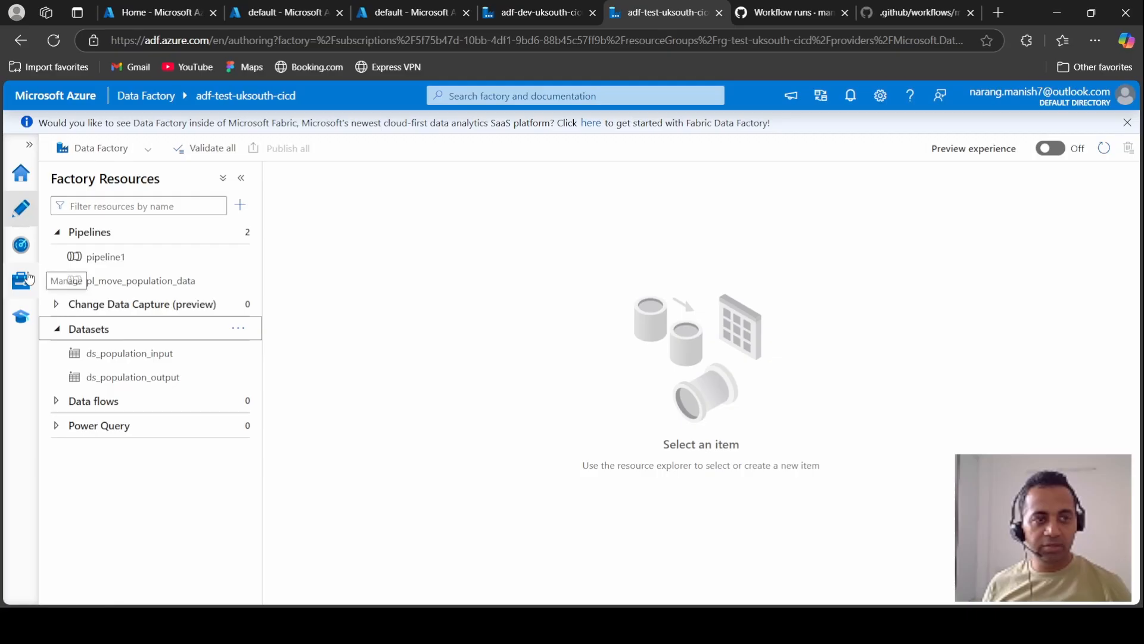
left_click(20, 245)
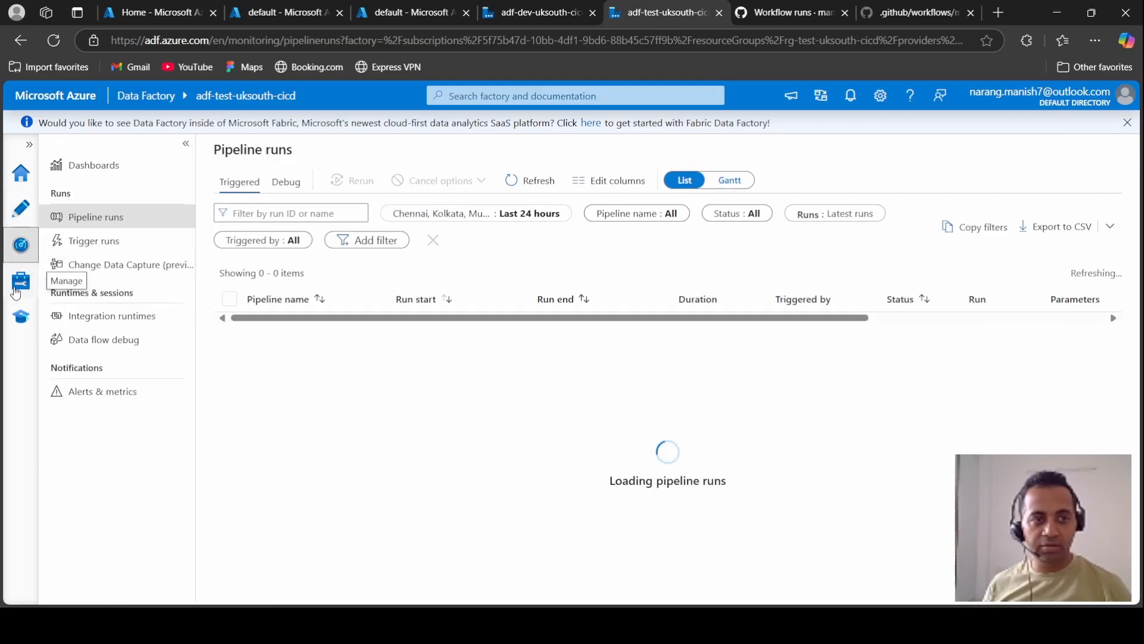
Inspect ls_az_datalake's connection settings, toggling the test-connection options, then cancel without saving.
left_click(20, 280)
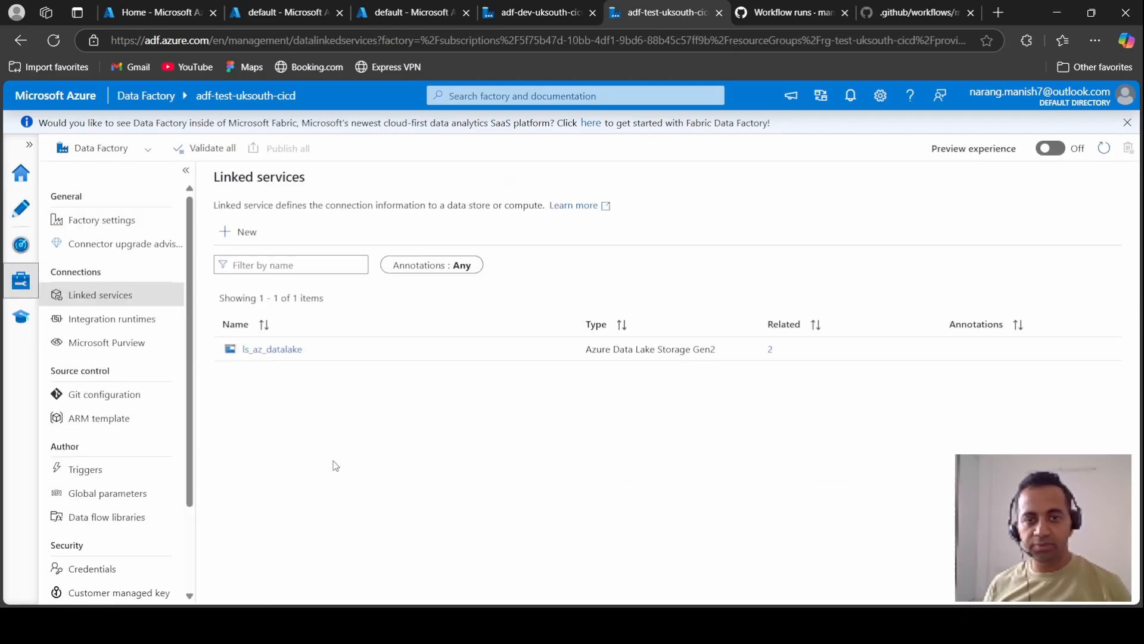
left_click(272, 348)
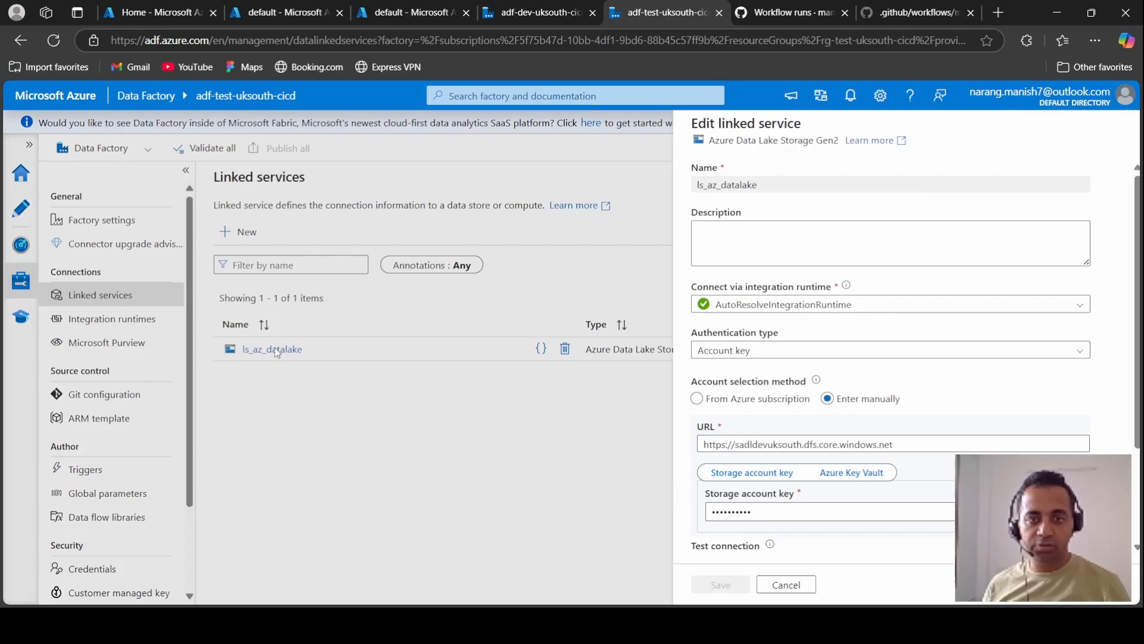
scroll("down", 3)
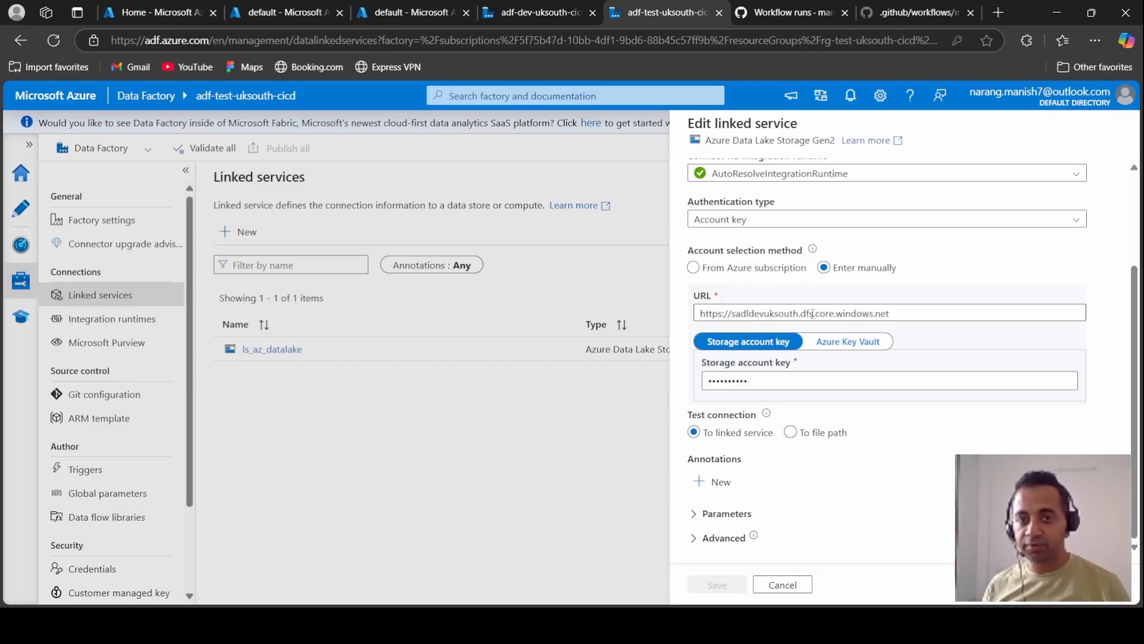
left_click(791, 432)
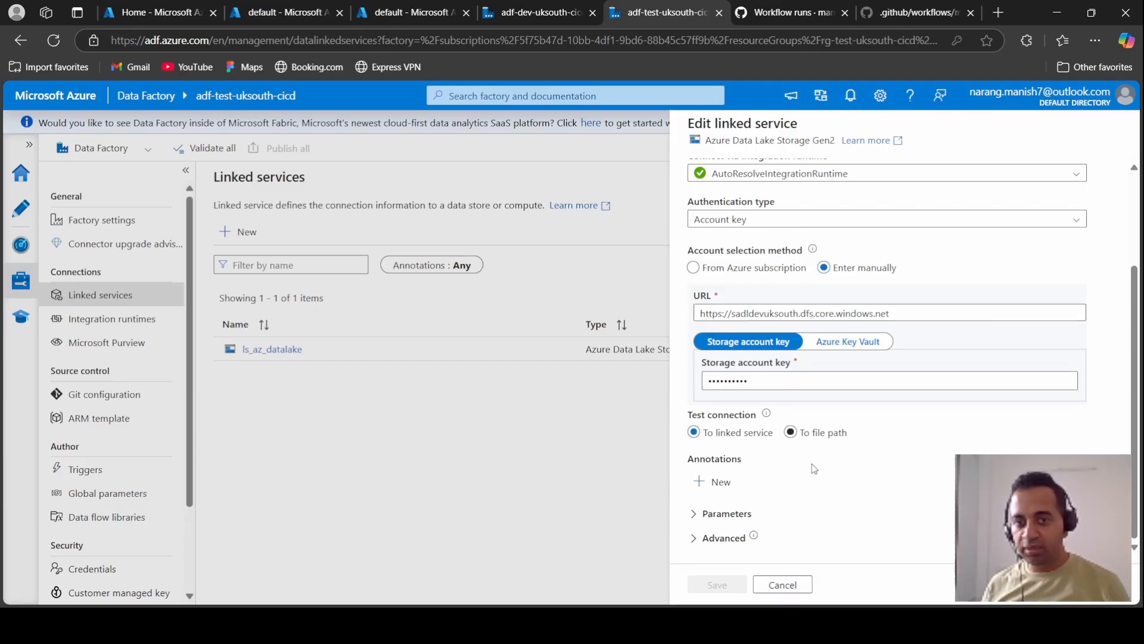
left_click(693, 431)
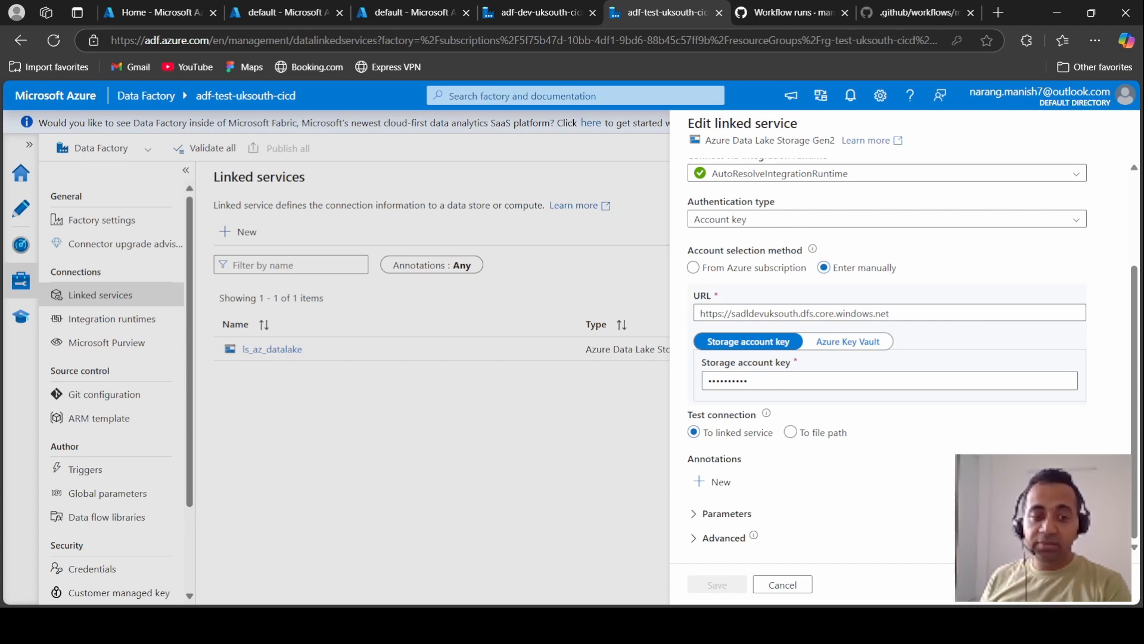
mouse_move(936, 498)
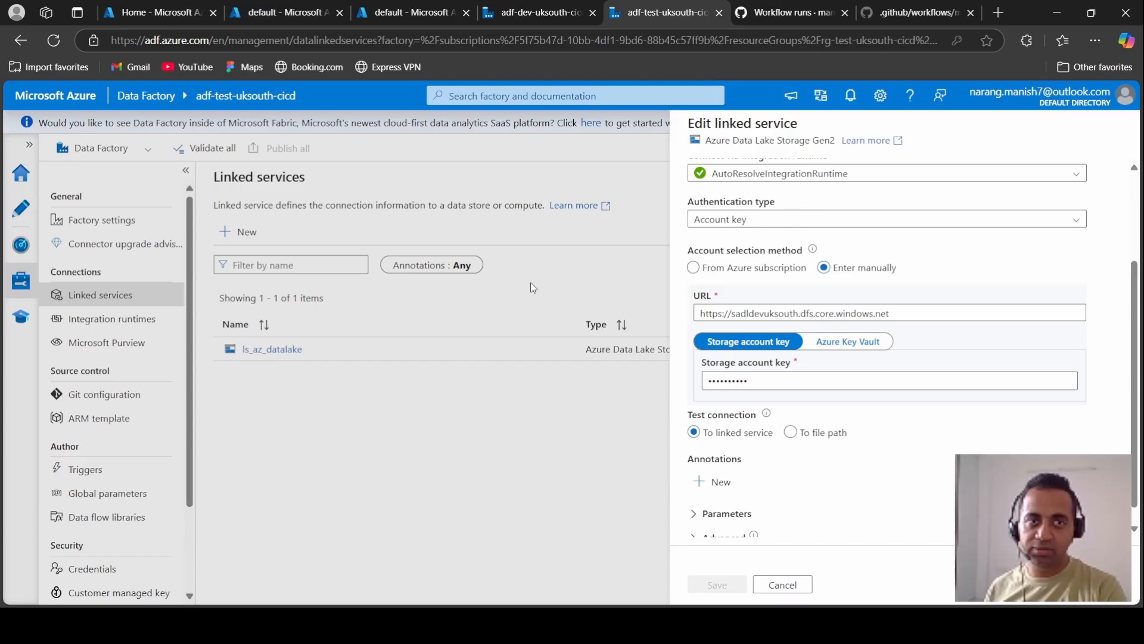
left_click(789, 432)
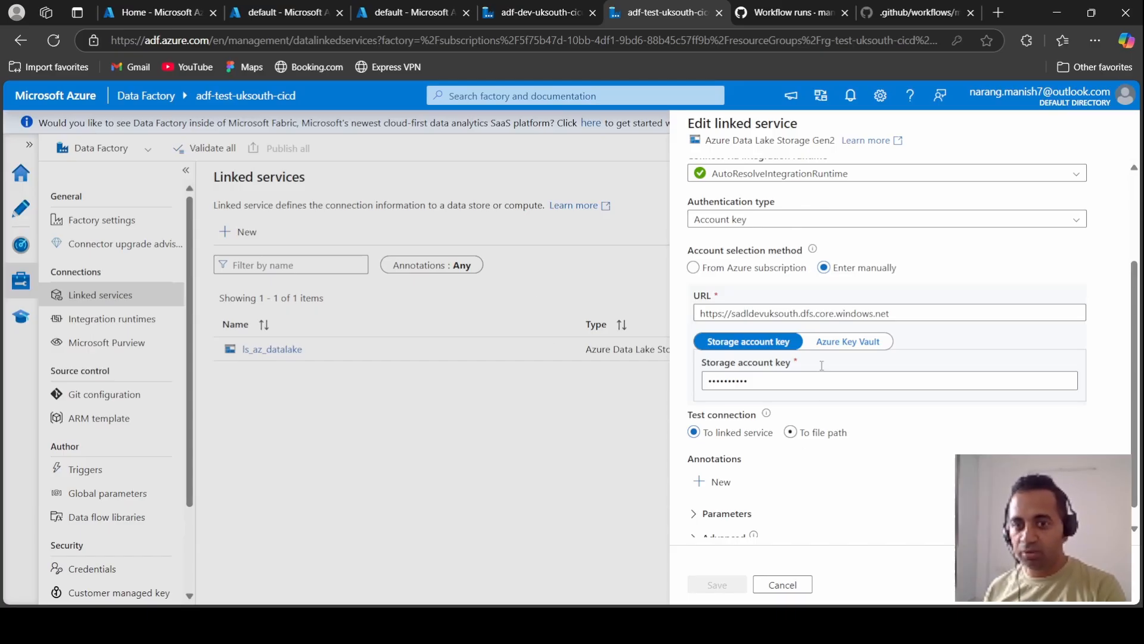
left_click(781, 584)
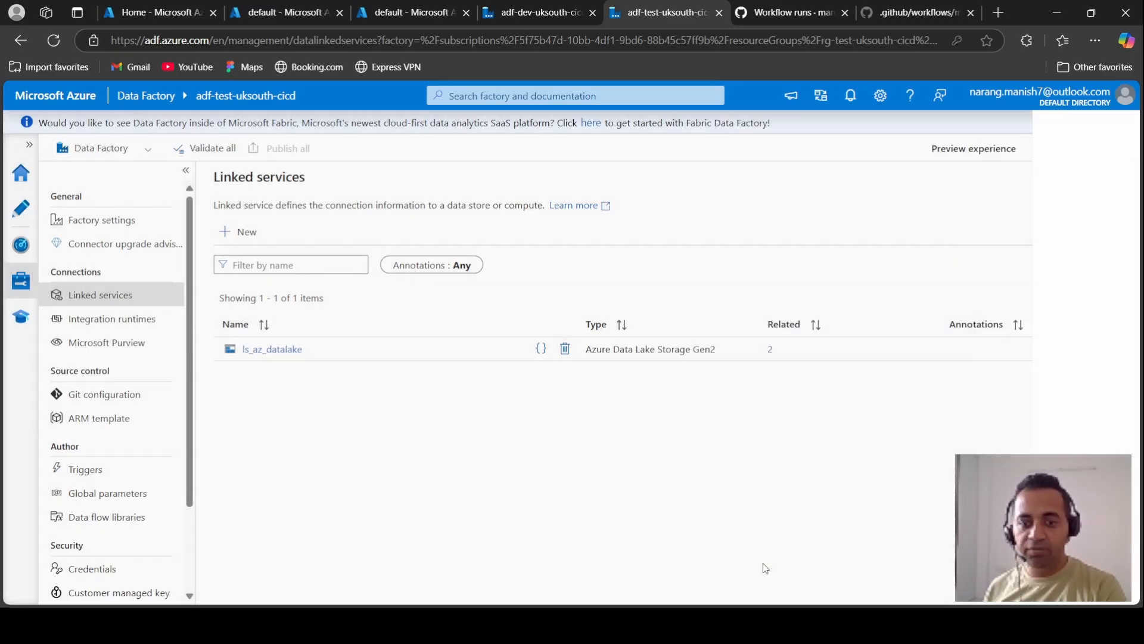
View the deployed pl_move_population_data pipeline under Author, then return to the GitHub workflow runs.
left_click(20, 208)
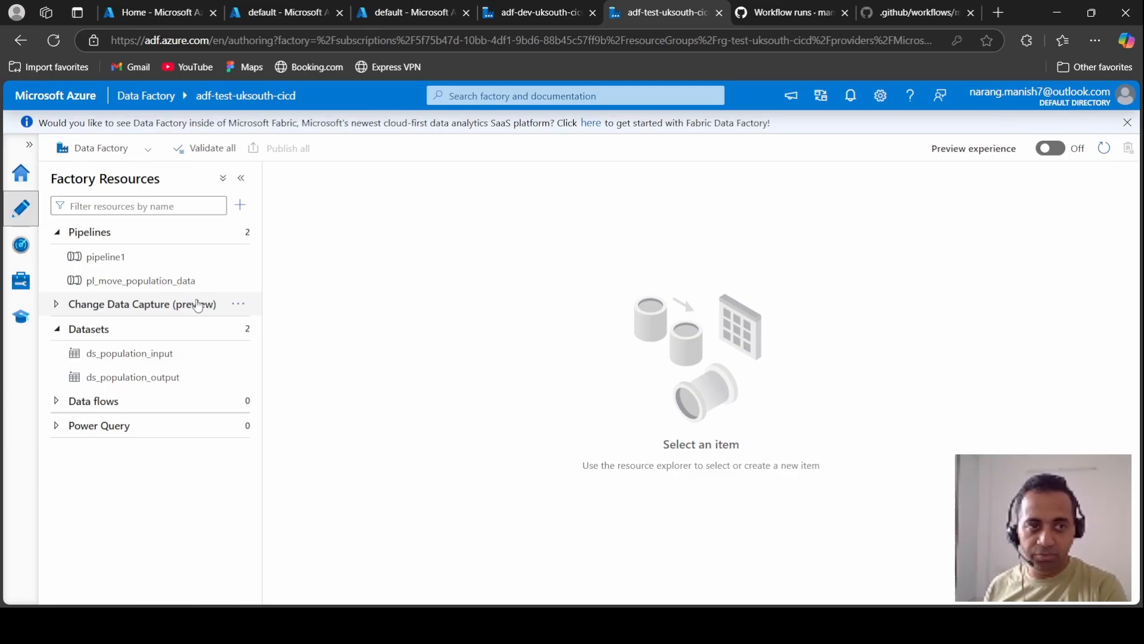
left_click(140, 280)
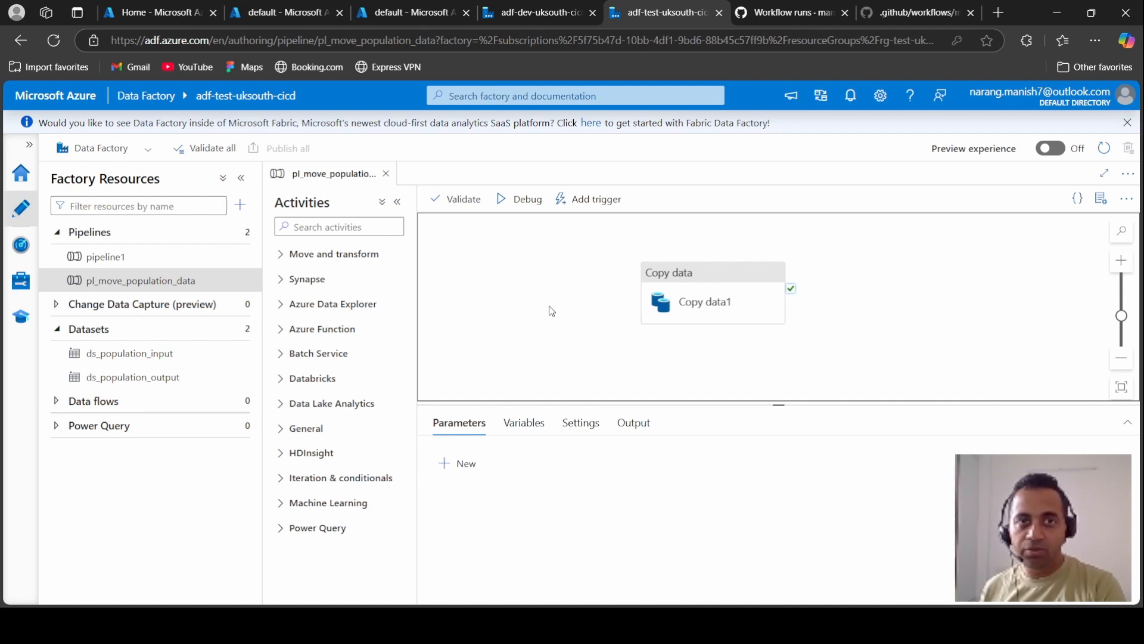
left_click(789, 12)
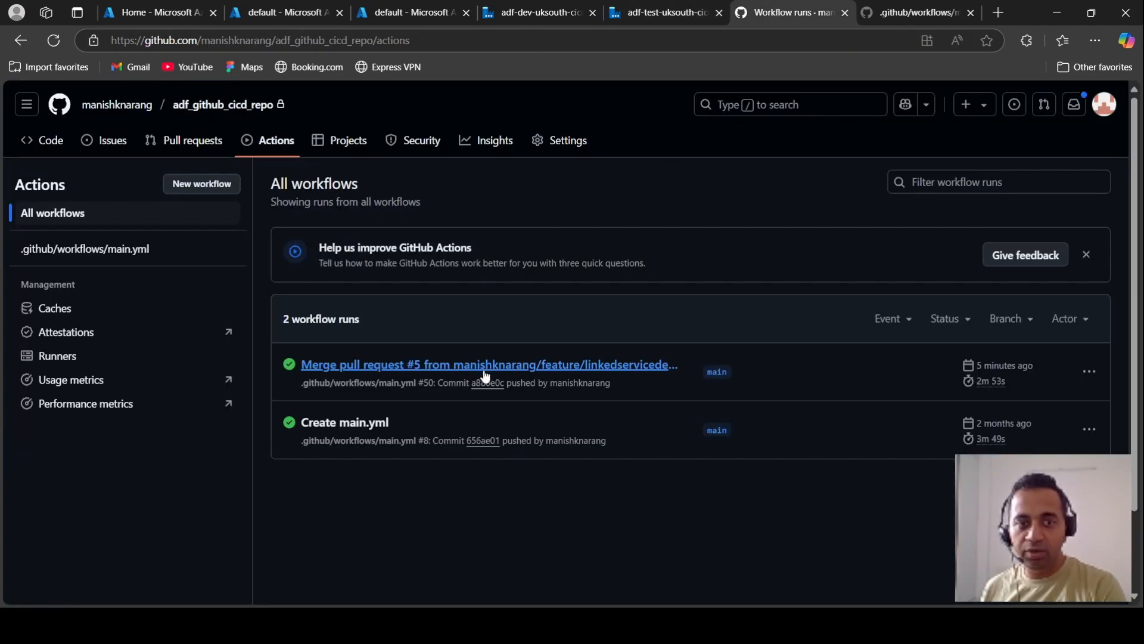
left_click(488, 364)
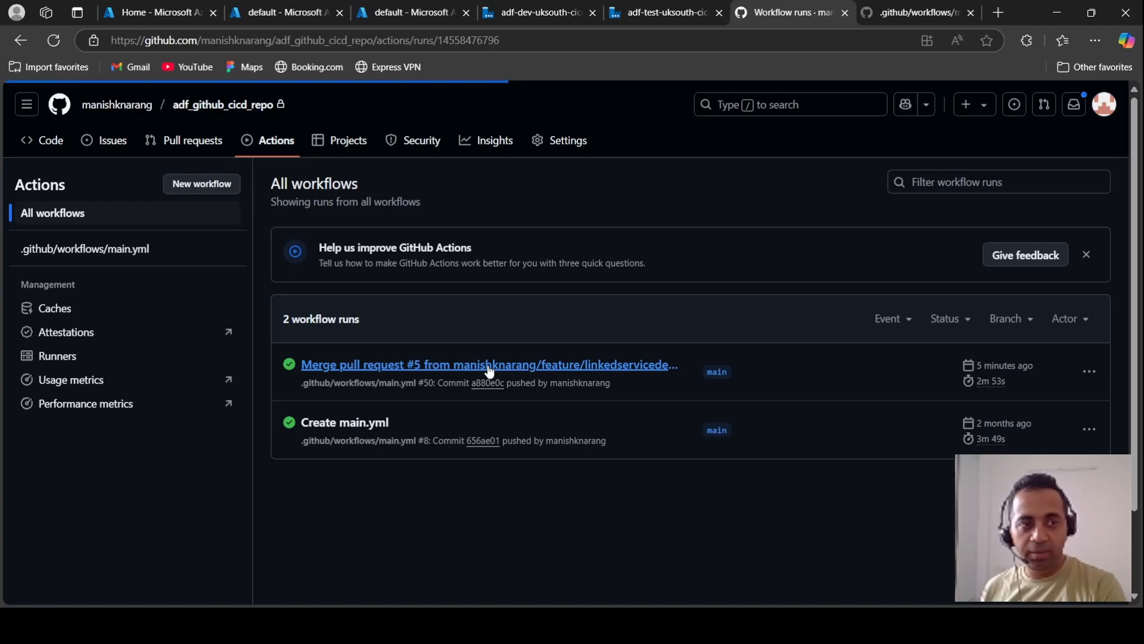
left_click(487, 364)
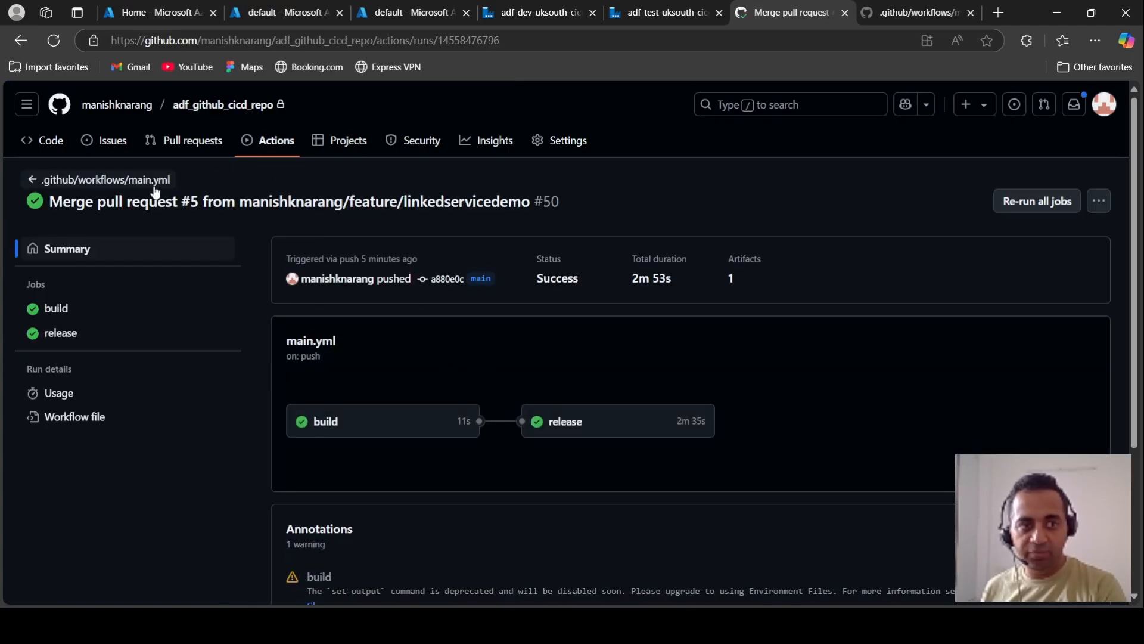
left_click(101, 180)
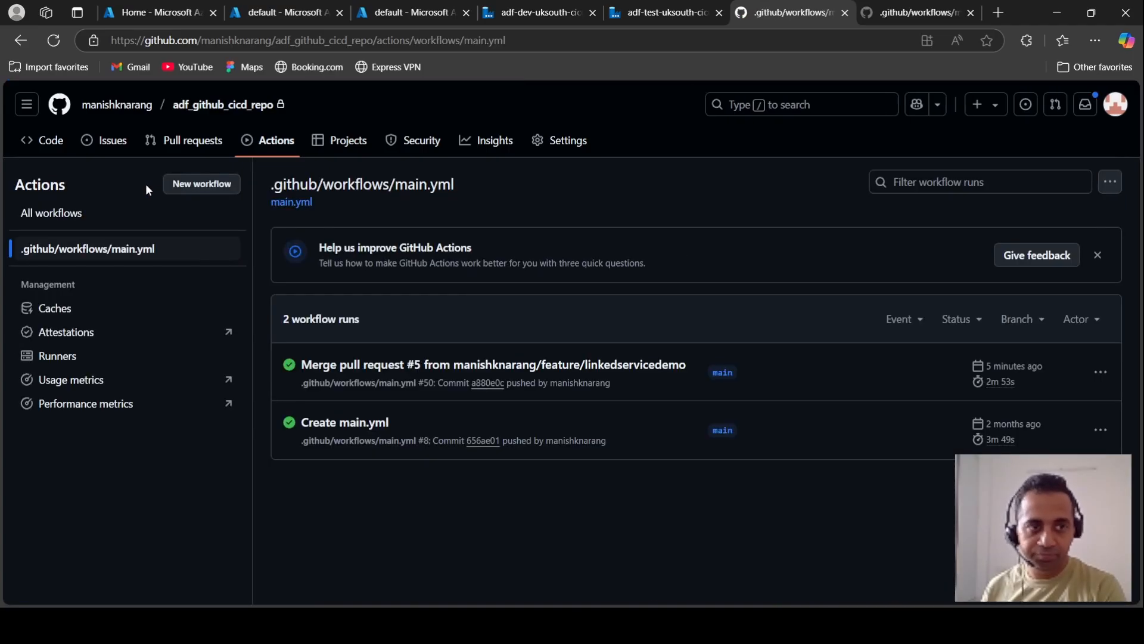
mouse_move(131, 255)
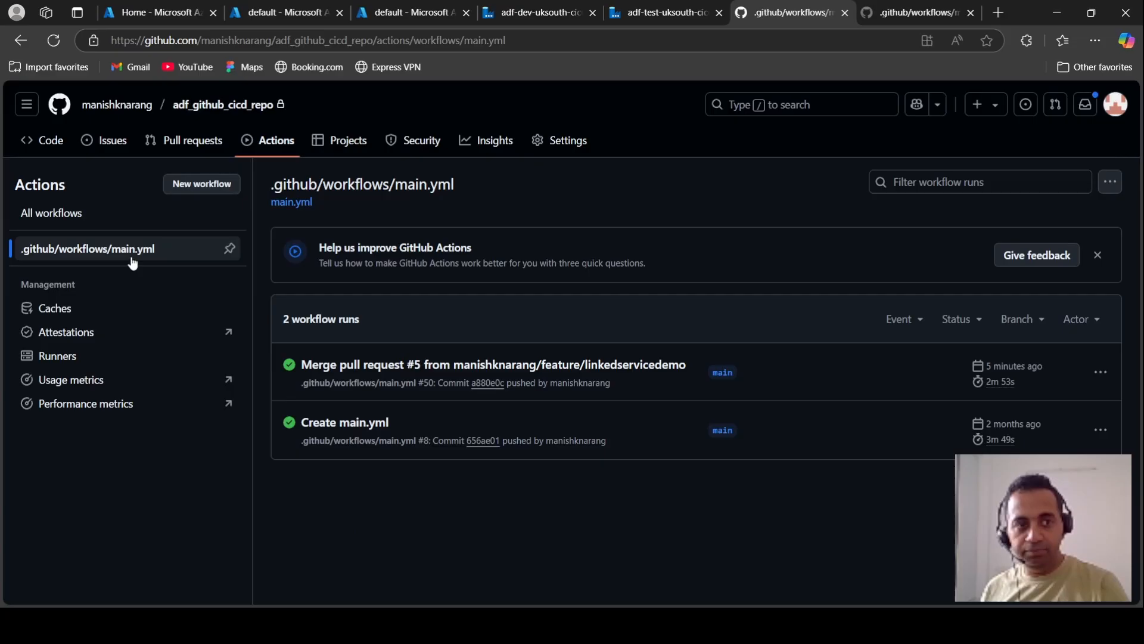
left_click(88, 248)
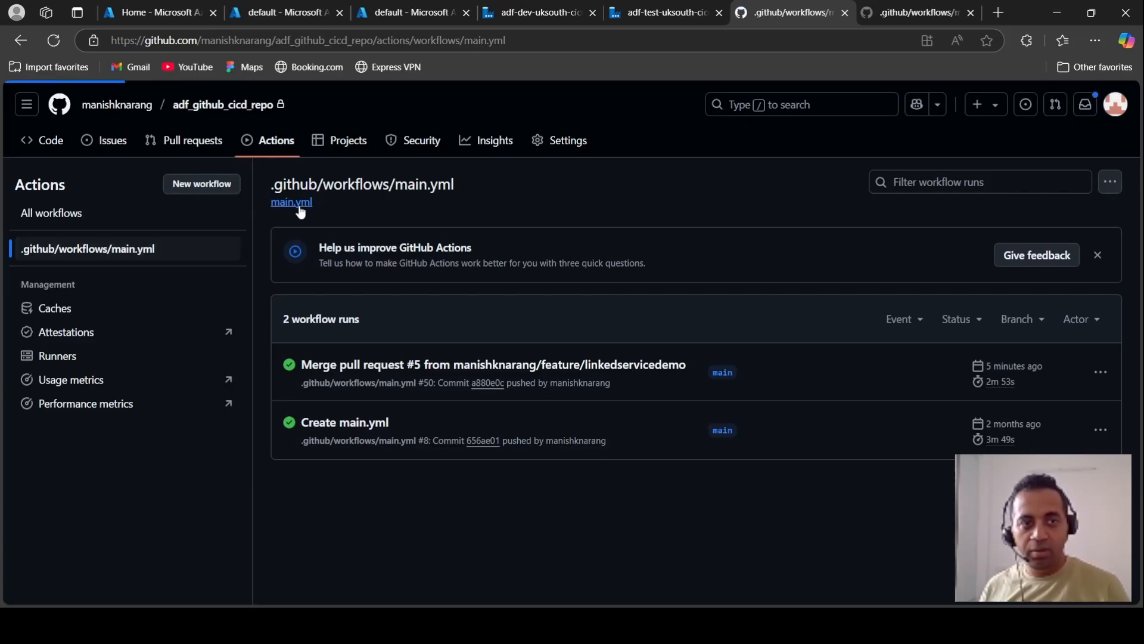
left_click(290, 202)
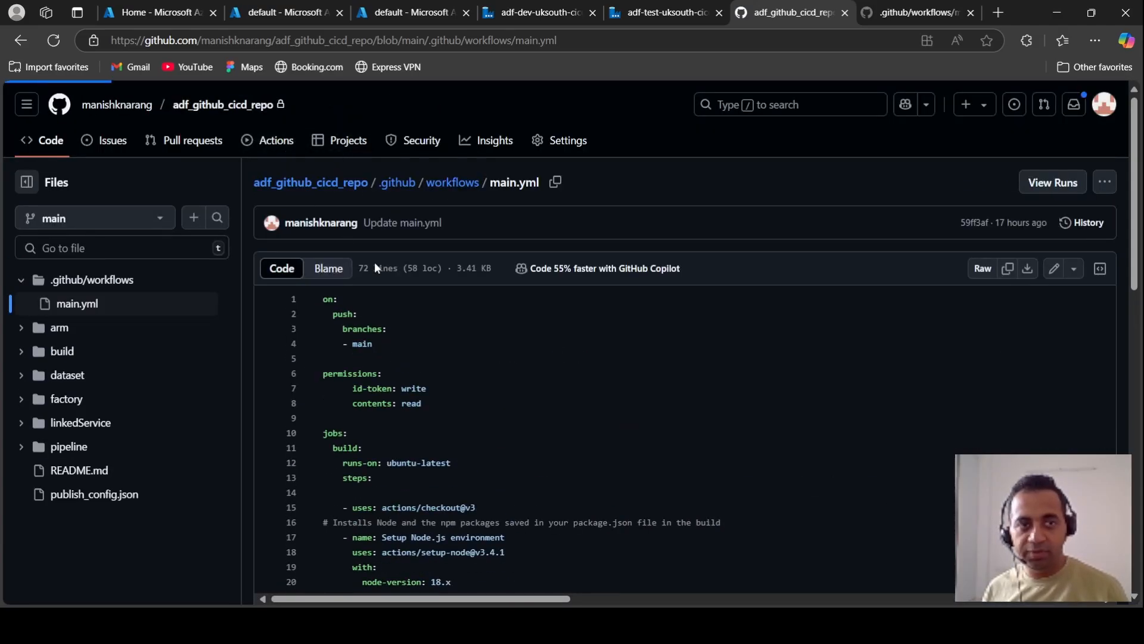
left_click(276, 140)
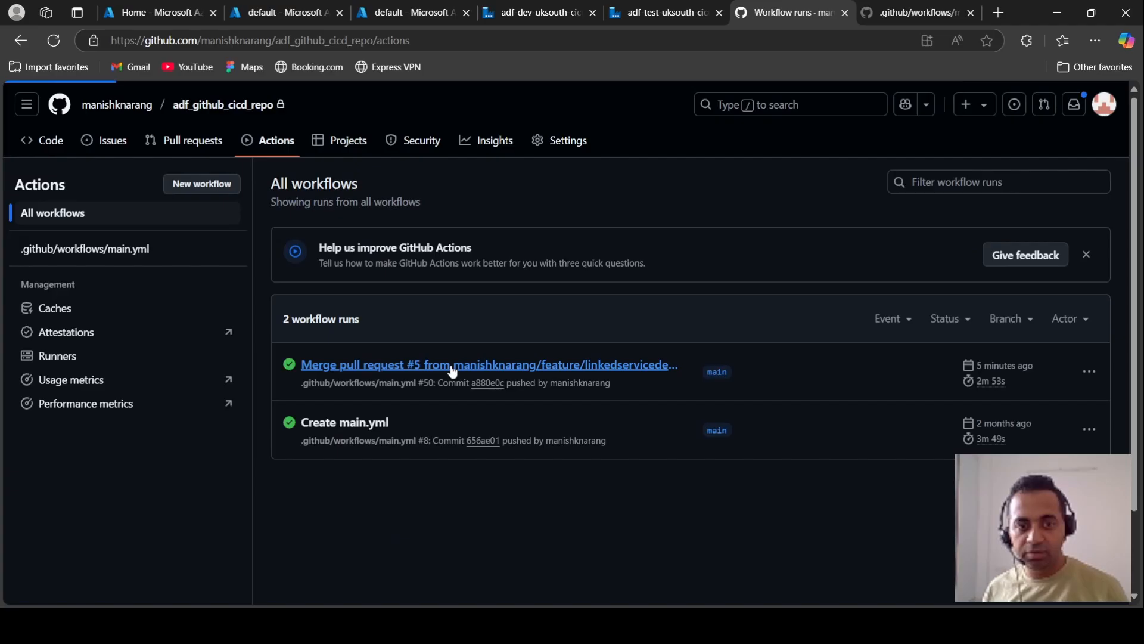
left_click(488, 364)
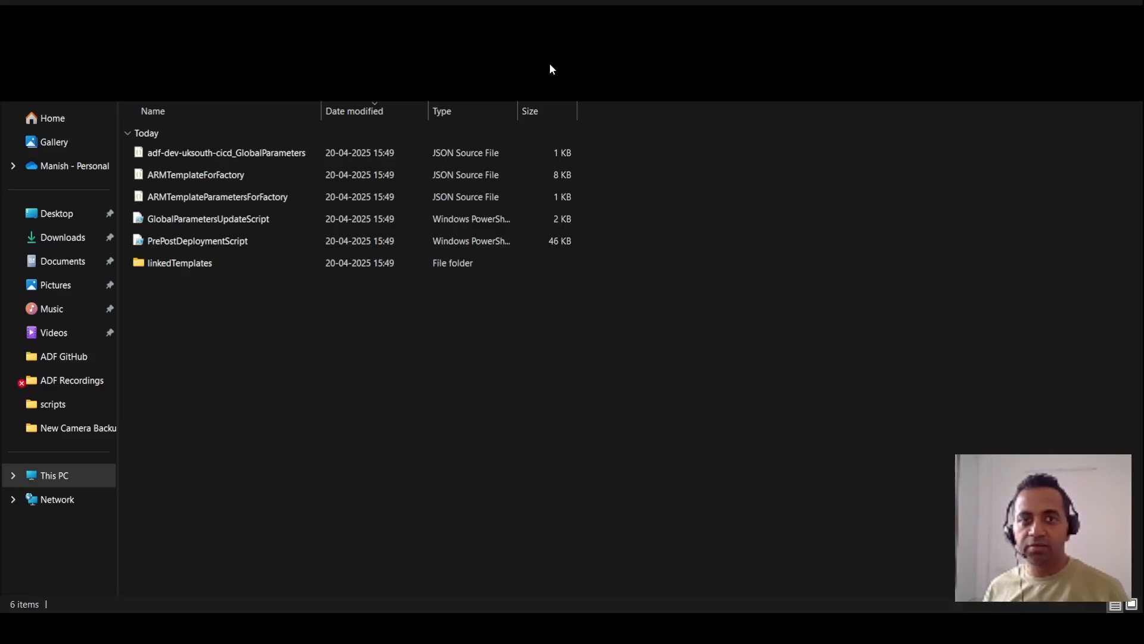
mouse_move(248, 334)
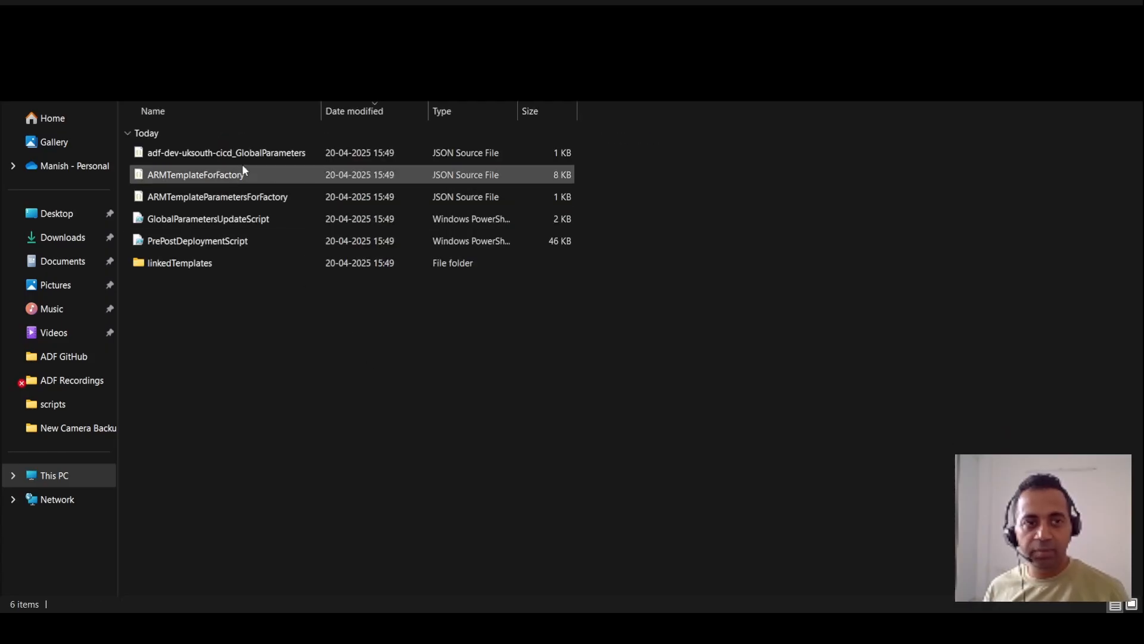
Open ARMTemplateParametersForFactory.json from the exported ARM template folder in VS Code.
left_click(217, 196)
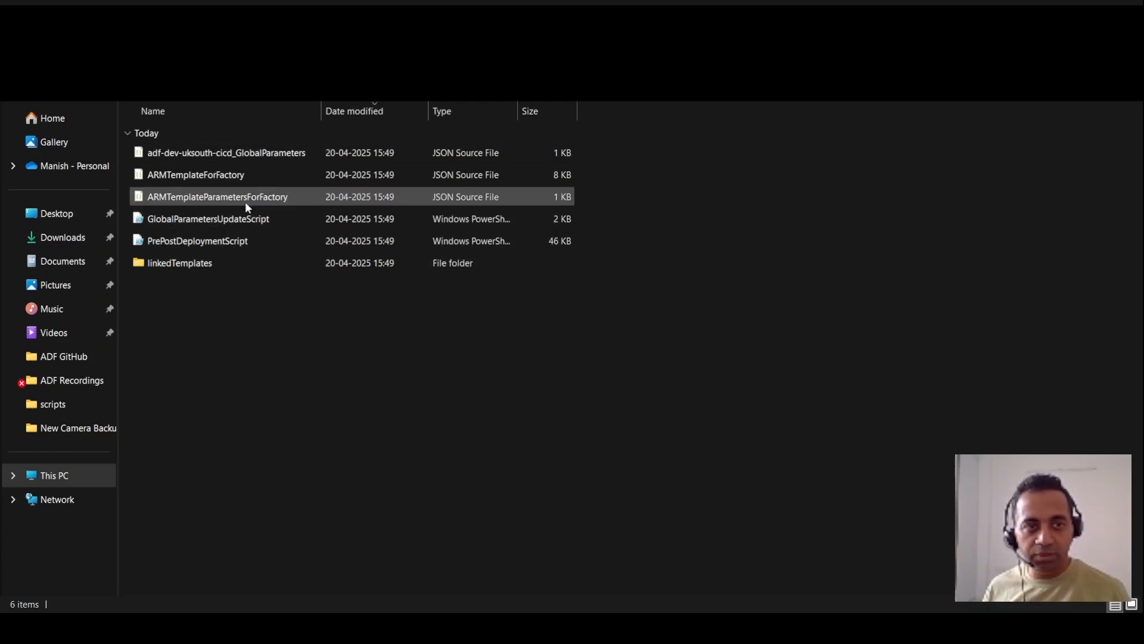
left_click(217, 196)
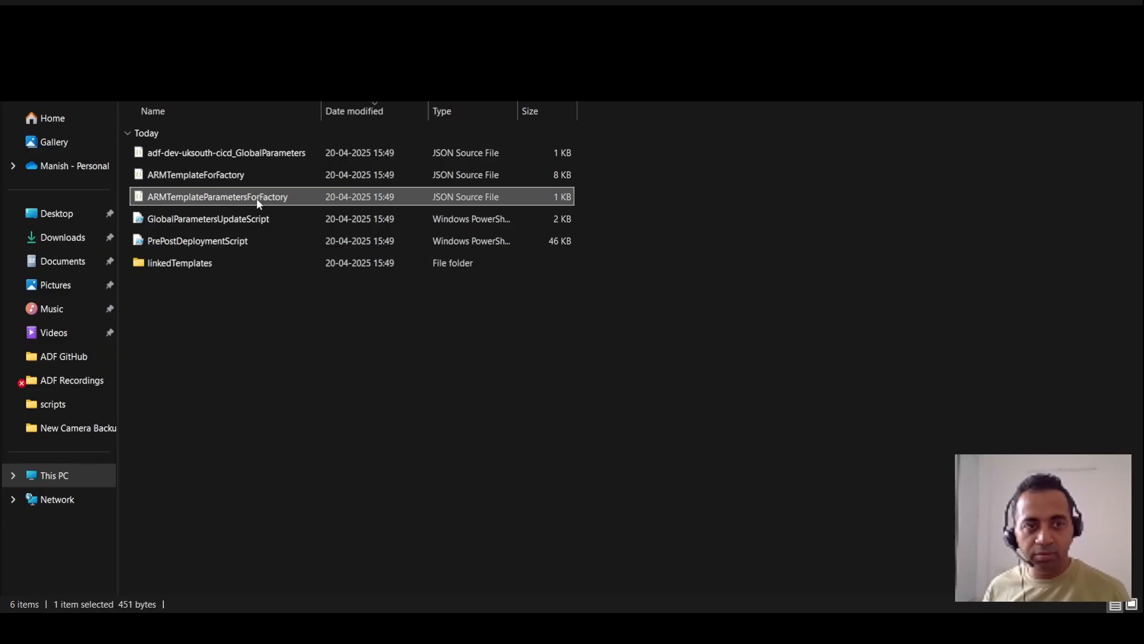
mouse_move(410, 289)
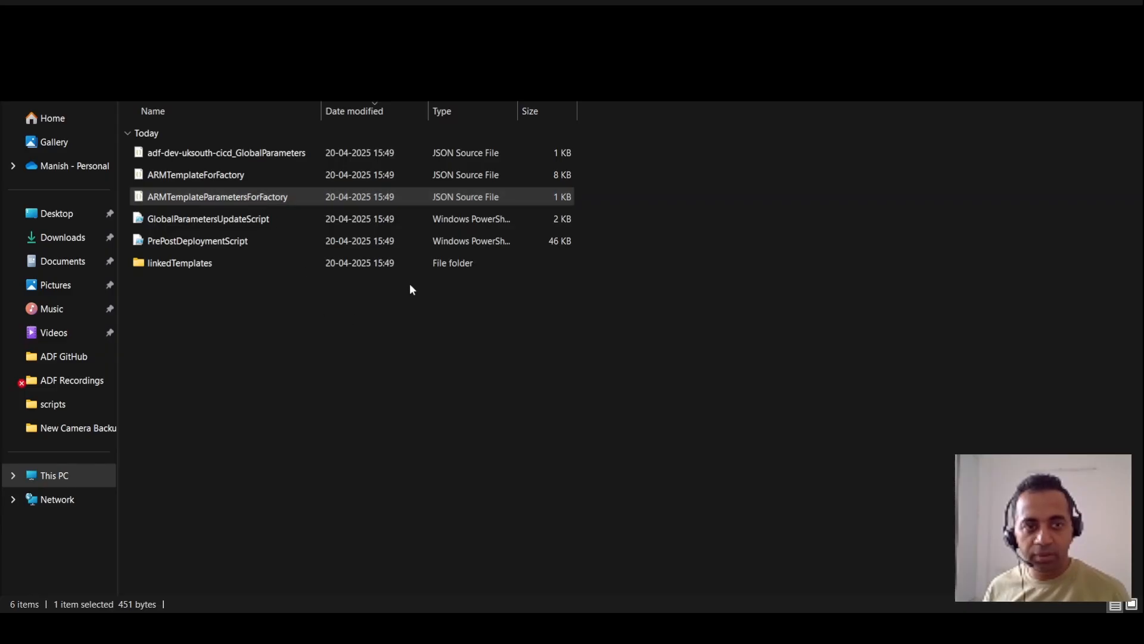
double_click(217, 196)
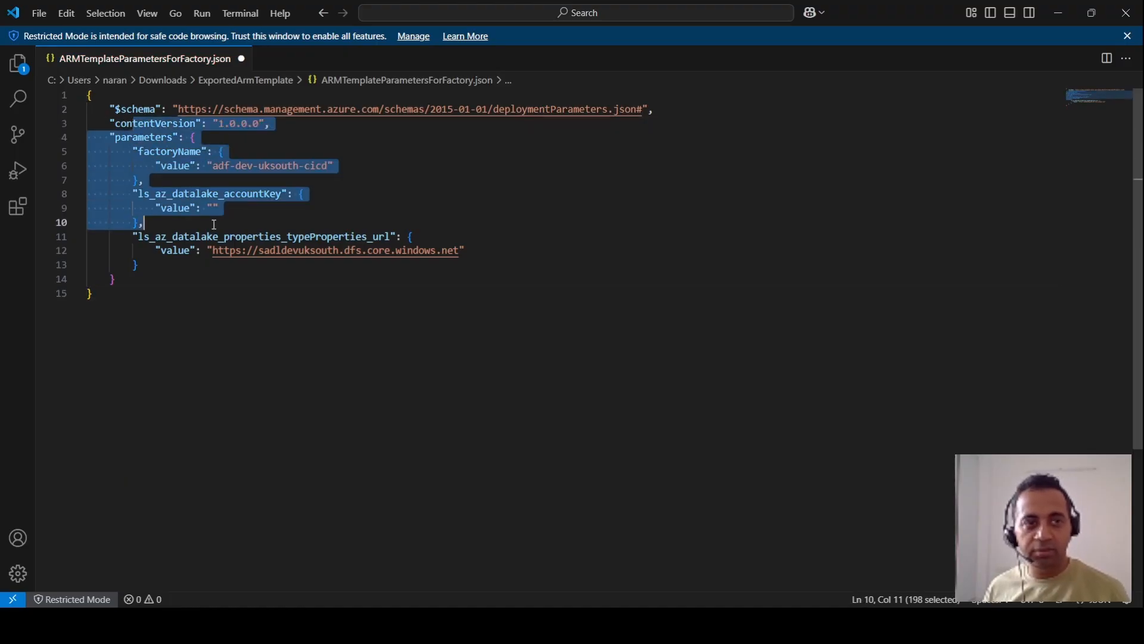
double_click(170, 150)
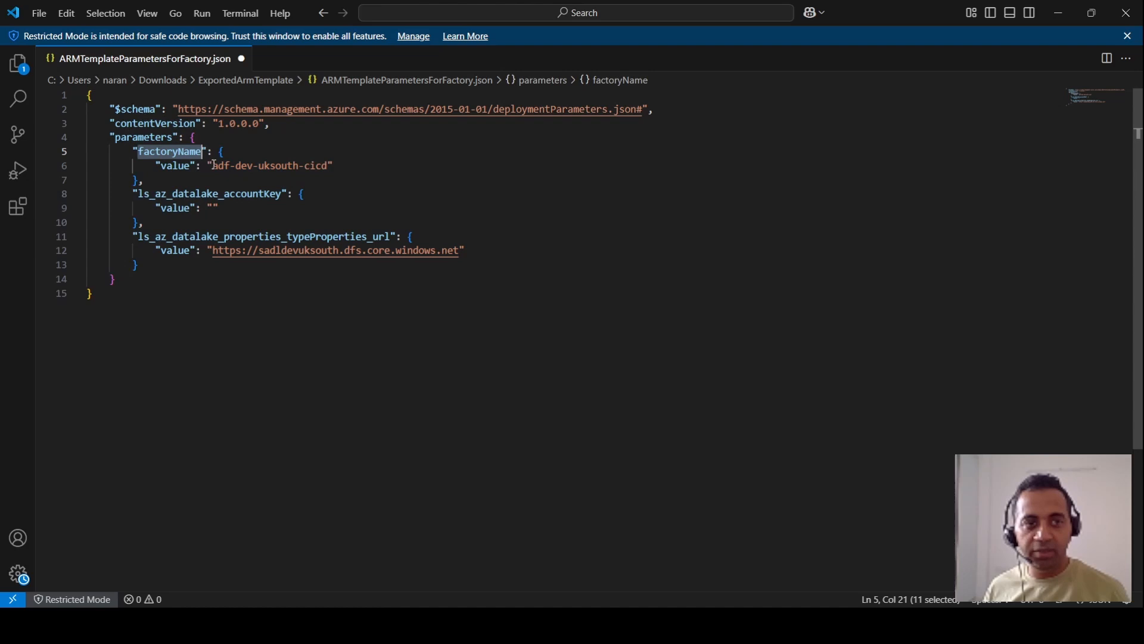
double_click(208, 193)
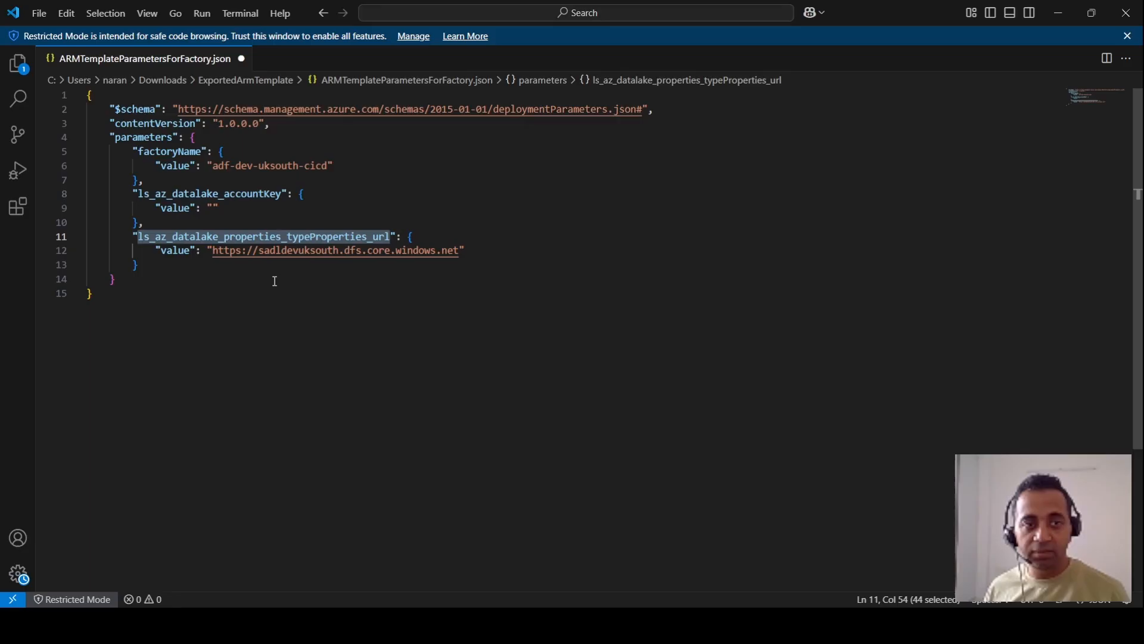
left_click(214, 251)
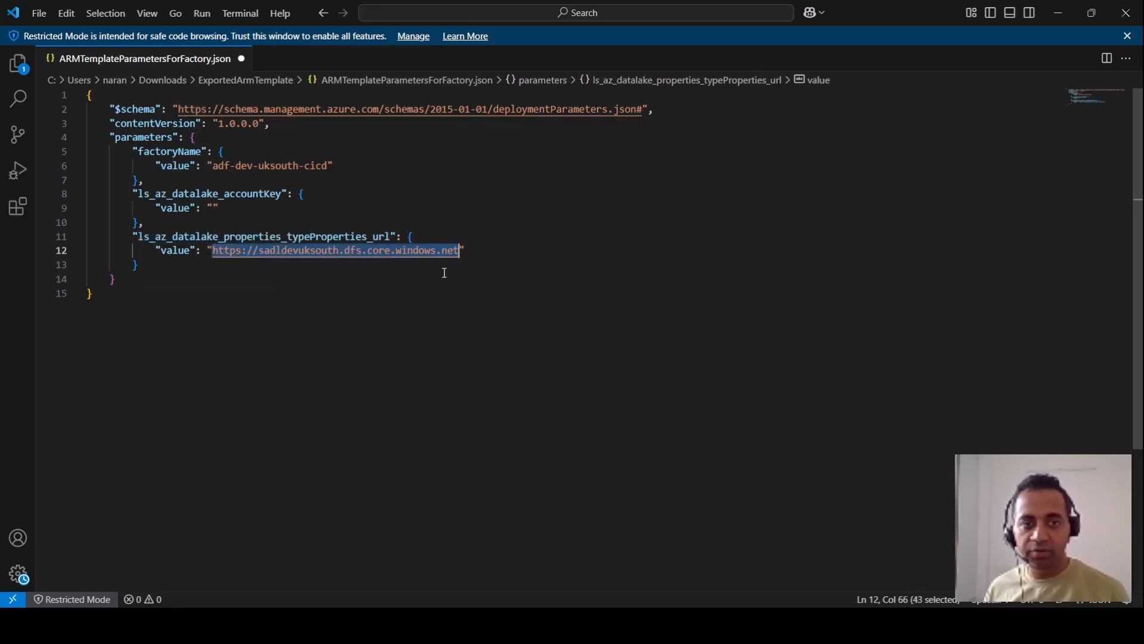
left_click(361, 293)
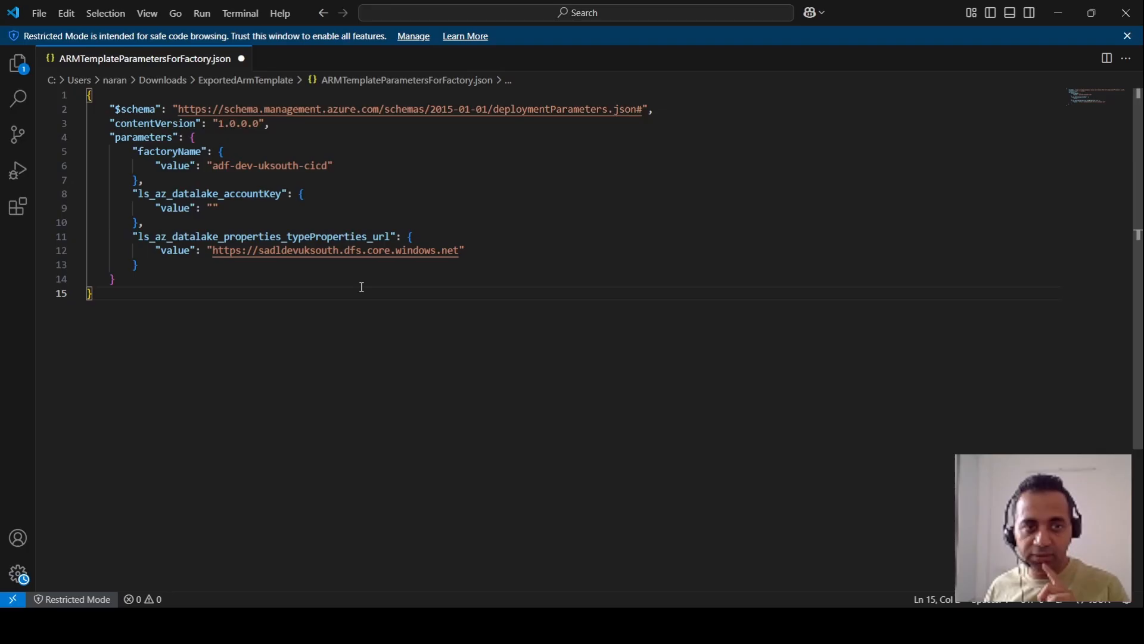
double_click(261, 237)
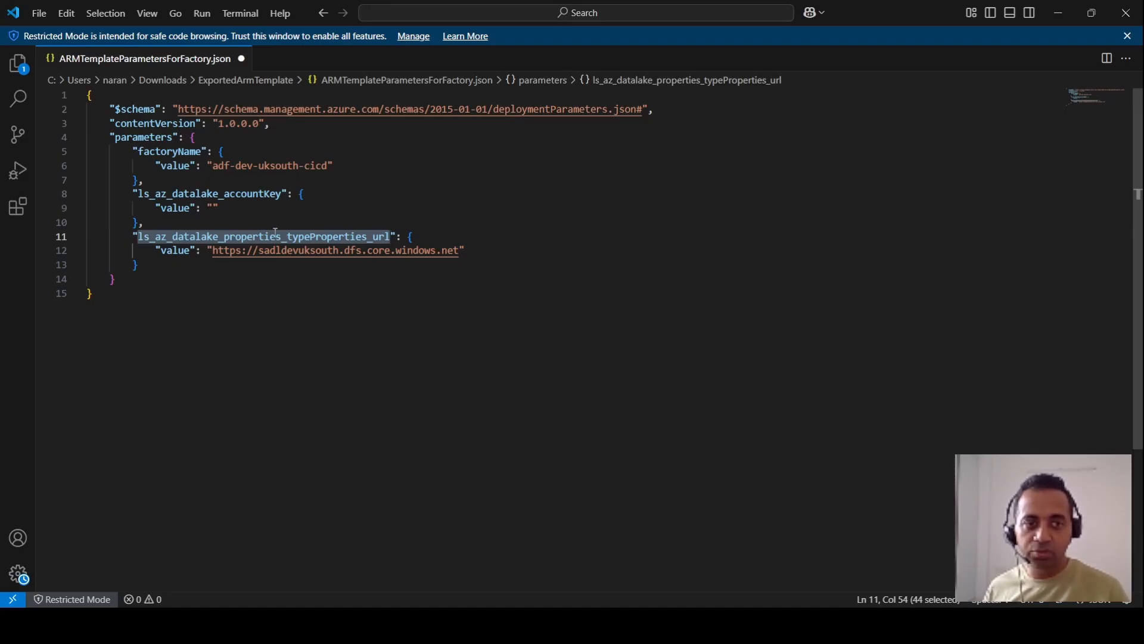
left_click(253, 236)
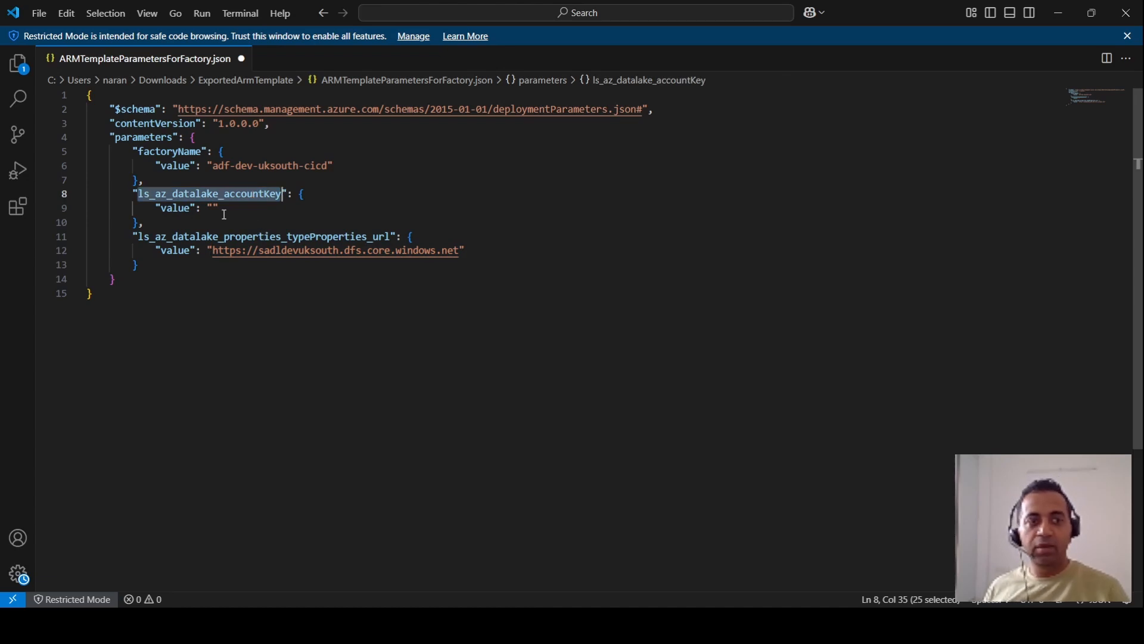
left_click(212, 208)
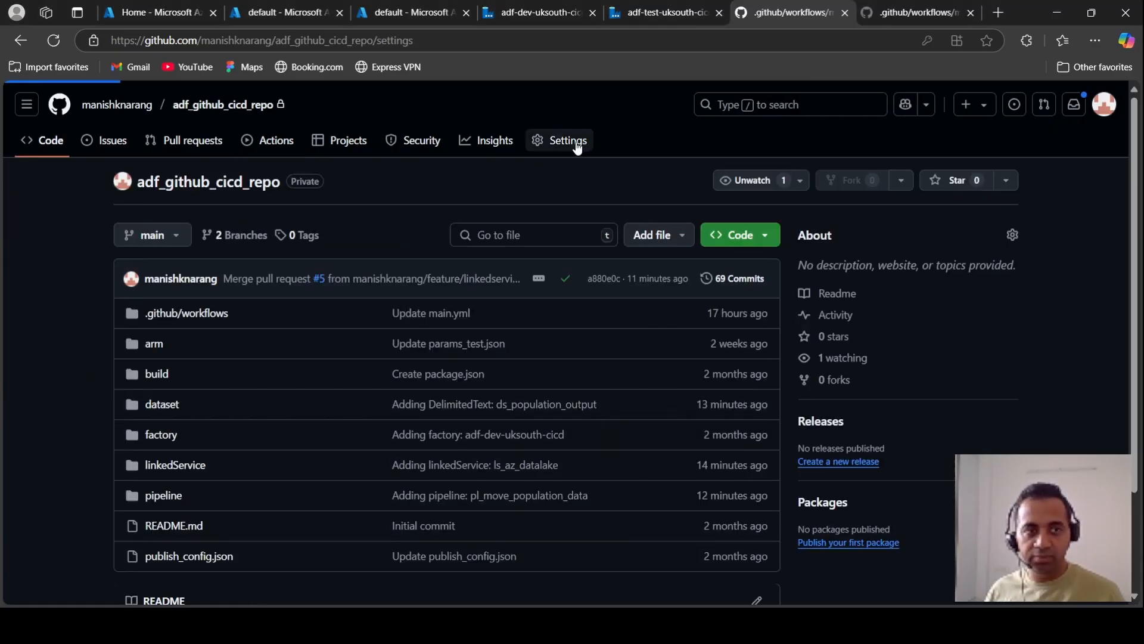
View the repository's Actions secrets and highlight TEST_DATALAKE_SECRET, then go to the test storage account.
left_click(568, 140)
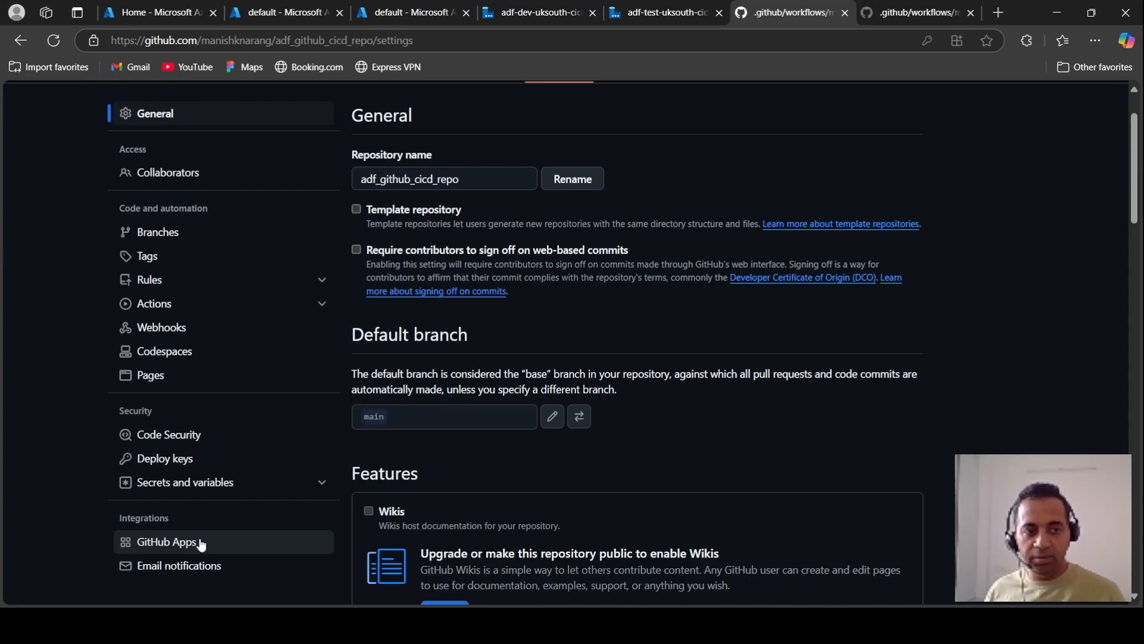
scroll("down", 3)
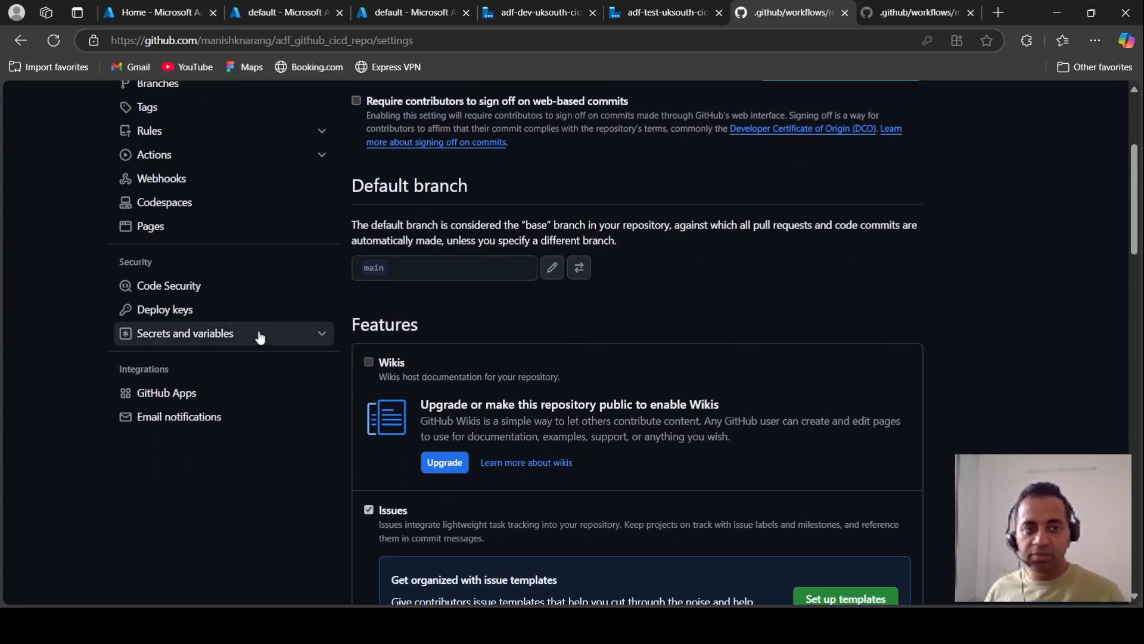
left_click(184, 333)
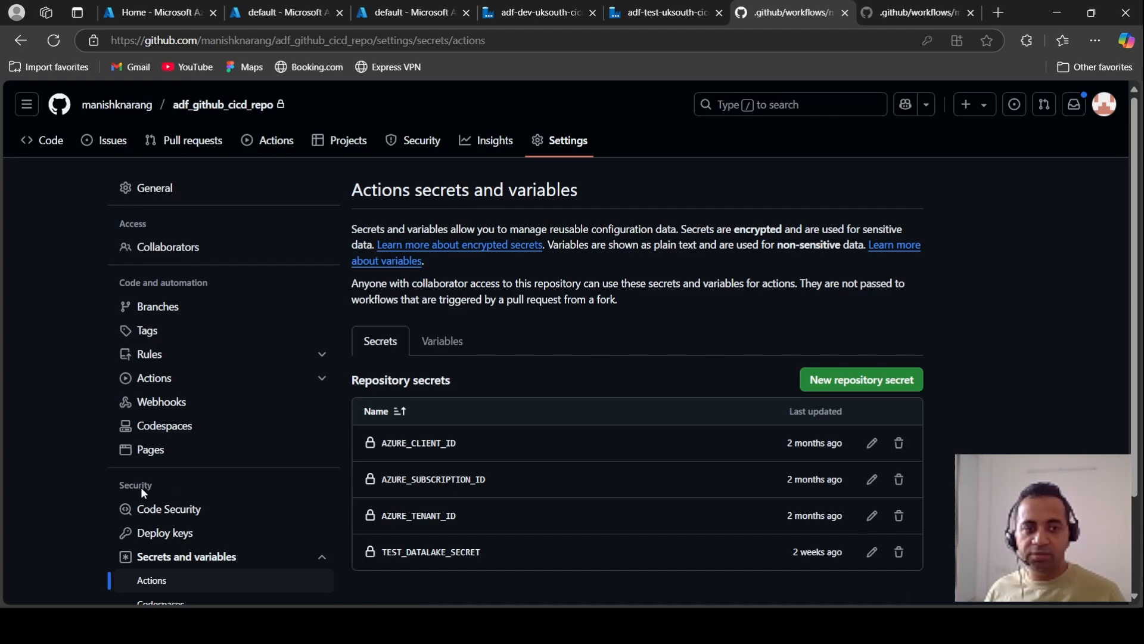
scroll("down", 3)
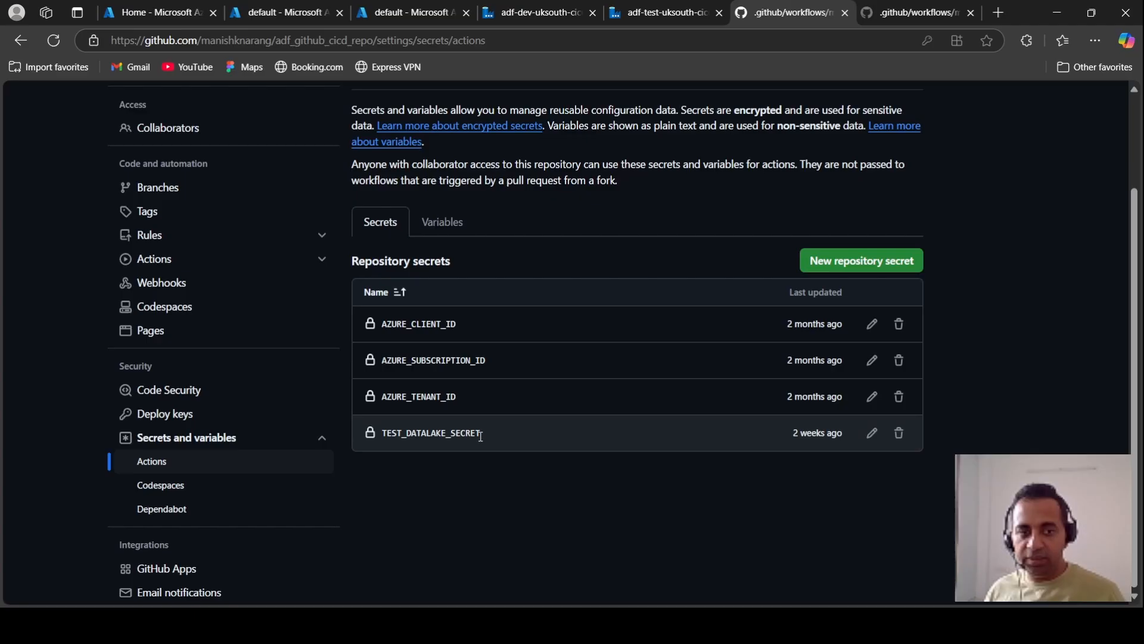
double_click(430, 432)
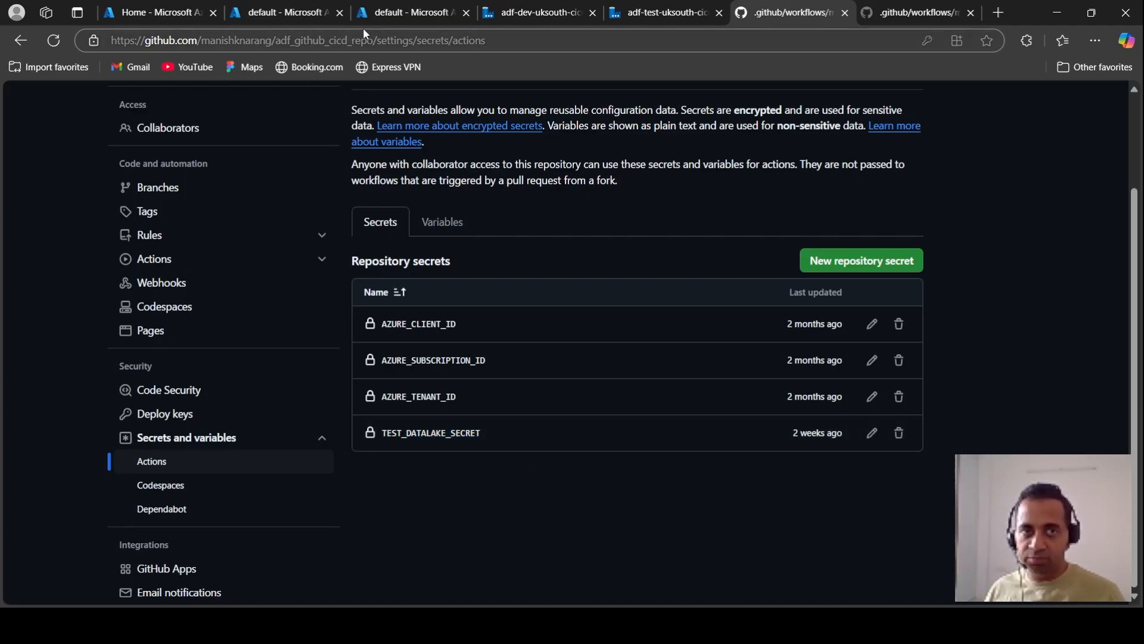
left_click(409, 12)
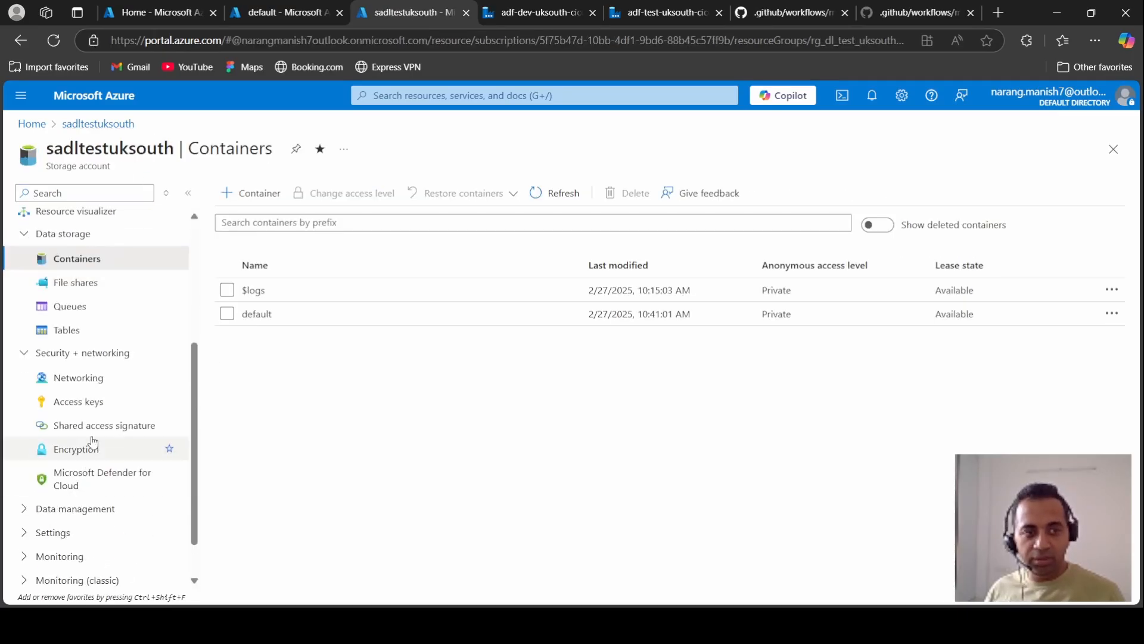
Reveal key1 of the sadltestuksouth storage account's access keys, then return to GitHub secrets.
left_click(78, 400)
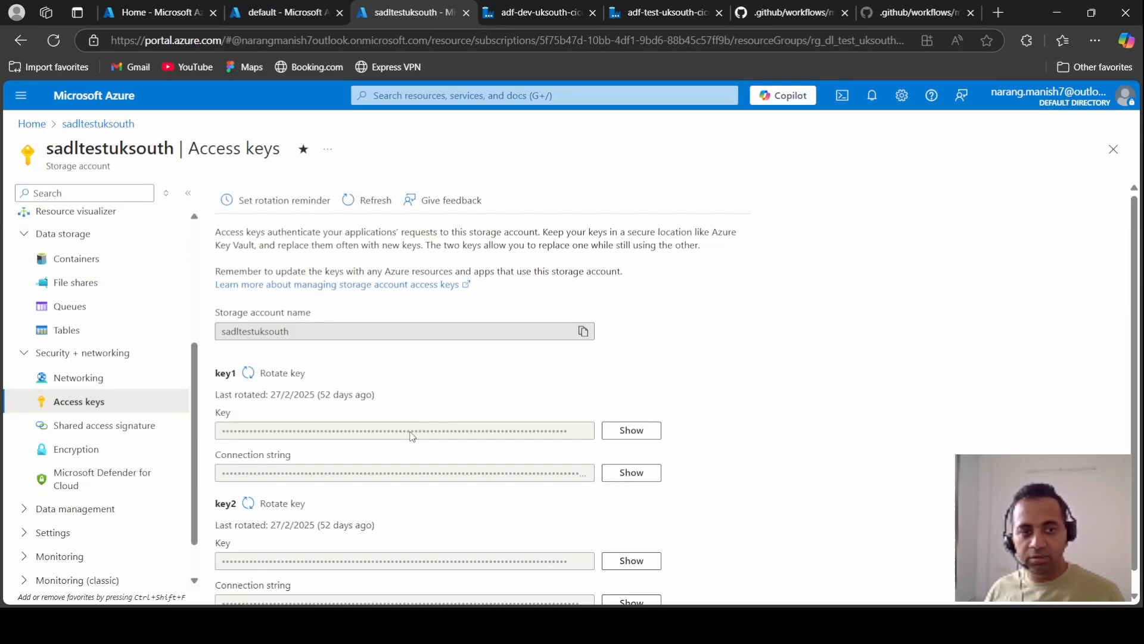
left_click(630, 430)
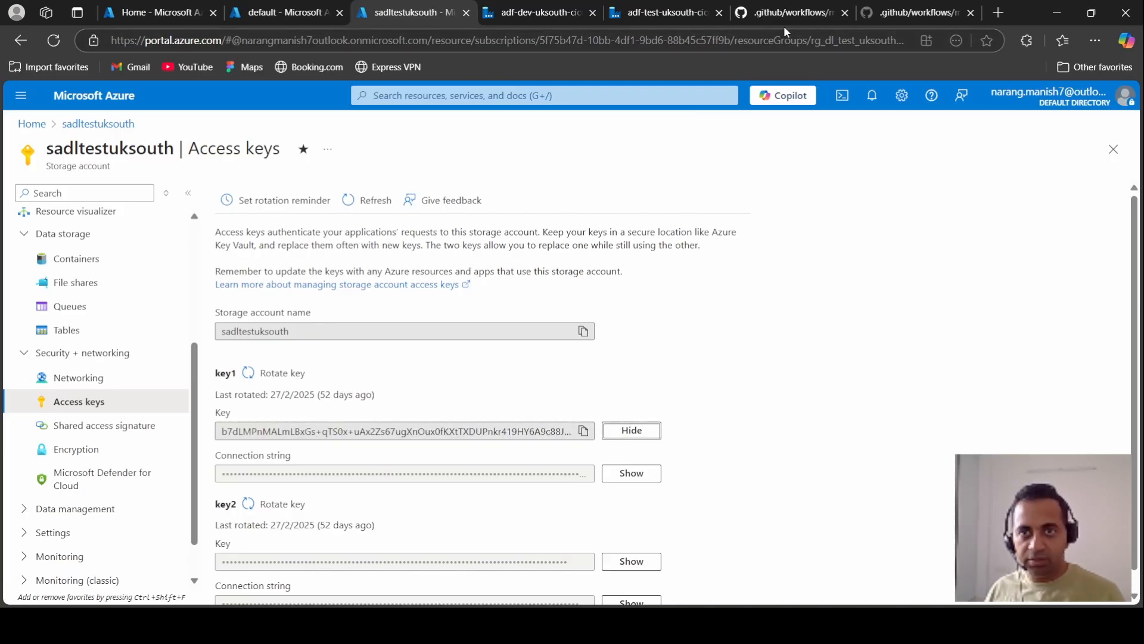
left_click(630, 430)
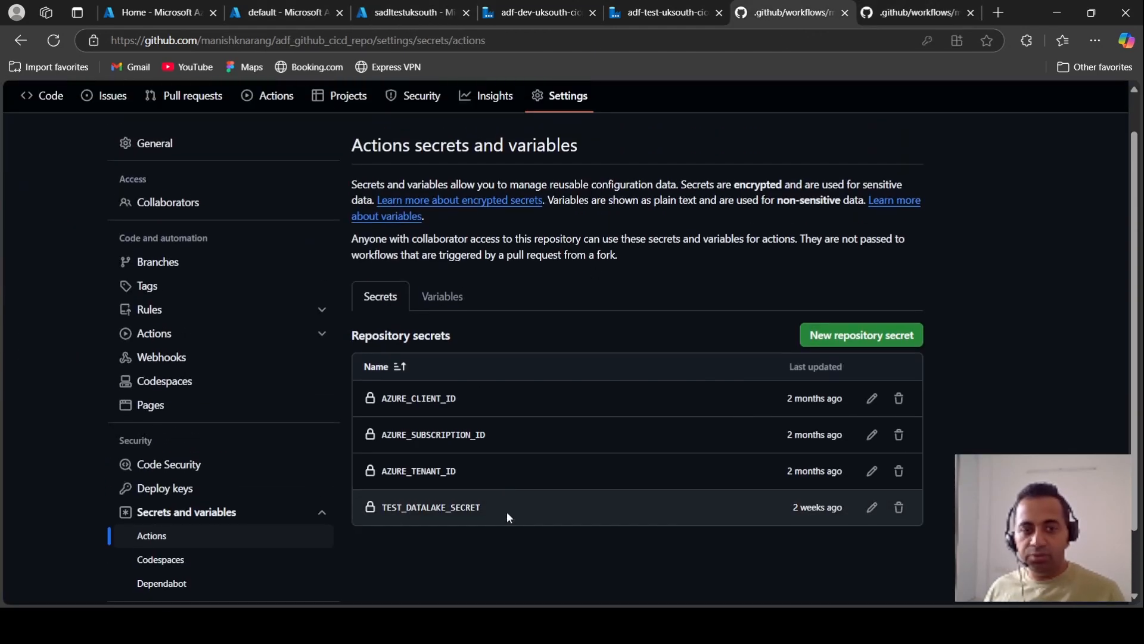
mouse_move(653, 530)
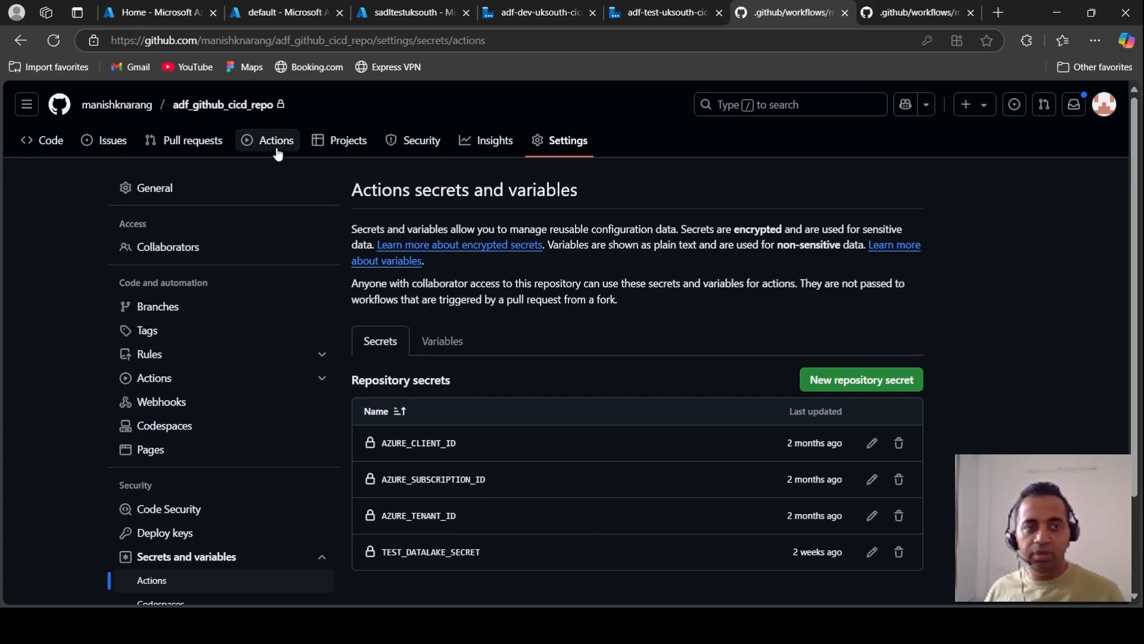
Confirm both workflow runs succeeded under Actions and return to the repository's top-level code page.
left_click(276, 140)
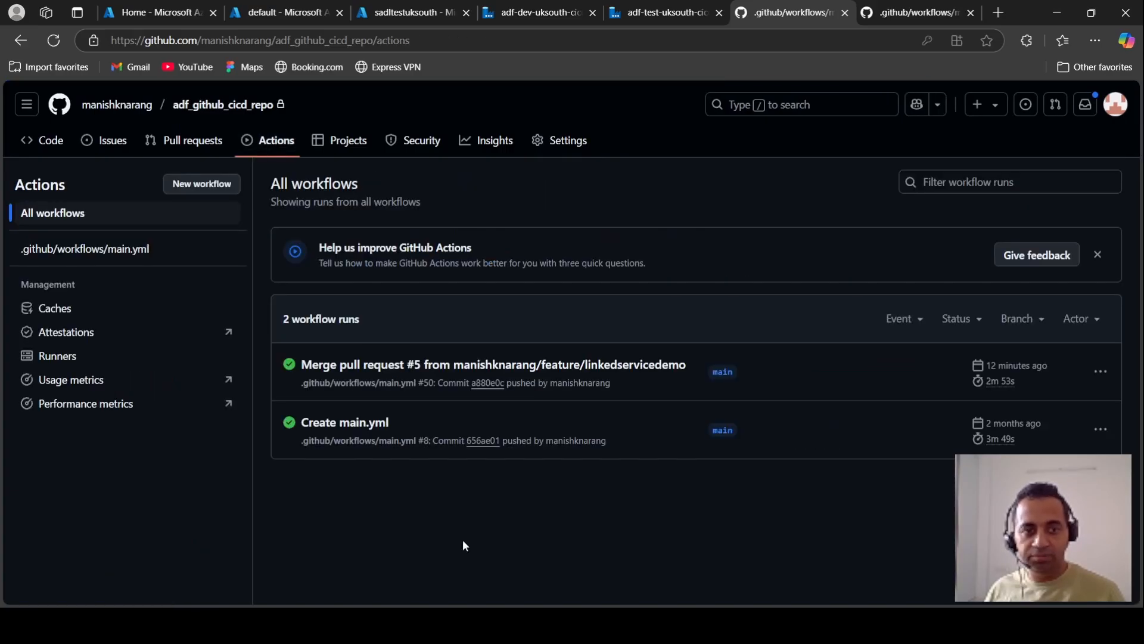
mouse_move(325, 244)
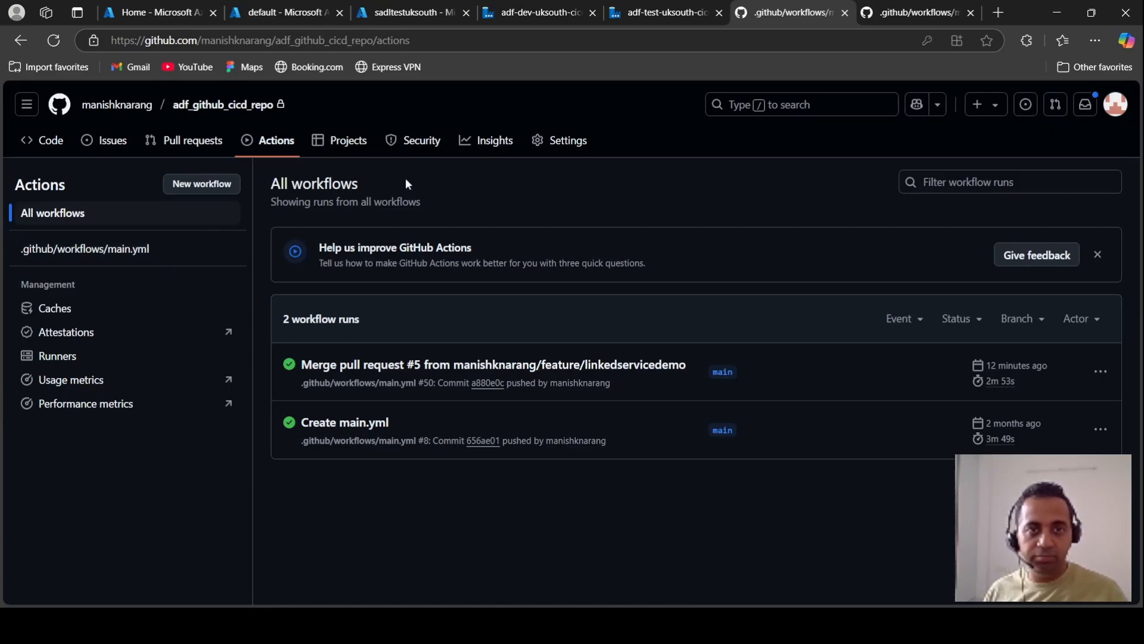
left_click(151, 235)
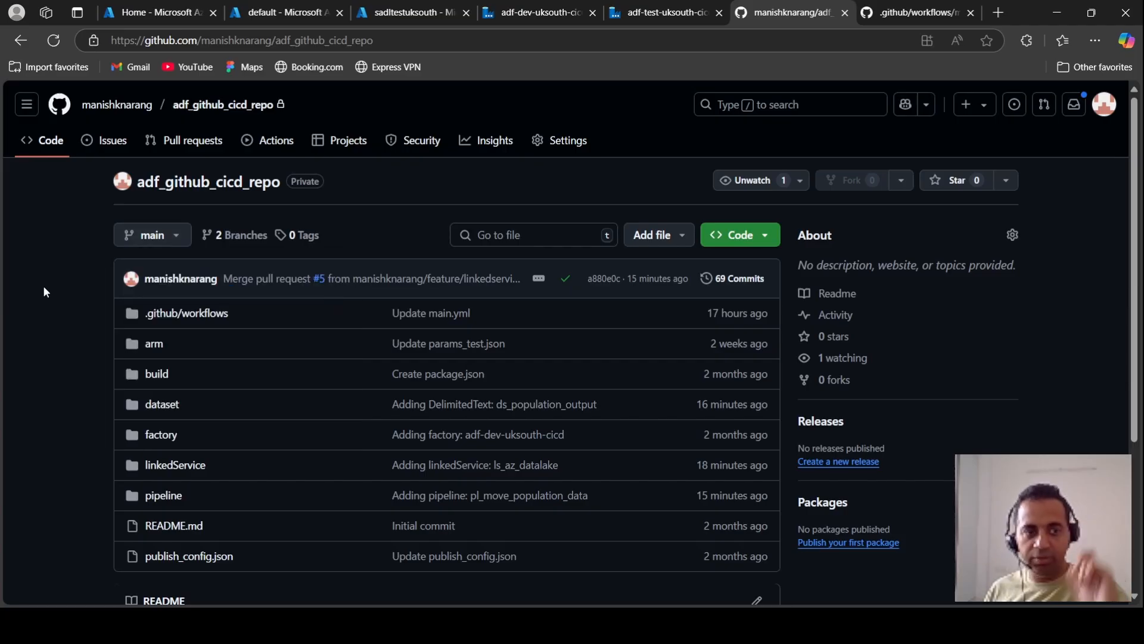
left_click(186, 312)
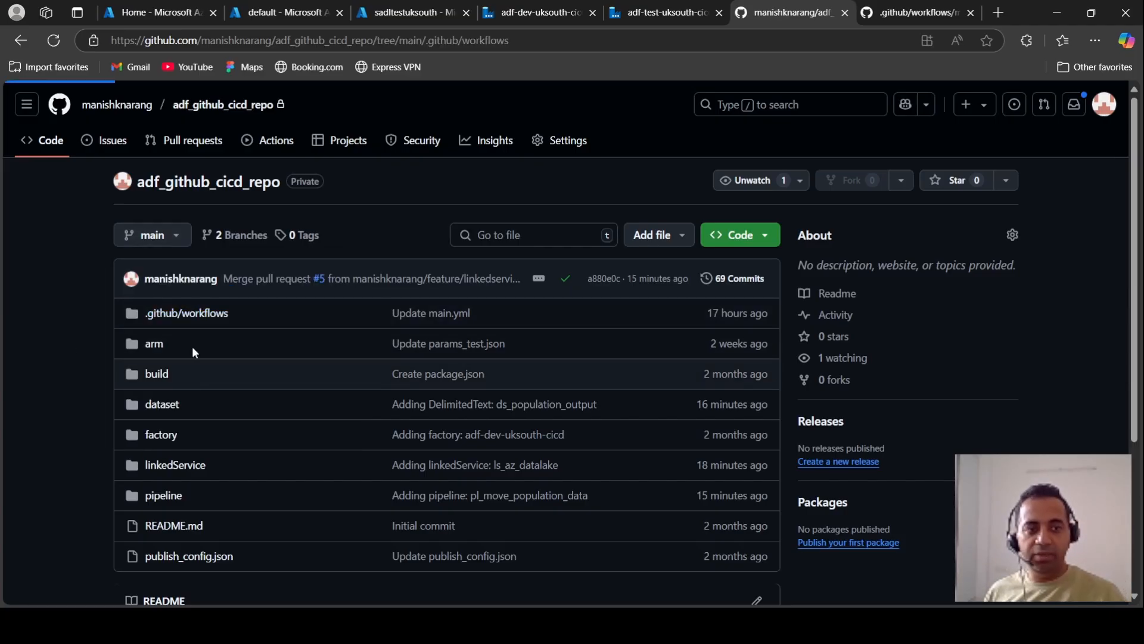
left_click(186, 312)
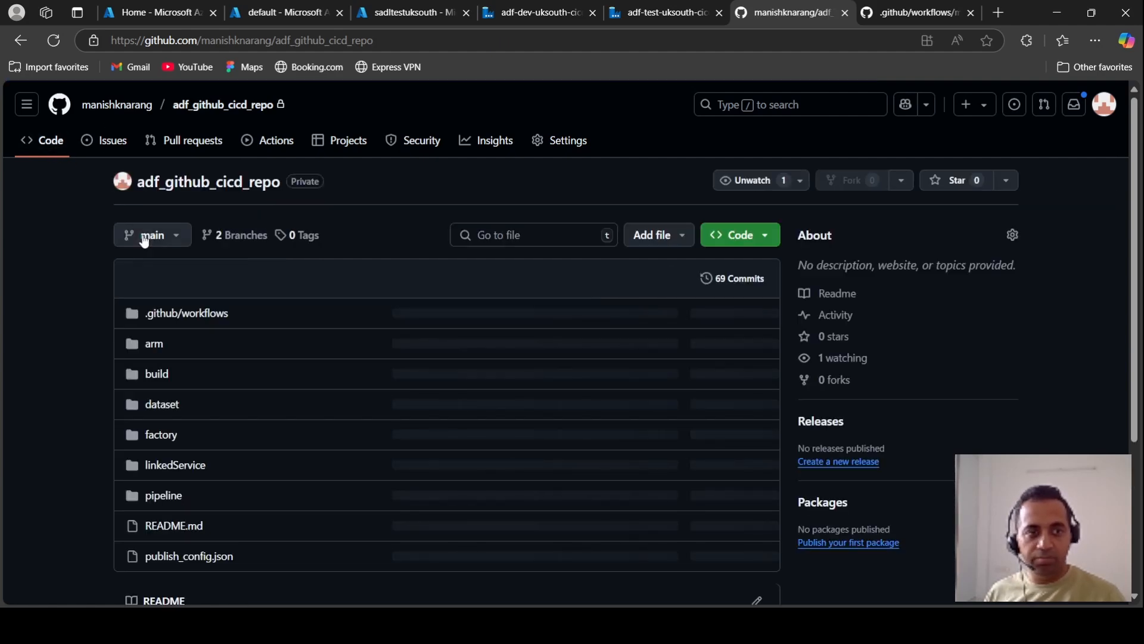
Create branch feature/updateYaml from main and return to the repository's file listing.
left_click(152, 234)
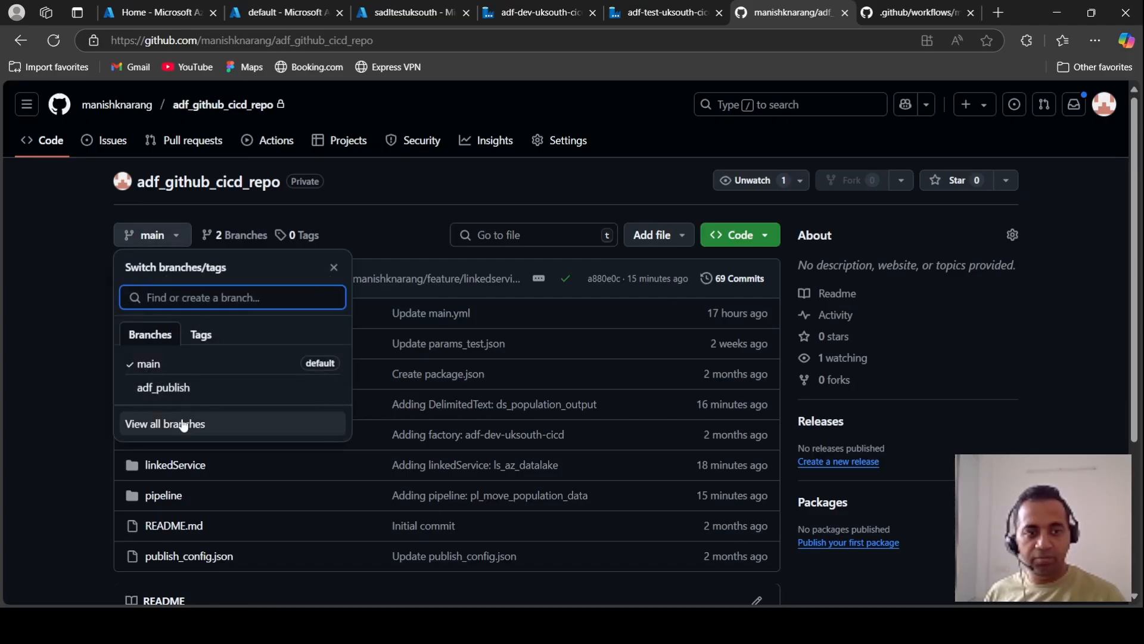
left_click(166, 424)
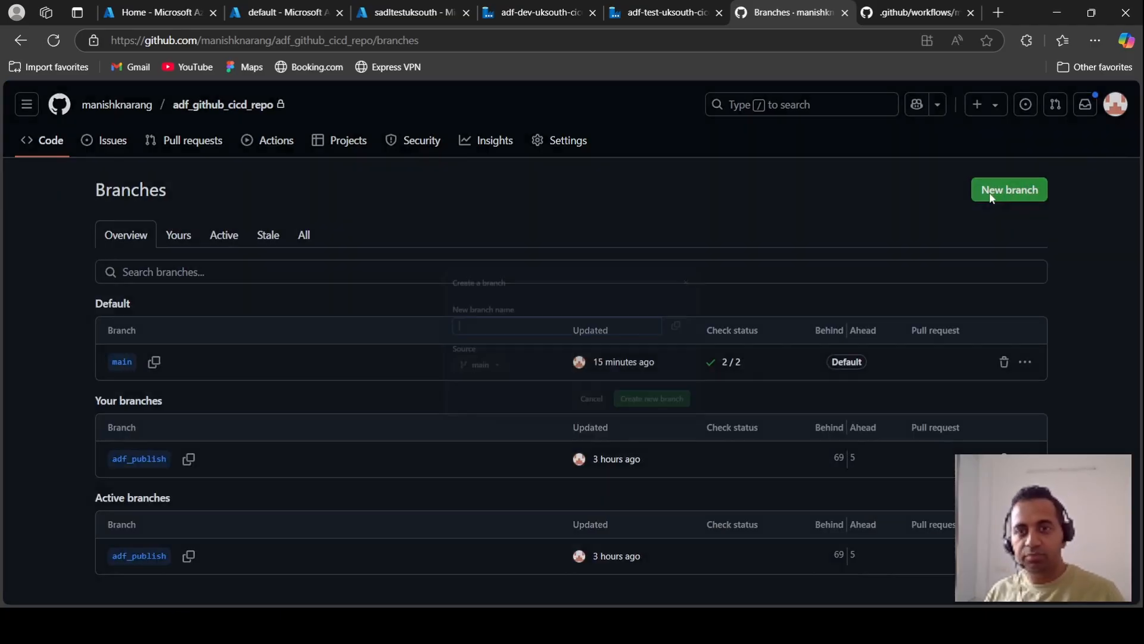
type("feature/")
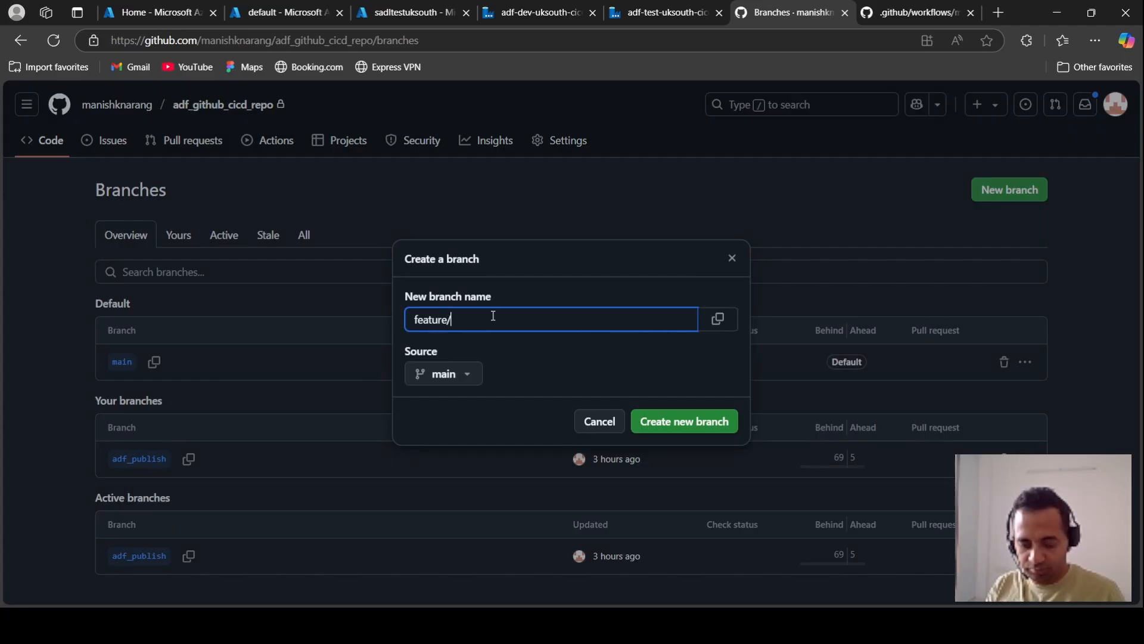
type("updateY")
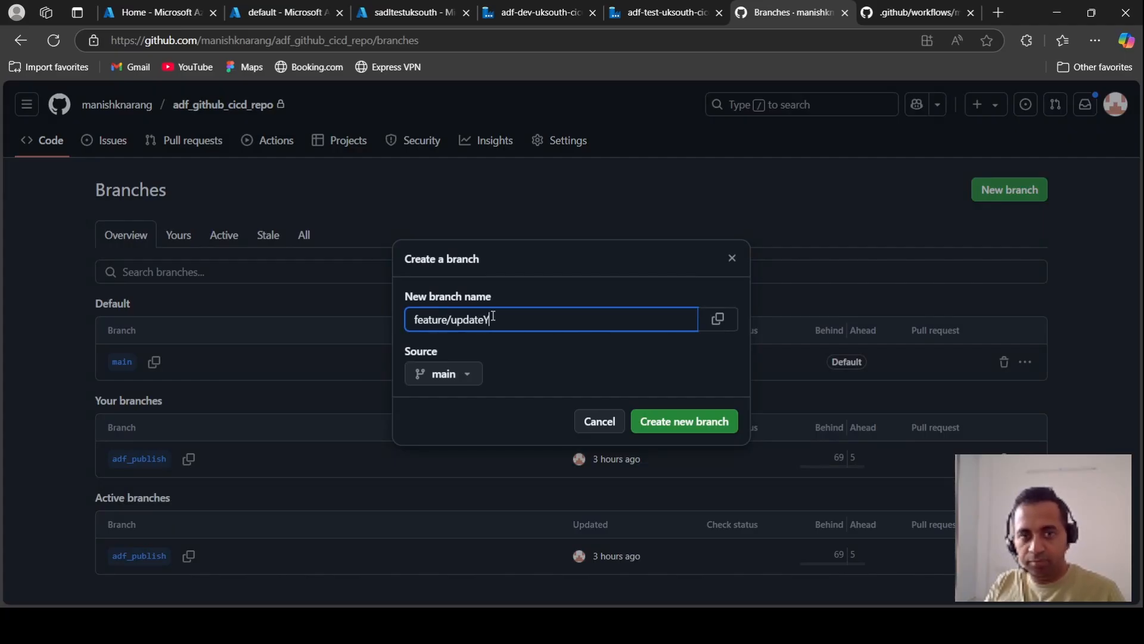
type("aml")
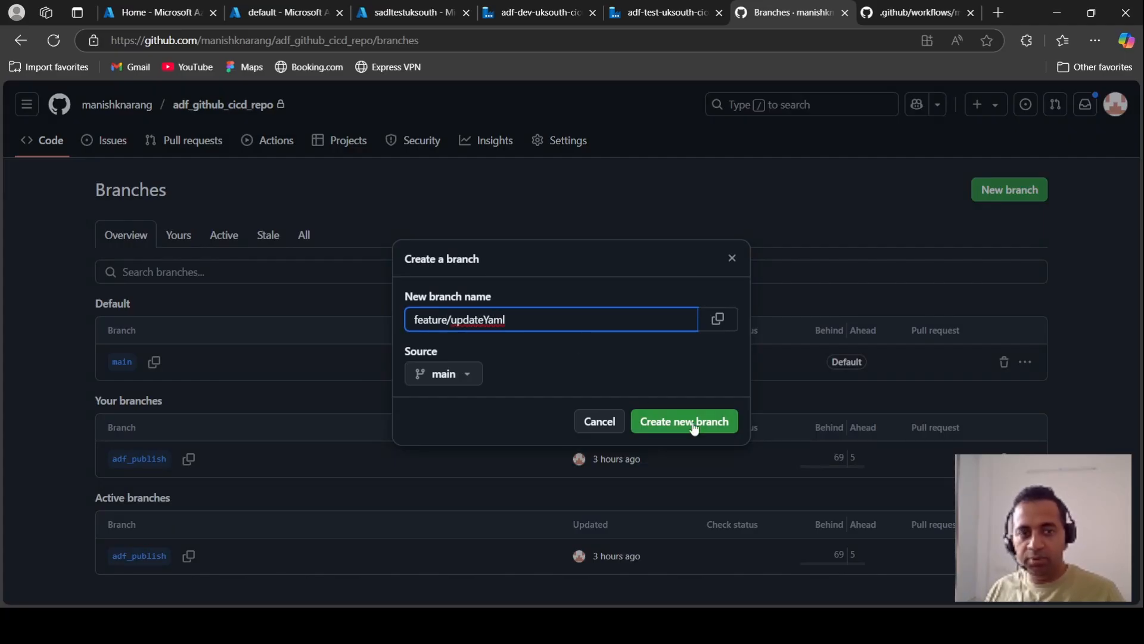
left_click(683, 422)
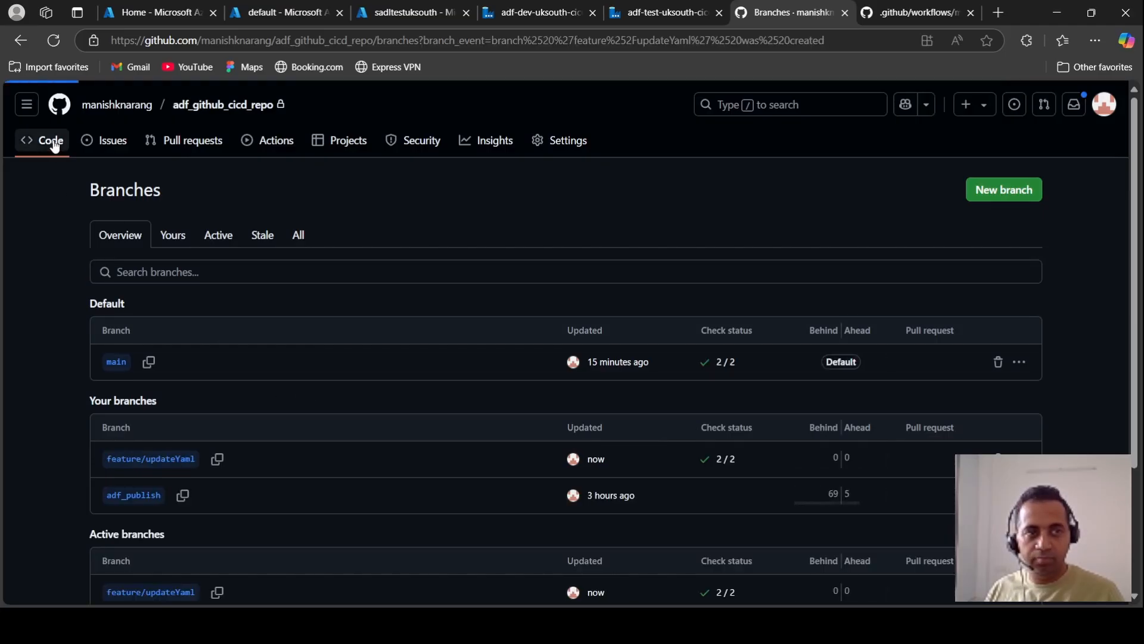
left_click(50, 140)
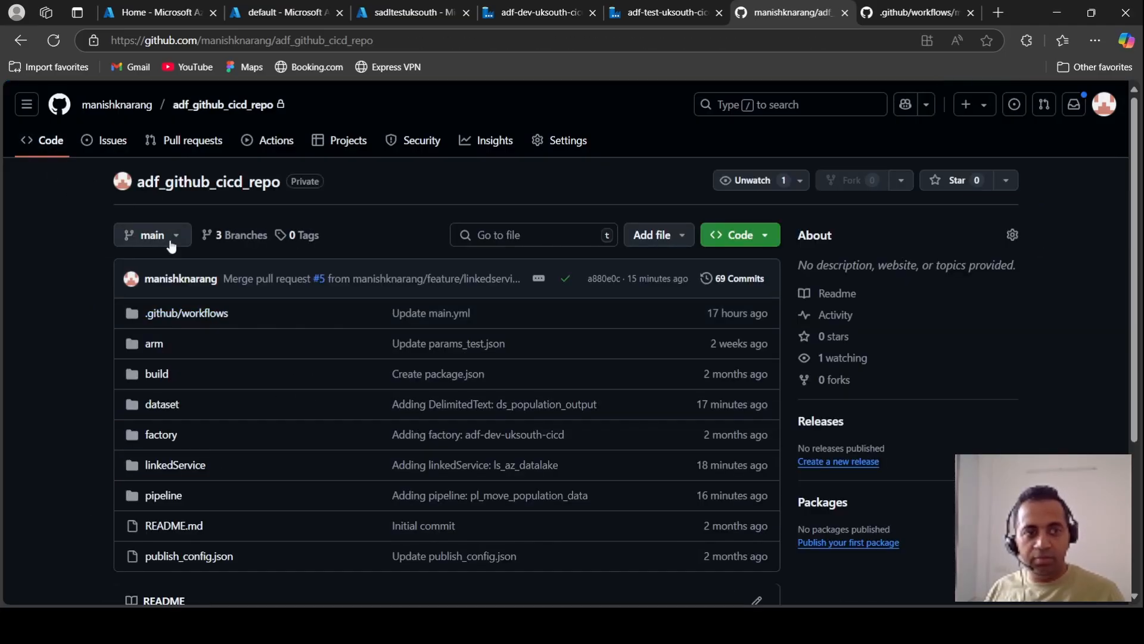
Switch to feature/updateYaml and open .github/workflows/main.yml.
left_click(152, 234)
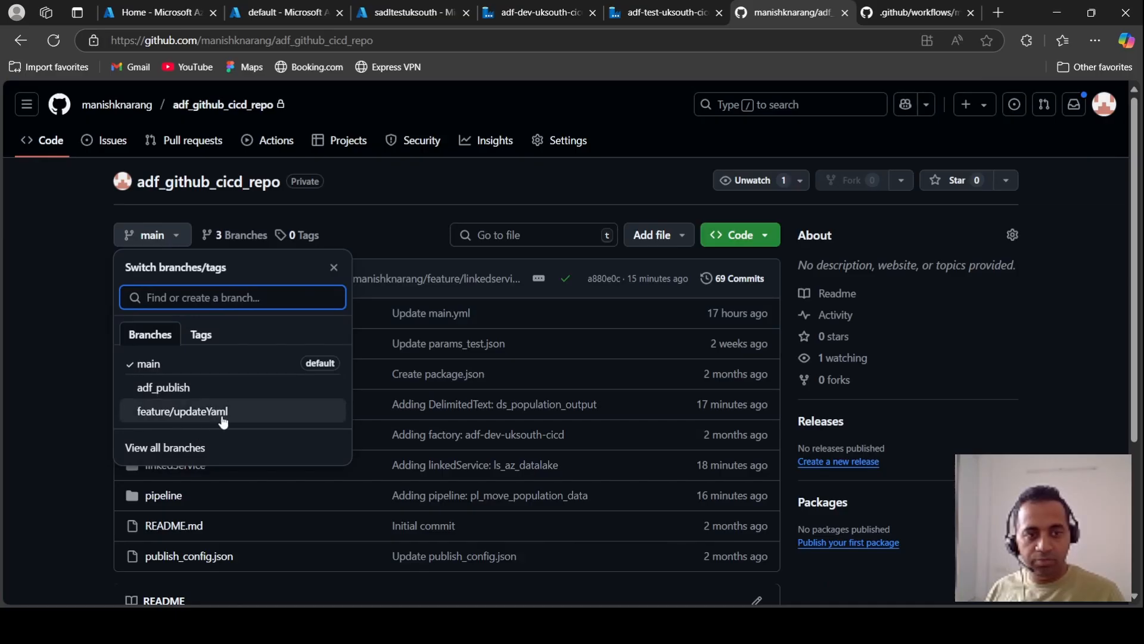
left_click(185, 410)
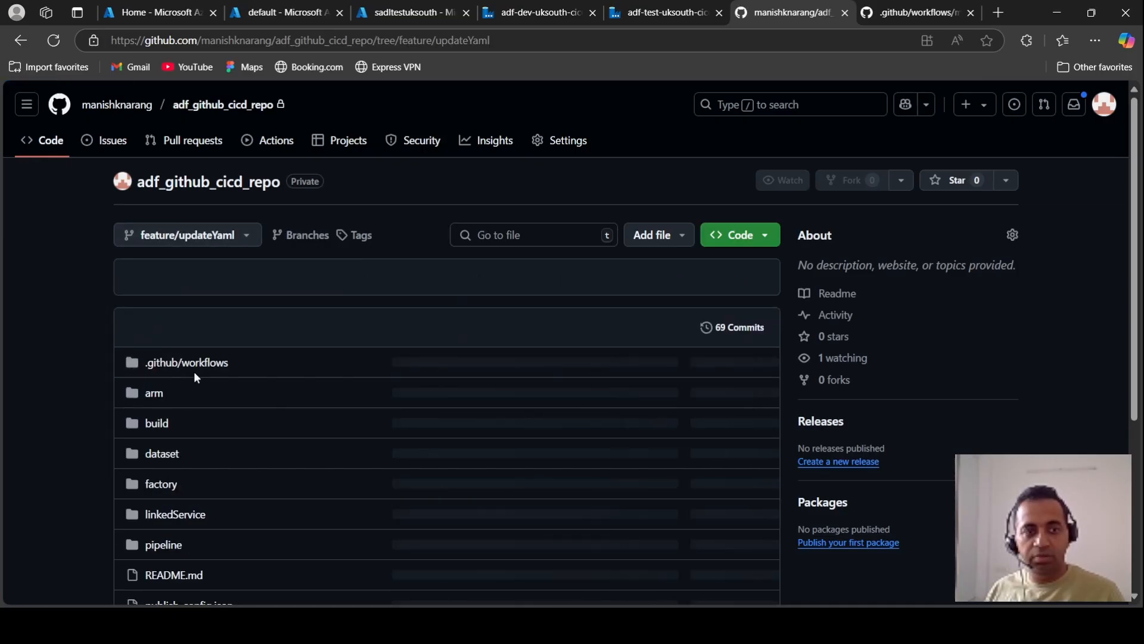
left_click(186, 362)
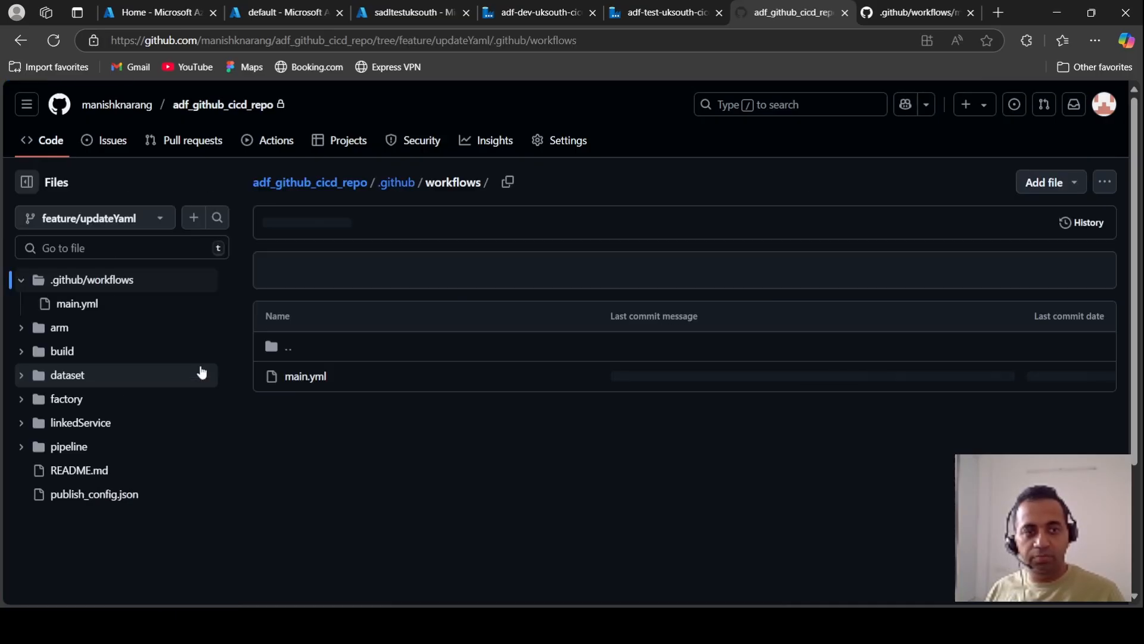
left_click(76, 303)
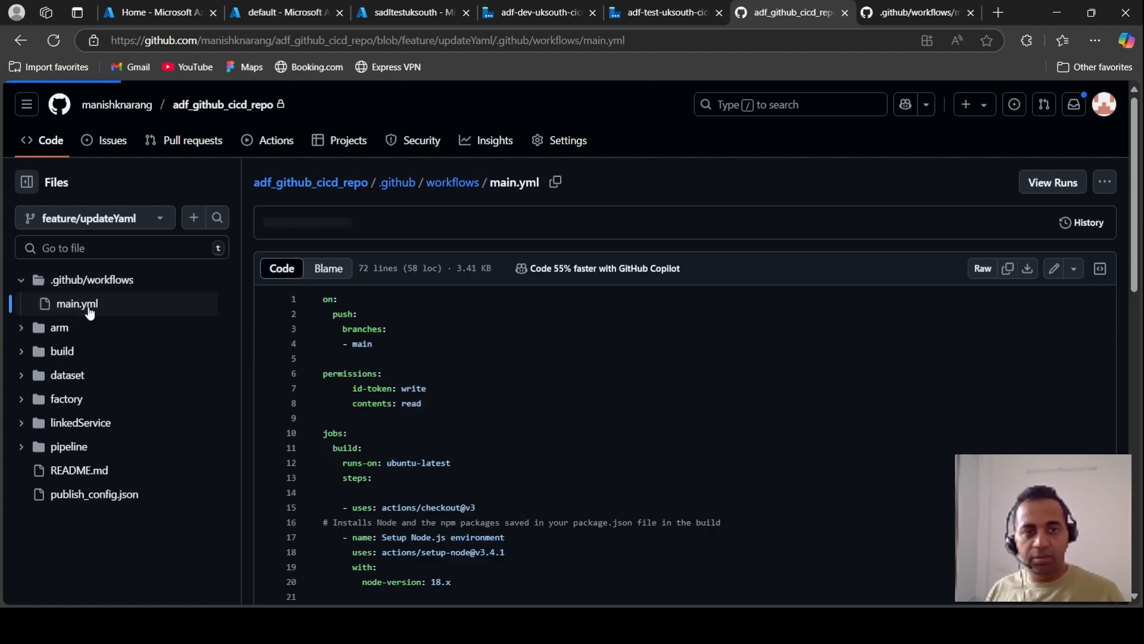
Locate the additionalParameters line and open main.yml in the editor.
scroll("down", 3)
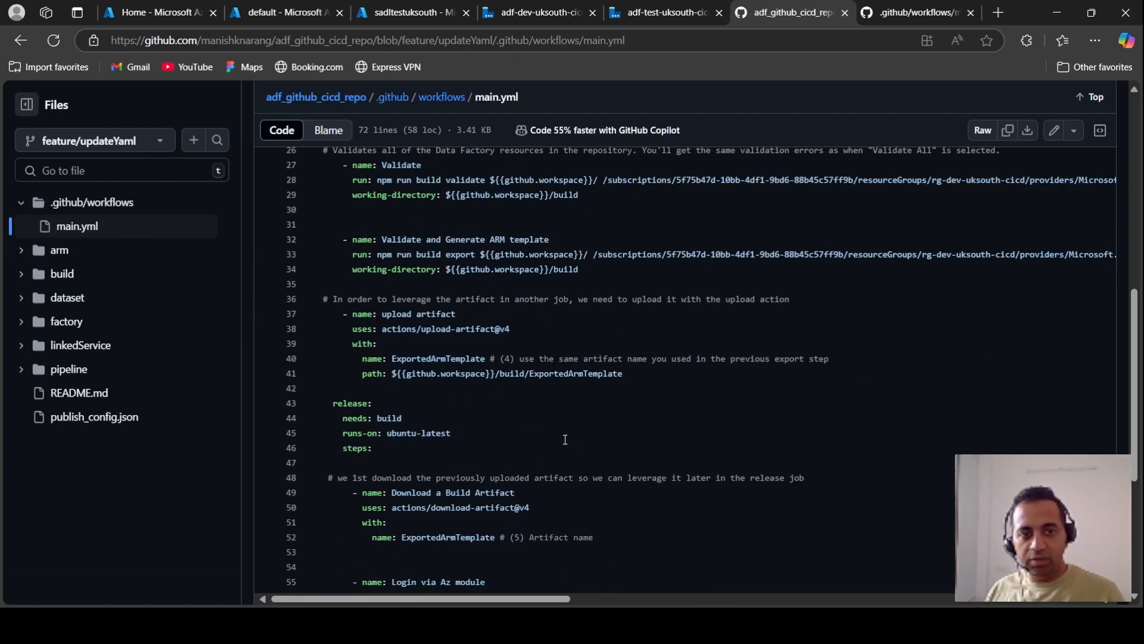
scroll("down", 3)
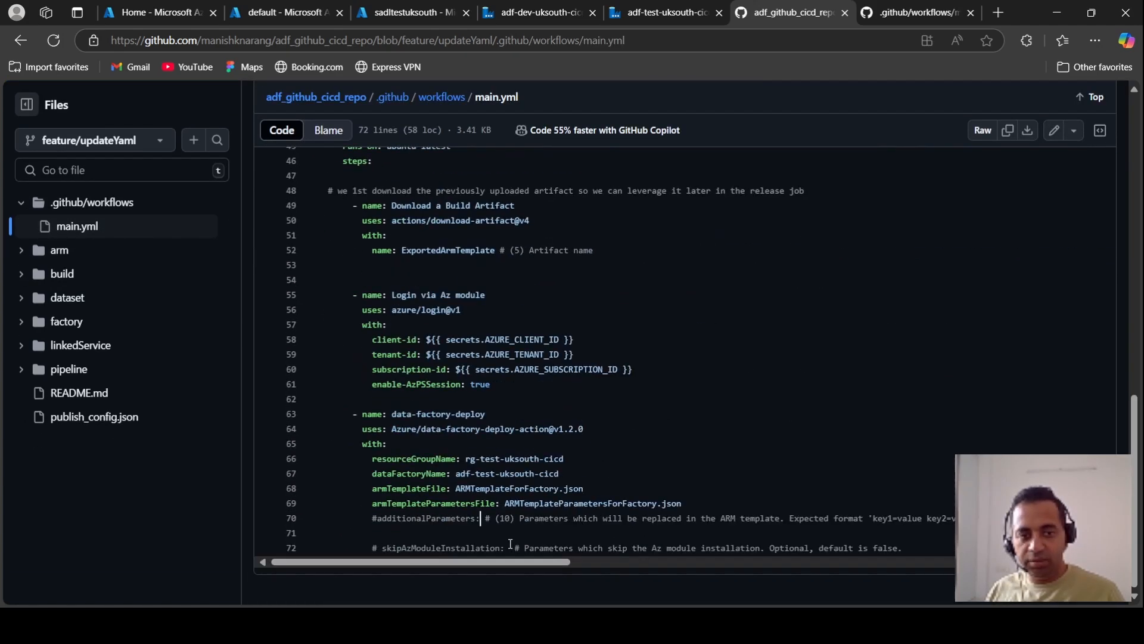
left_click(484, 518)
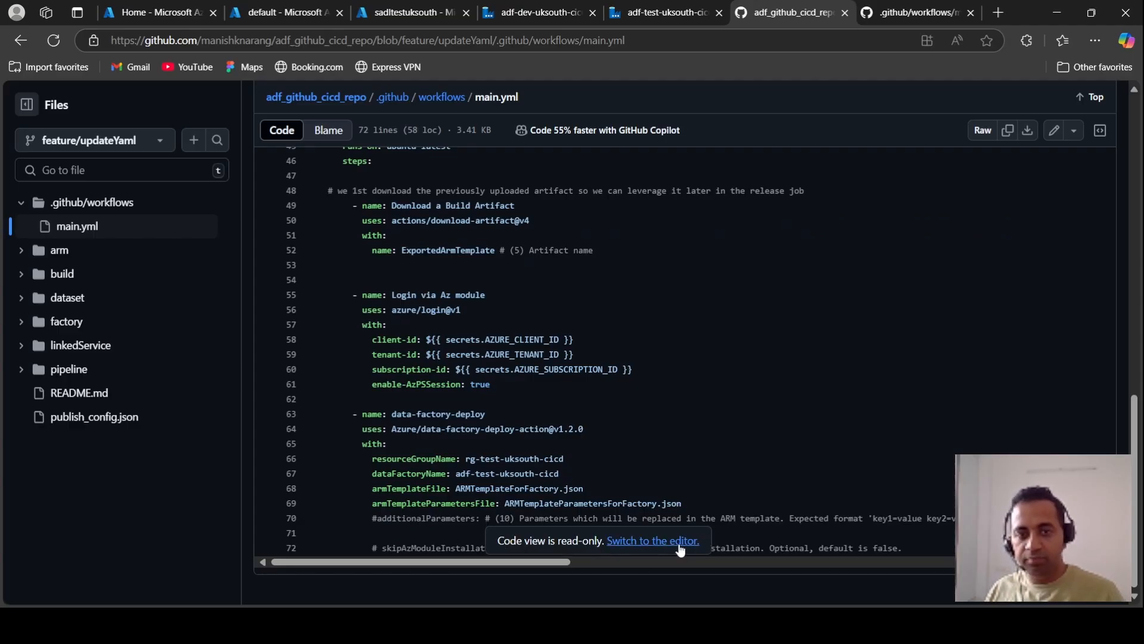
left_click(651, 539)
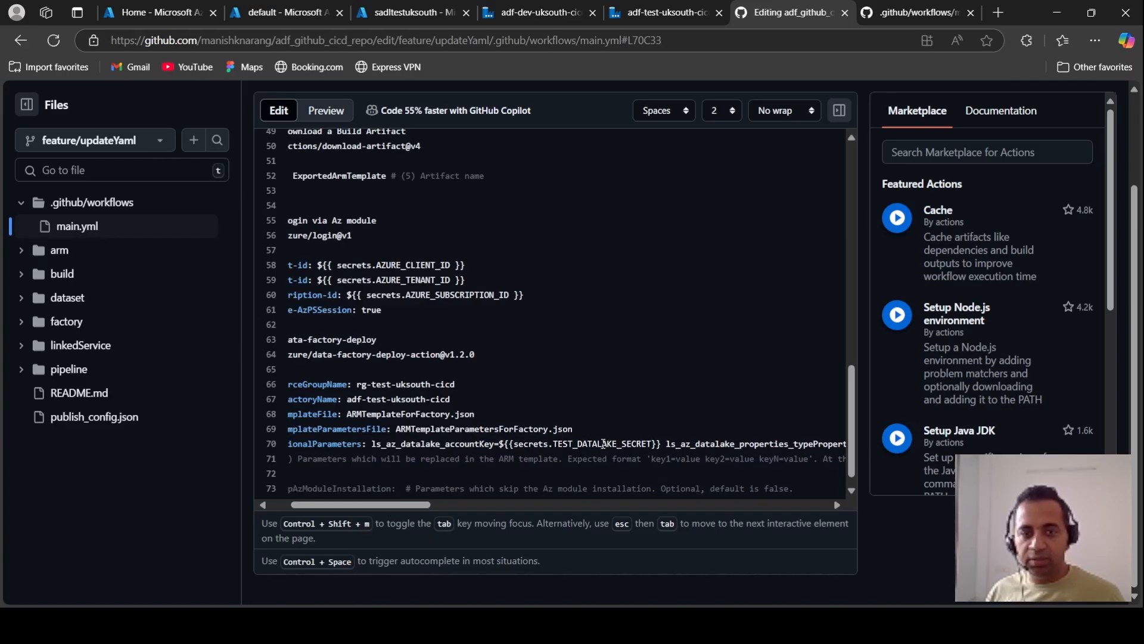
Uncomment additionalParameters so ls_az_datalake_accountKey uses ${{secrets.TEST_DATALAKE_SECRET}}.
double_click(456, 295)
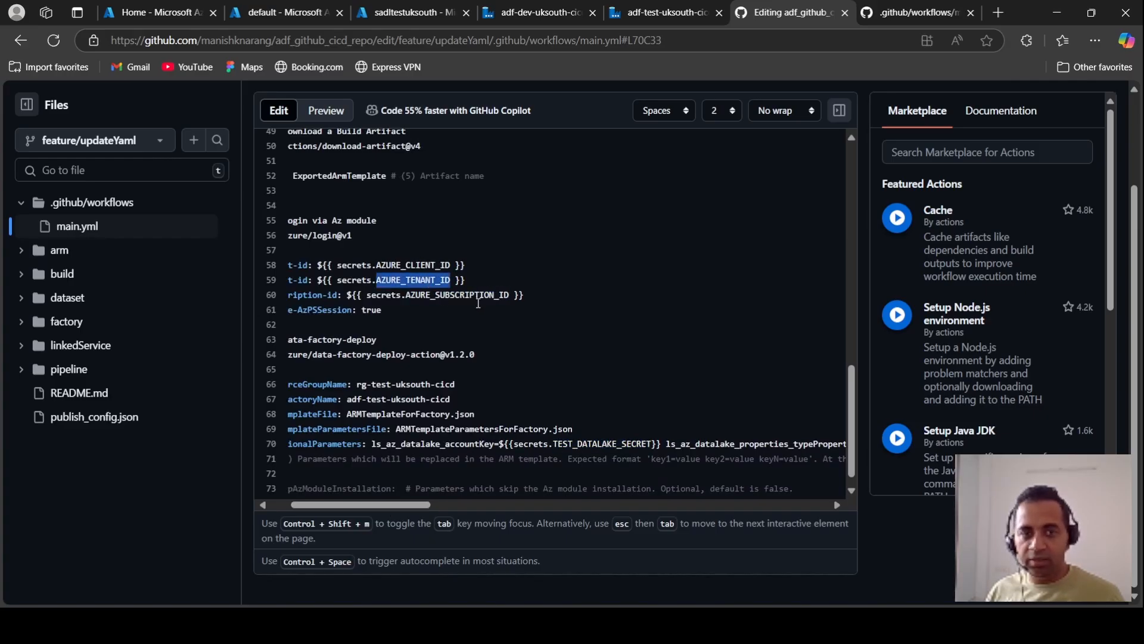
left_click_drag(357, 504, 489, 505)
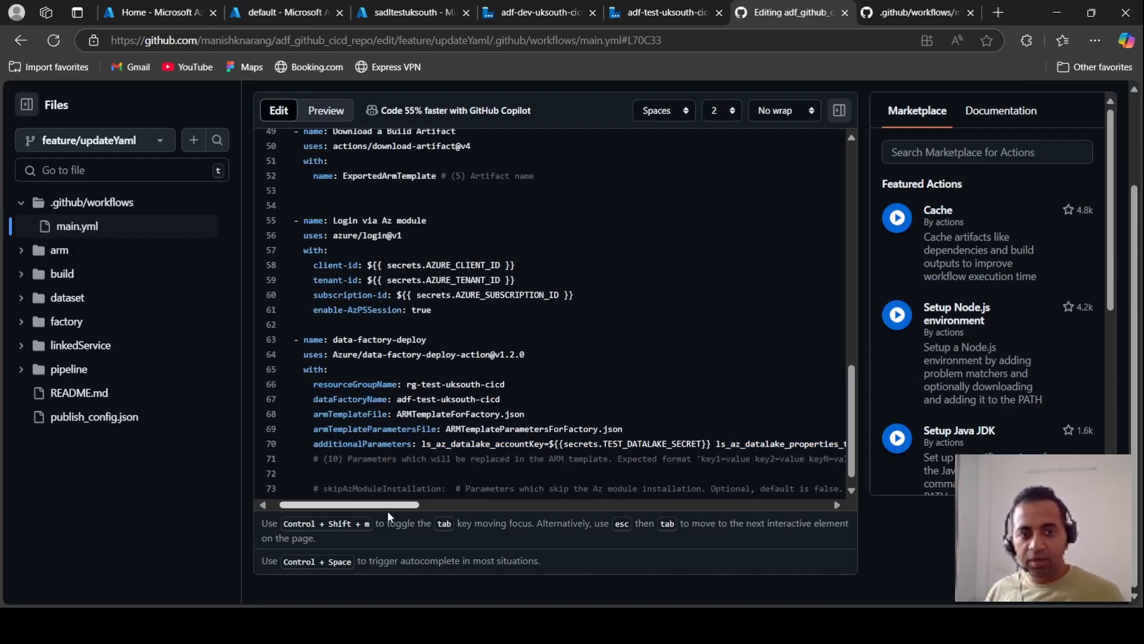
scroll("left", 3)
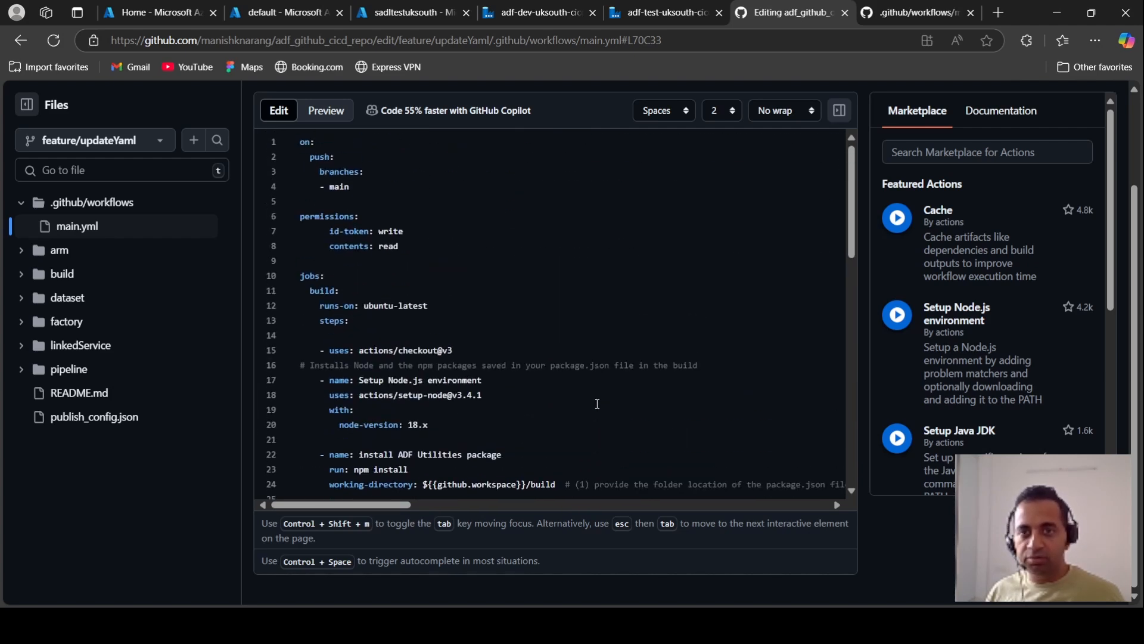
Commit main.yml directly to feature/updateYaml with the extended description 'updated yaml'.
left_click(1072, 182)
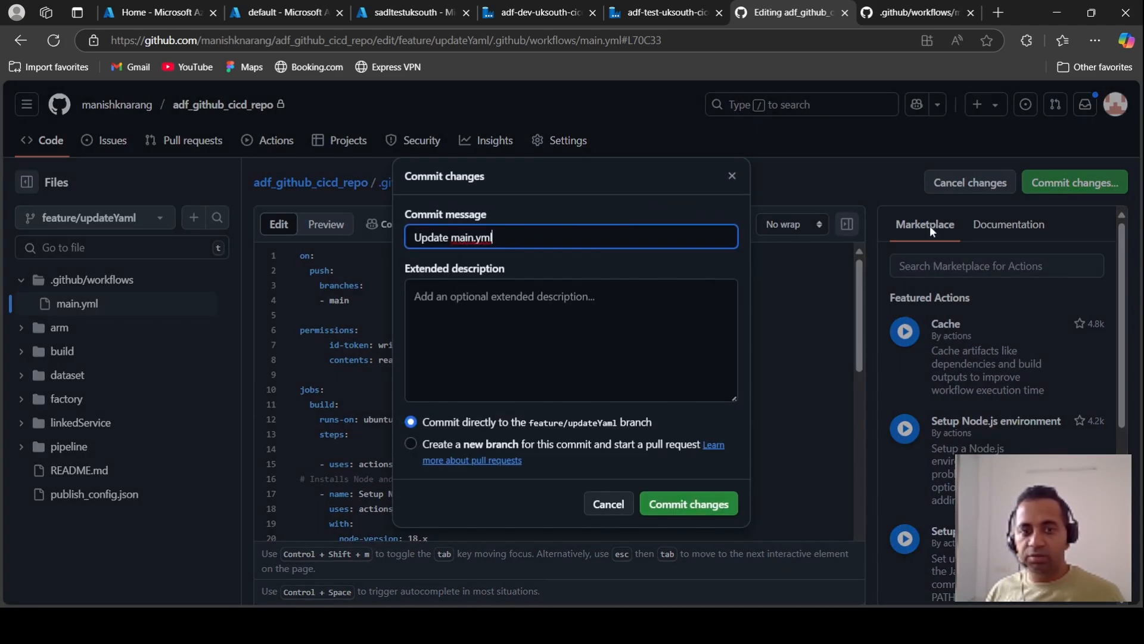
left_click(571, 341)
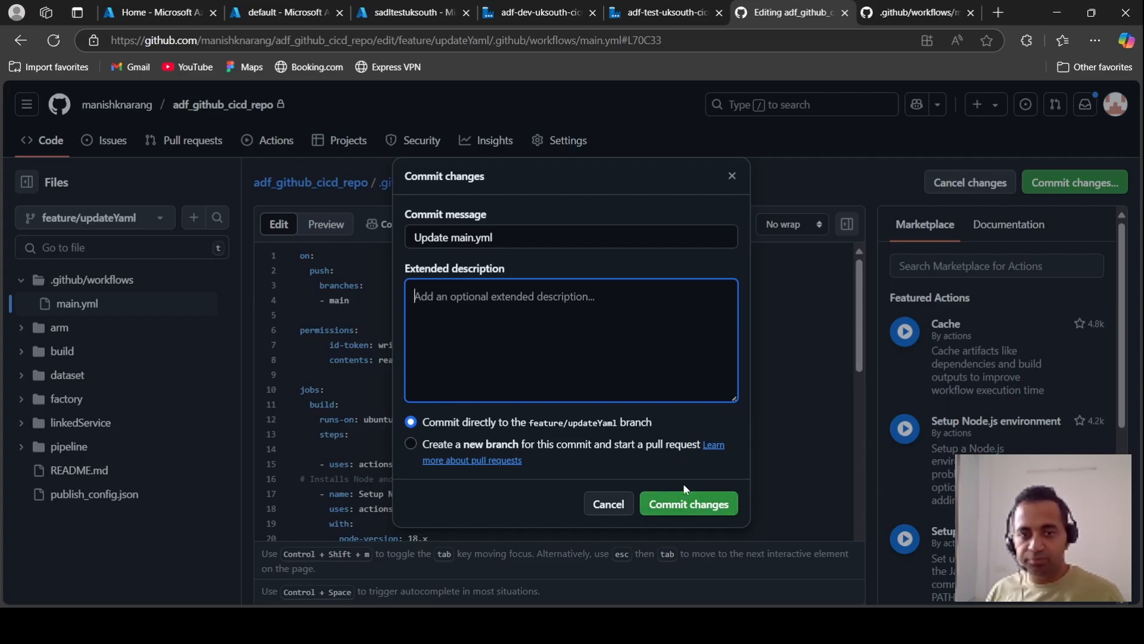
type("updated yaml")
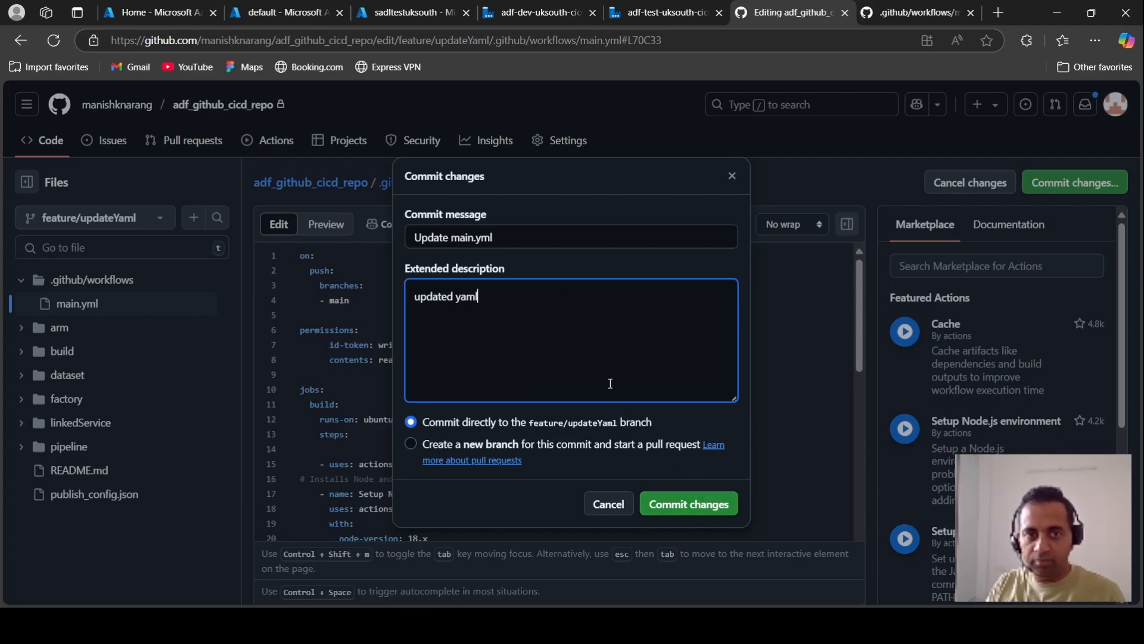
left_click(687, 504)
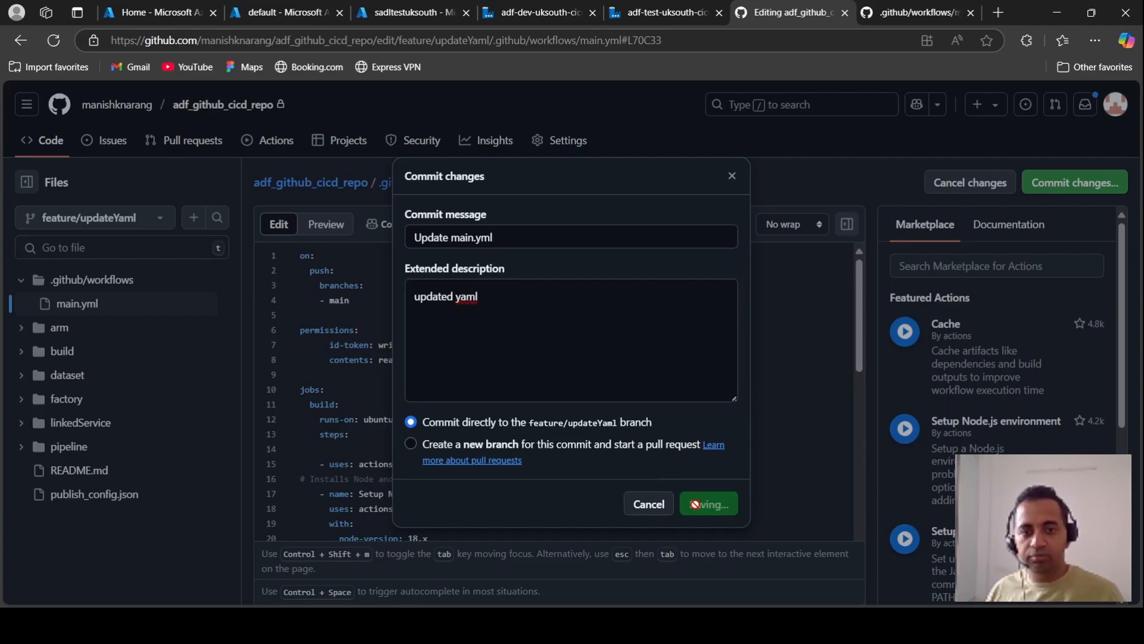
left_click(707, 503)
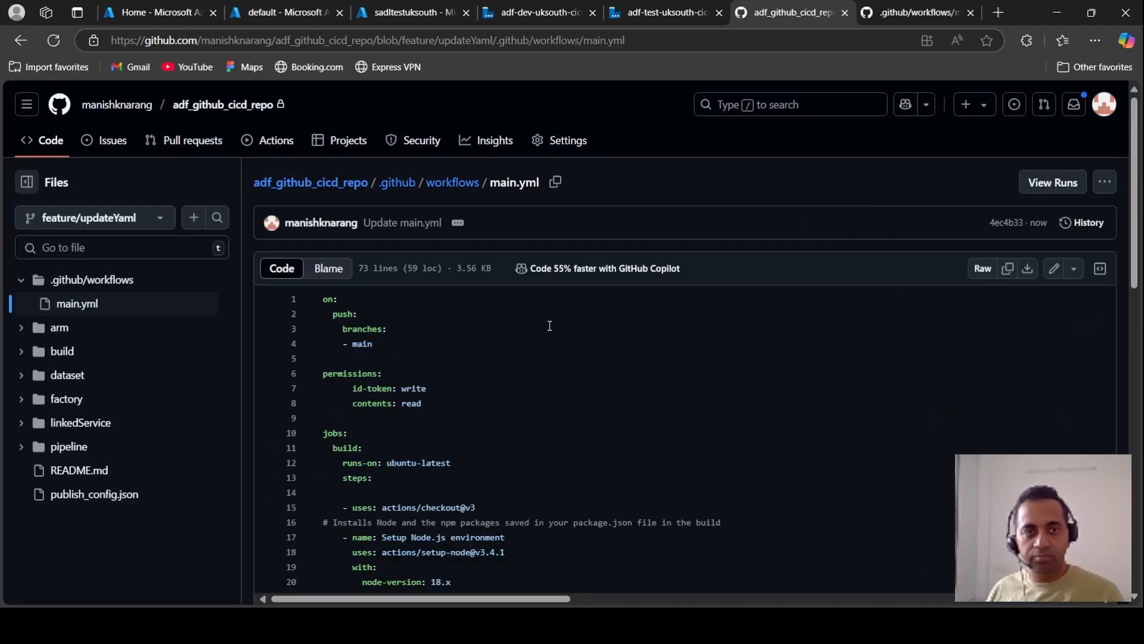
mouse_move(516, 356)
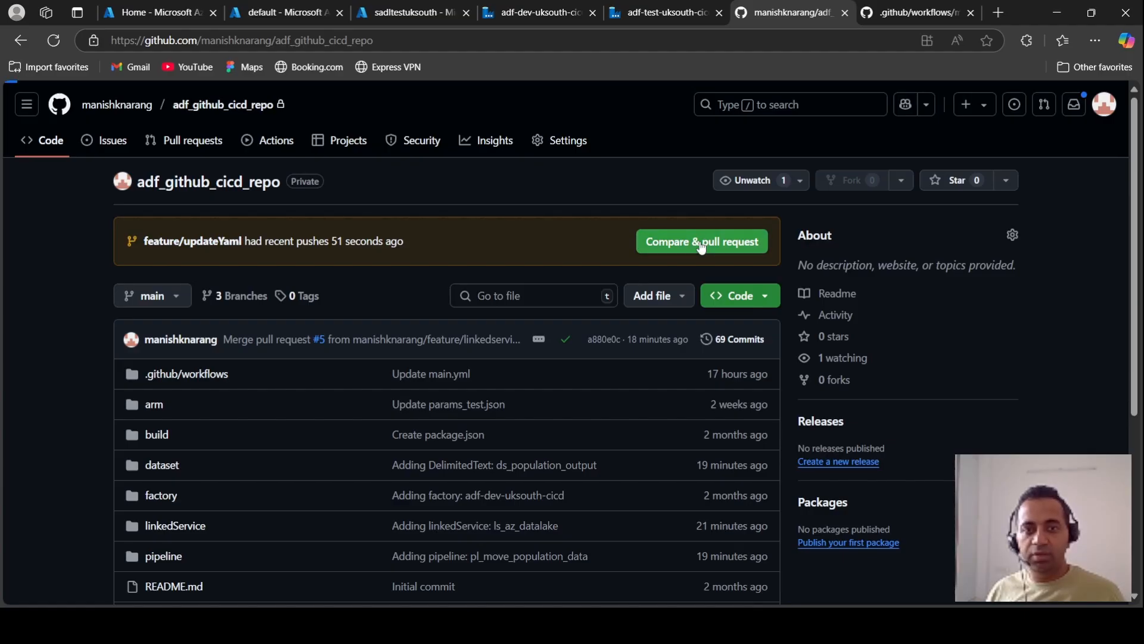
Create the Update main.yml pull request from feature/updateYaml into main.
left_click(700, 241)
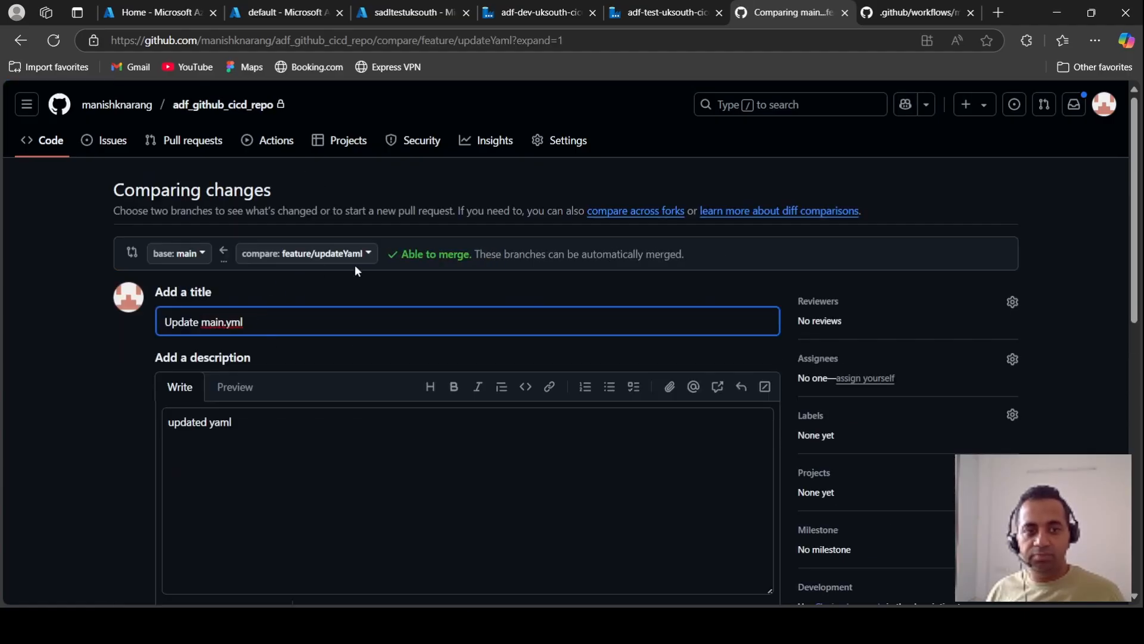
scroll("down", 3)
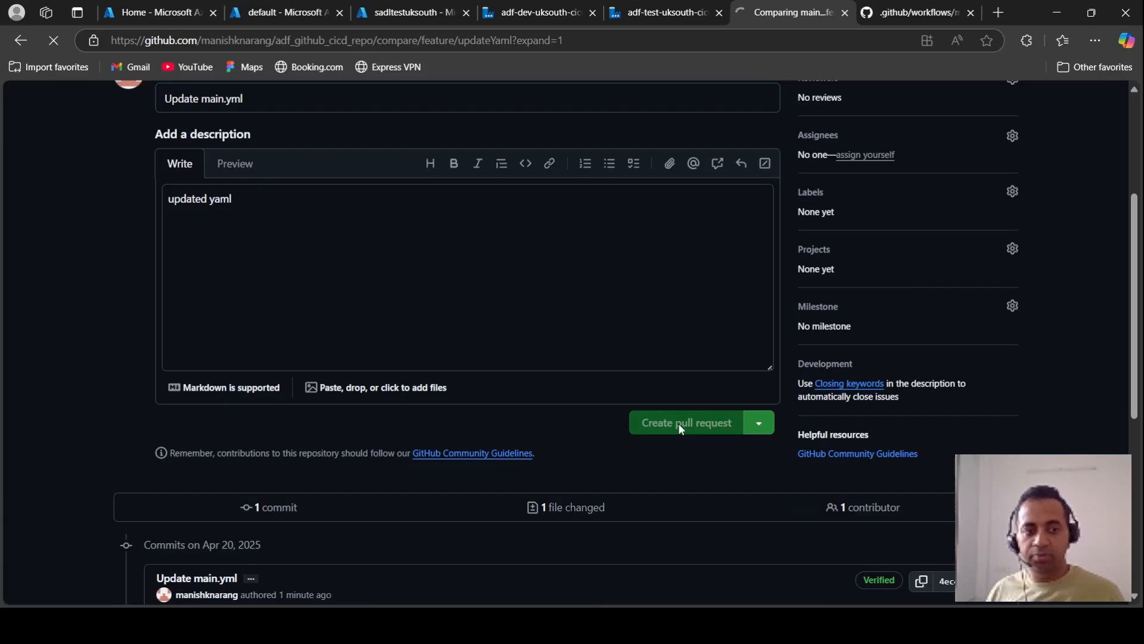
left_click(685, 422)
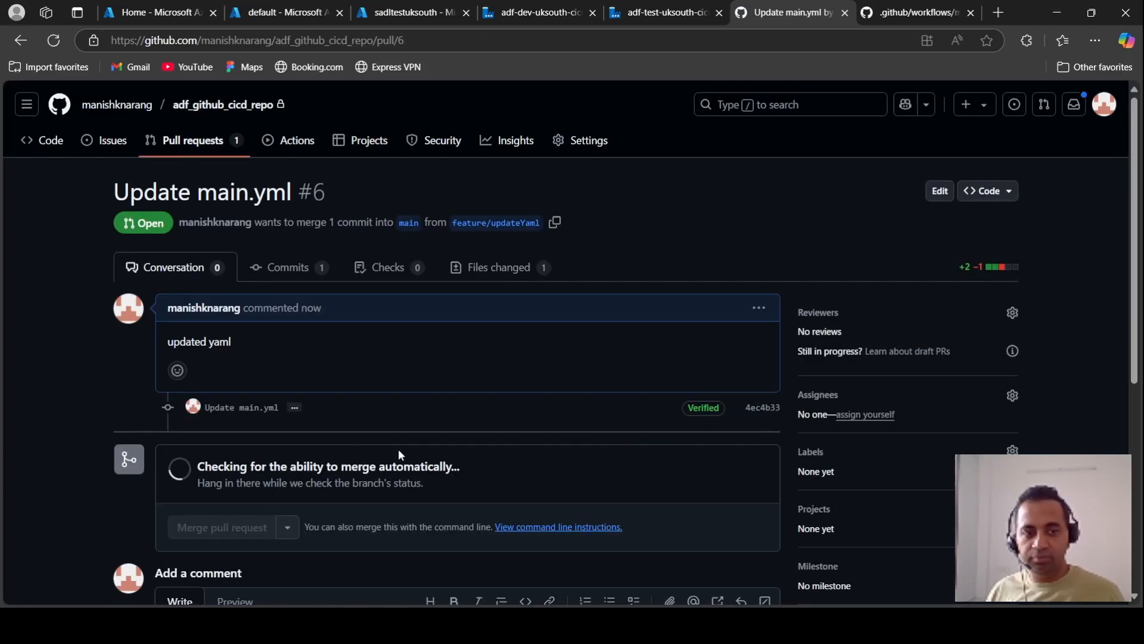
Merge pull request #6 into main and delete the feature/updateYaml branch.
left_click(221, 526)
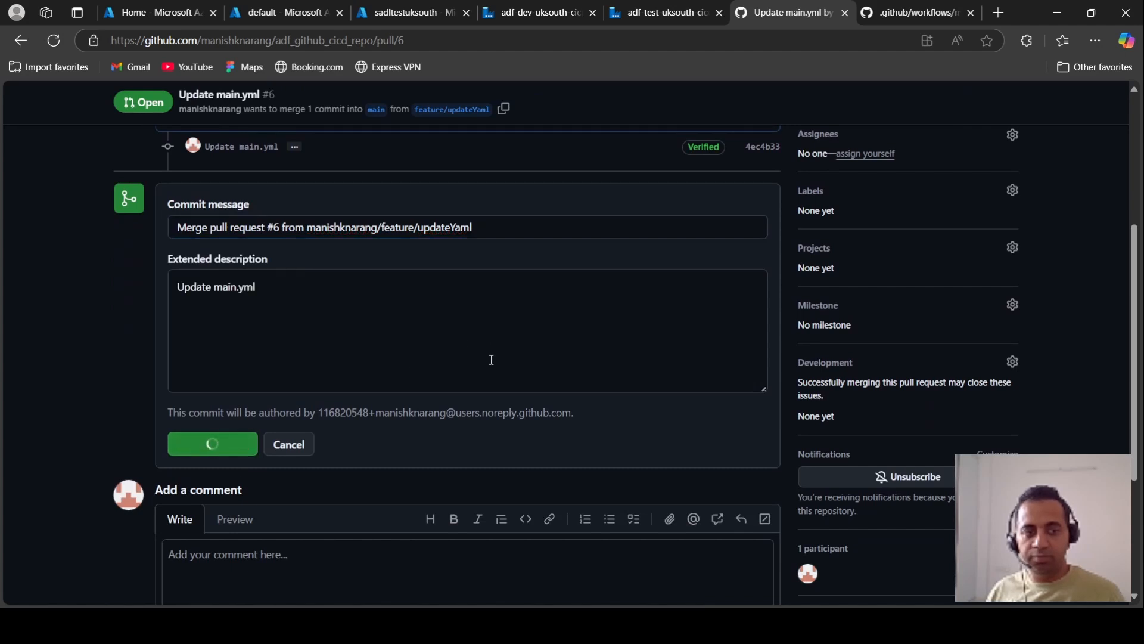
left_click(212, 443)
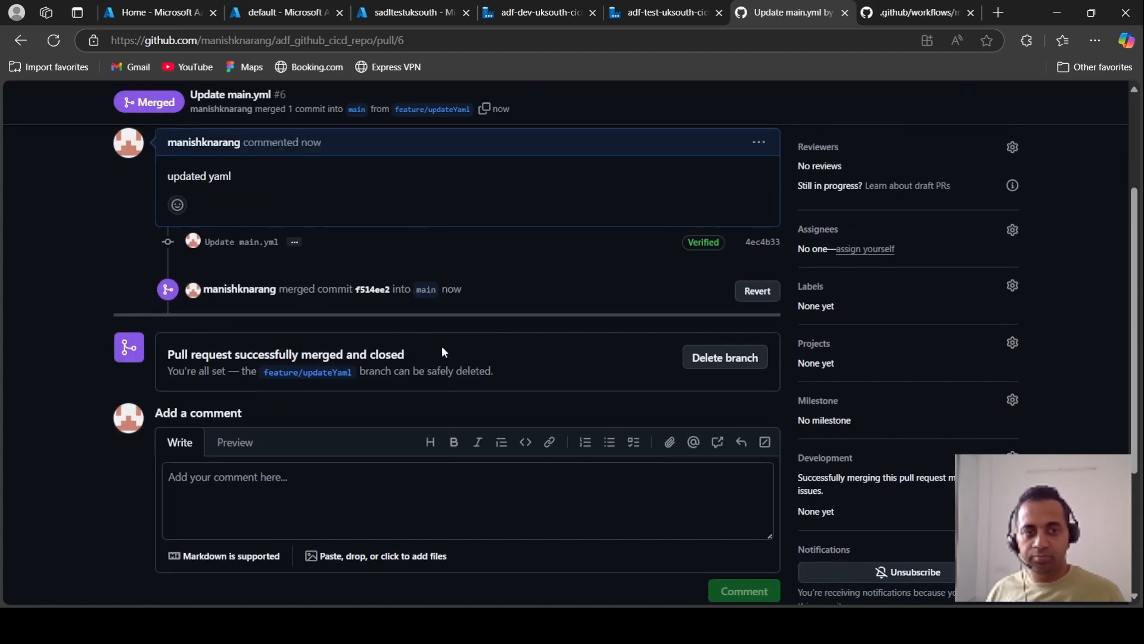
left_click(724, 357)
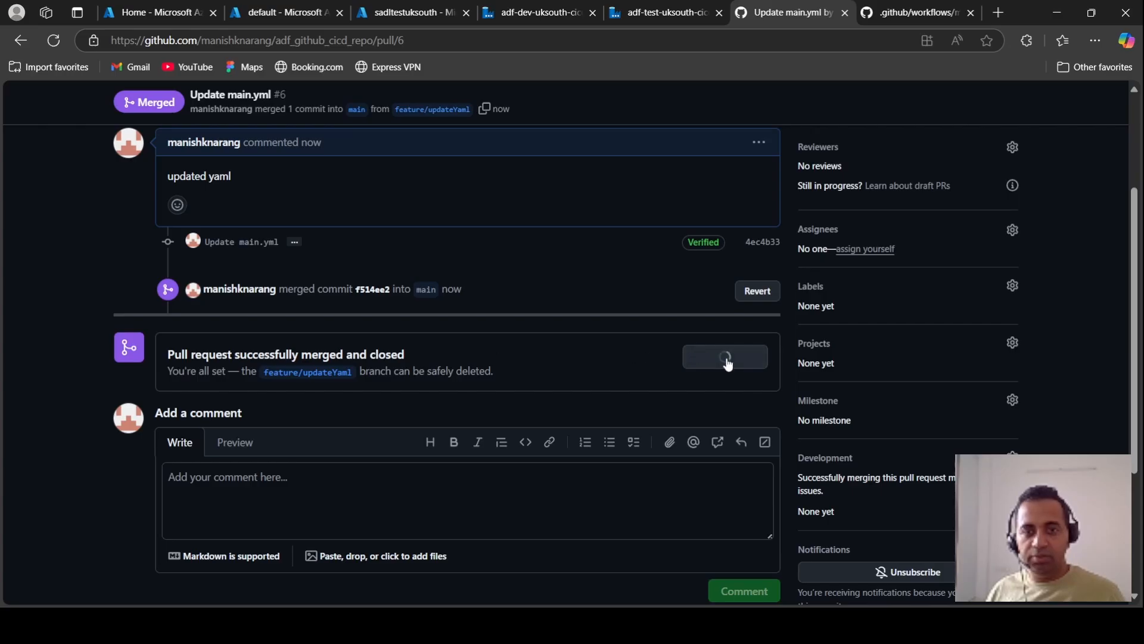
left_click(725, 356)
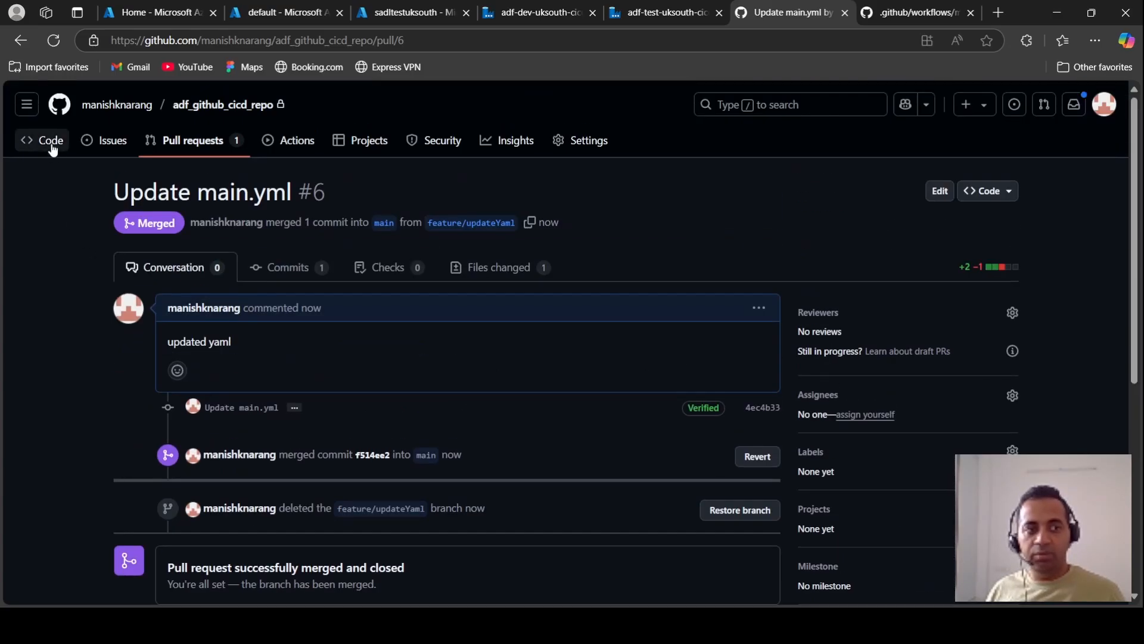
View the successful Actions run #51 for merged pull request #6 and its release job.
left_click(41, 140)
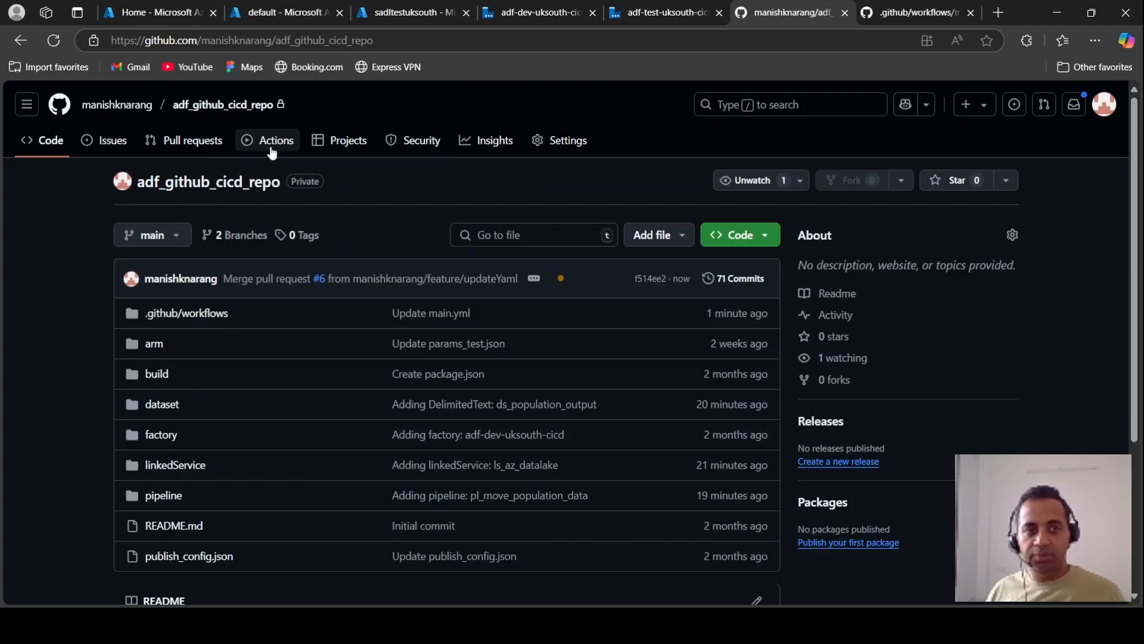
left_click(275, 140)
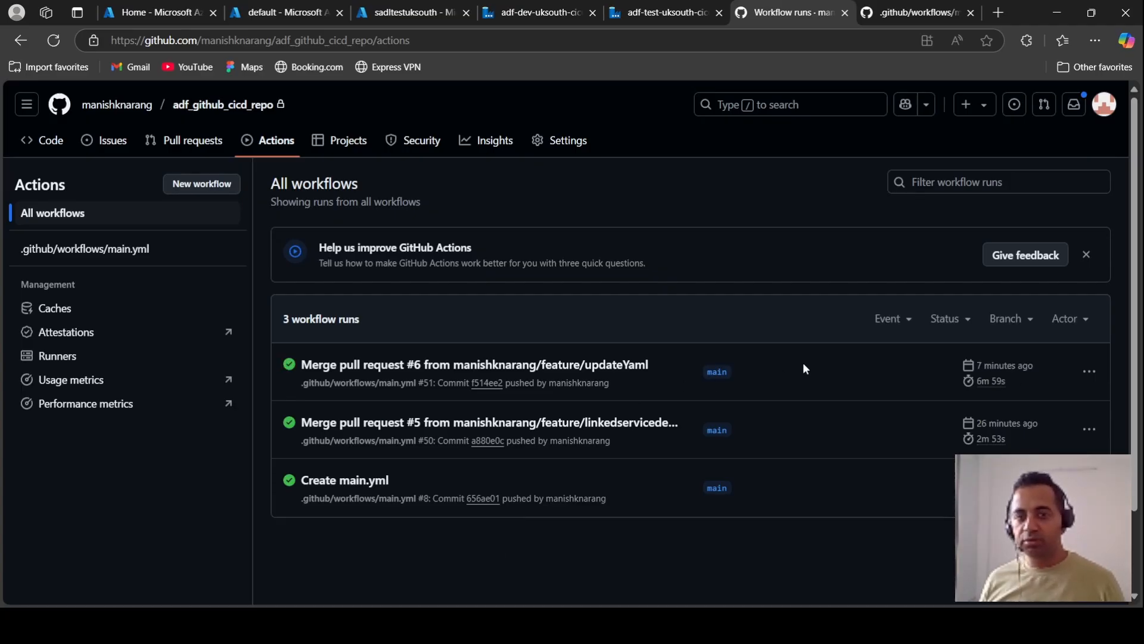
mouse_move(858, 402)
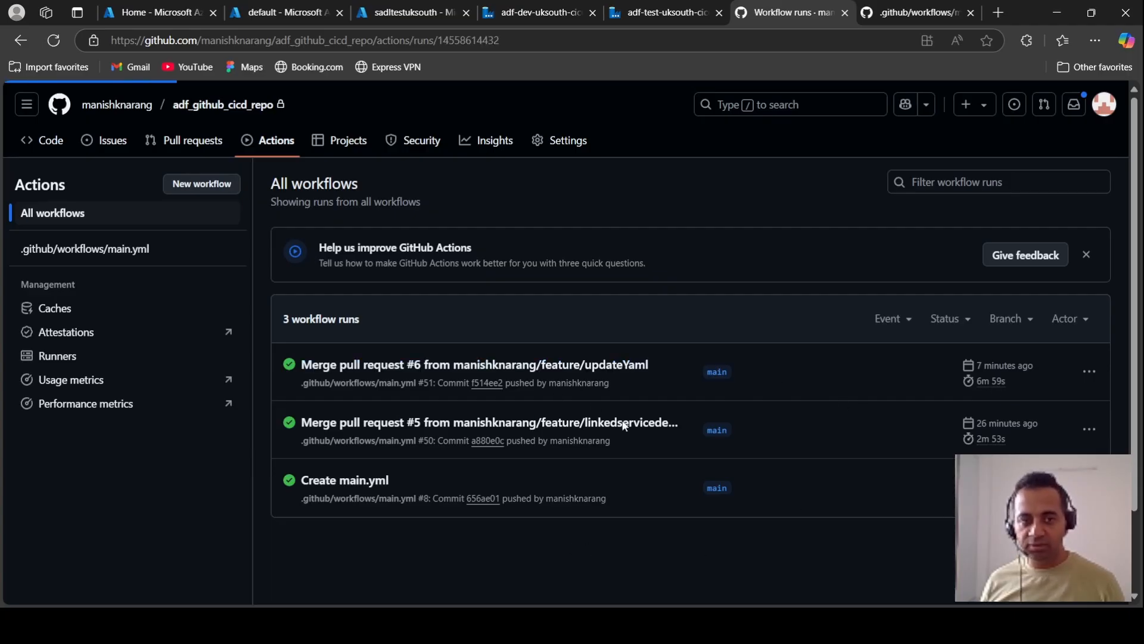
left_click(473, 364)
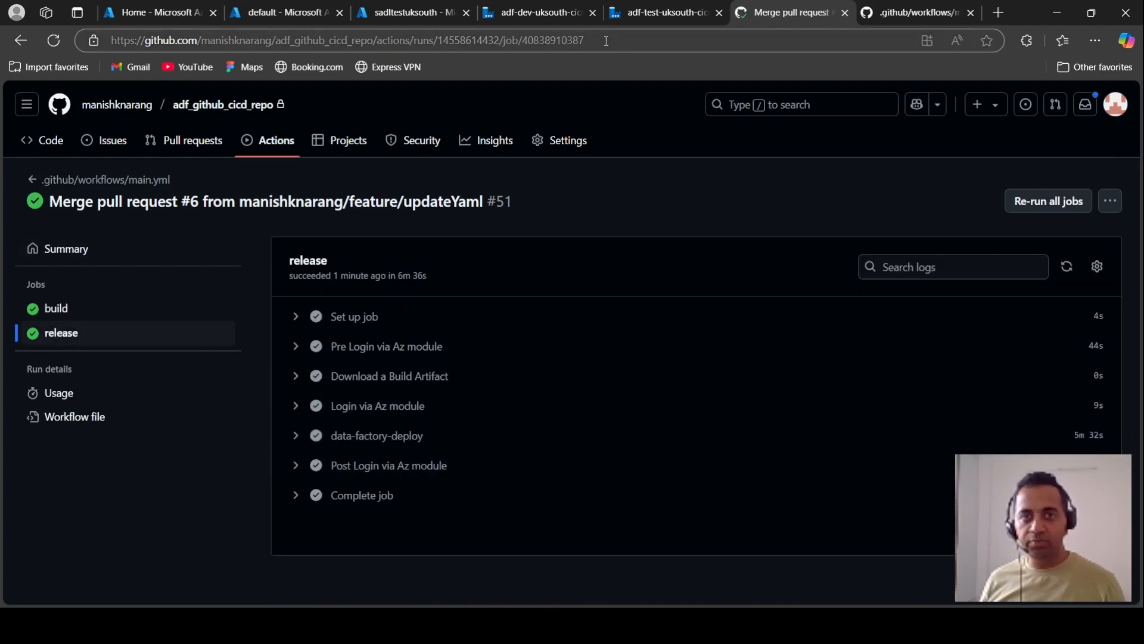
Switch to adf-test-uksouth-cicd and show its linked services, listing ls_az_datalake.
left_click(663, 13)
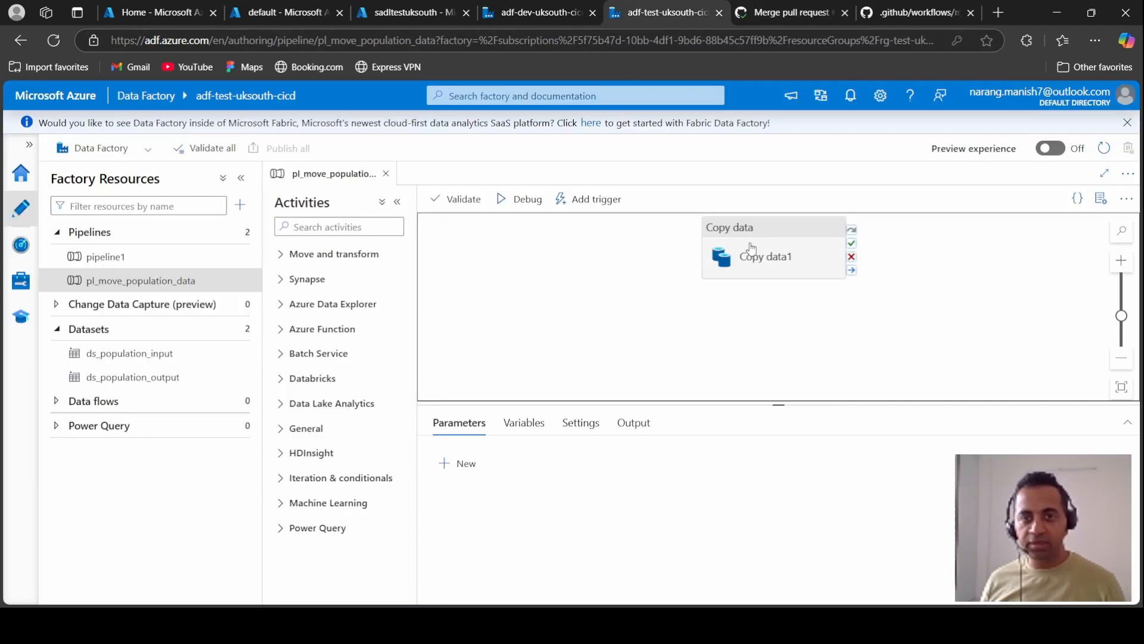
left_click(764, 256)
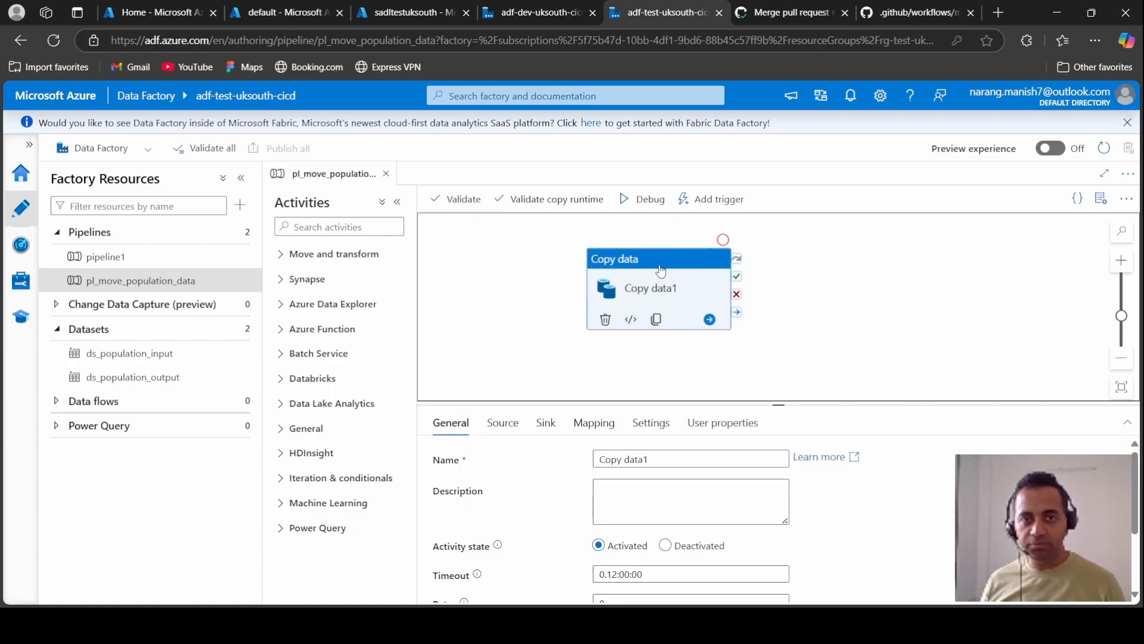
mouse_move(562, 291)
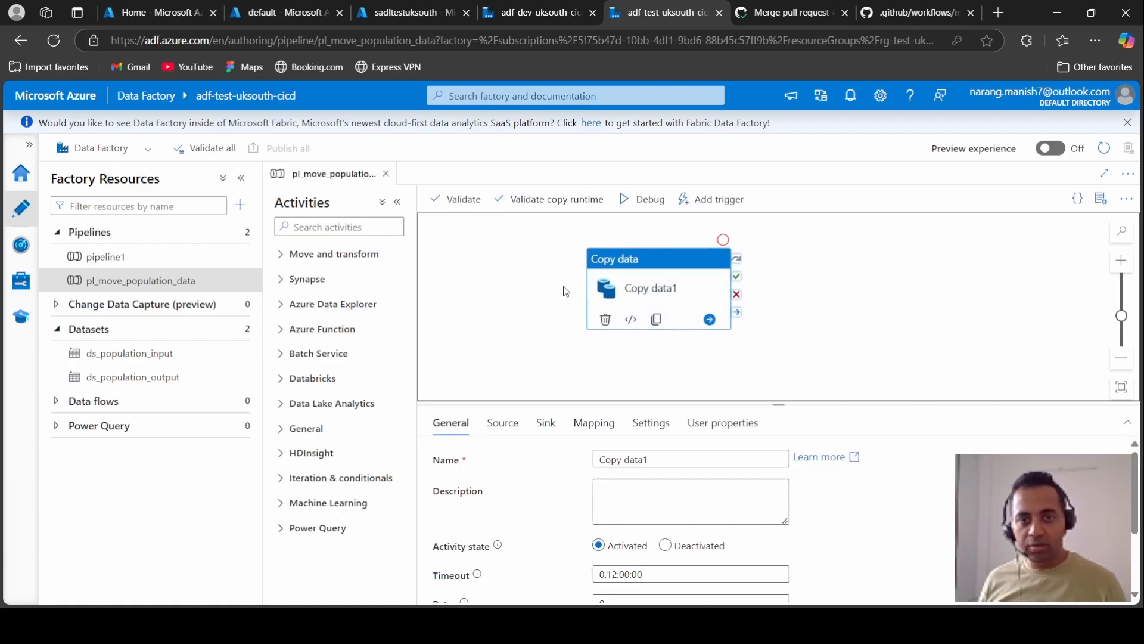
left_click(20, 244)
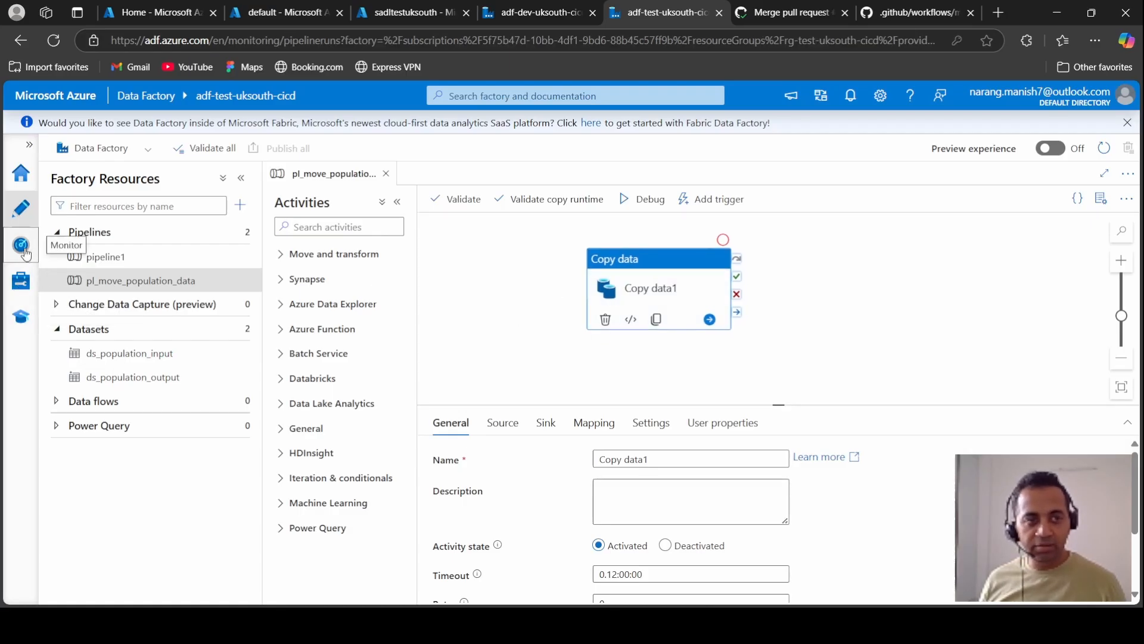
left_click(20, 245)
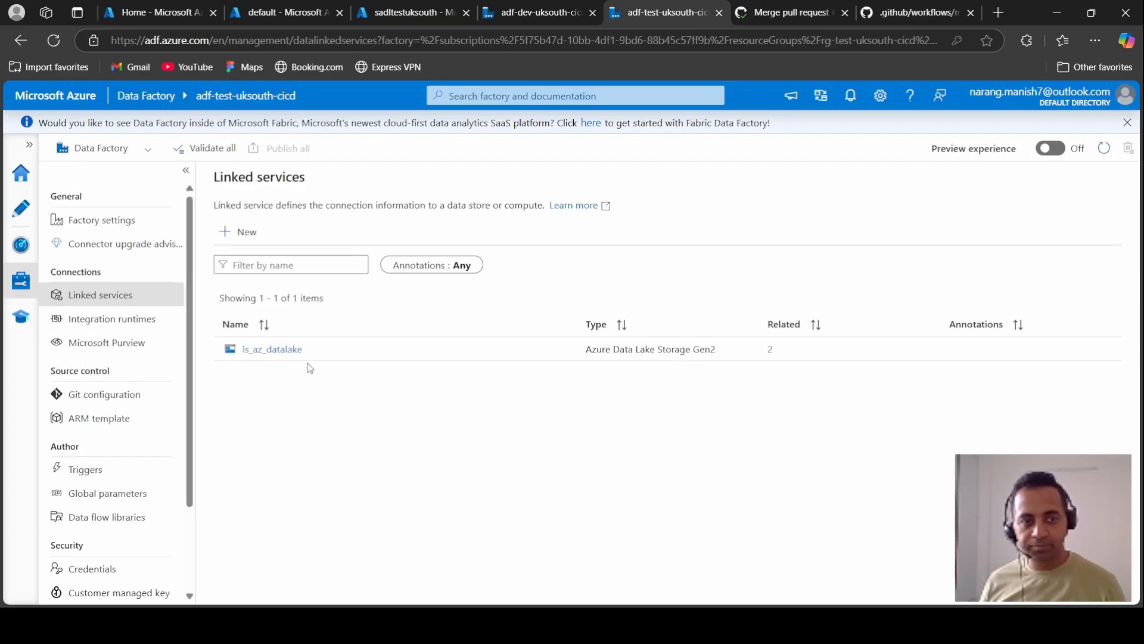
left_click(271, 349)
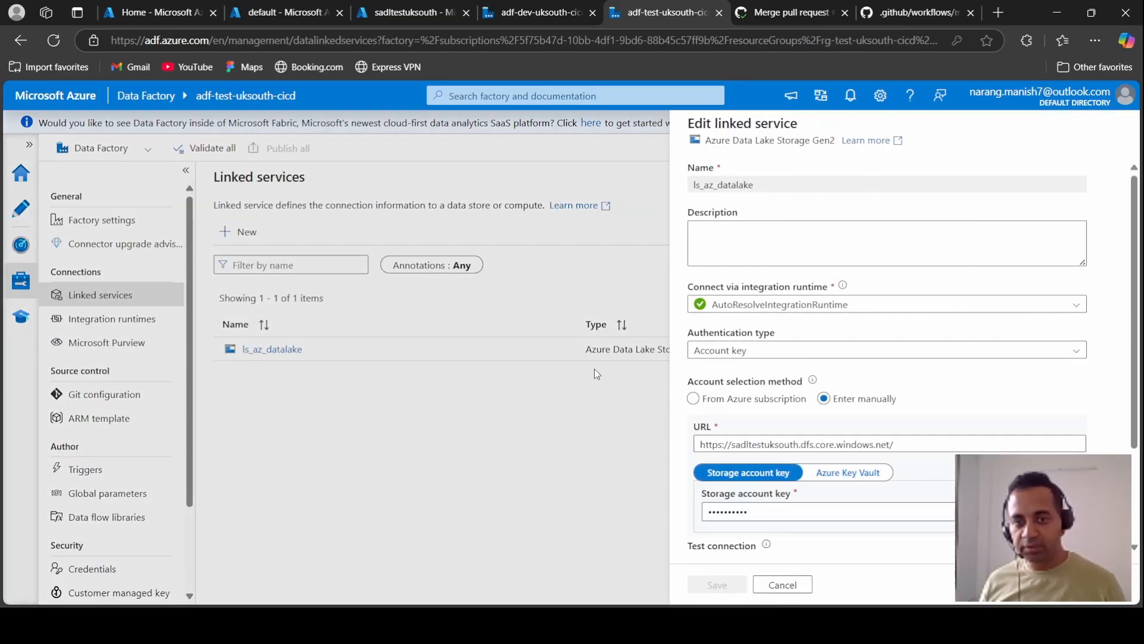
scroll("down", 3)
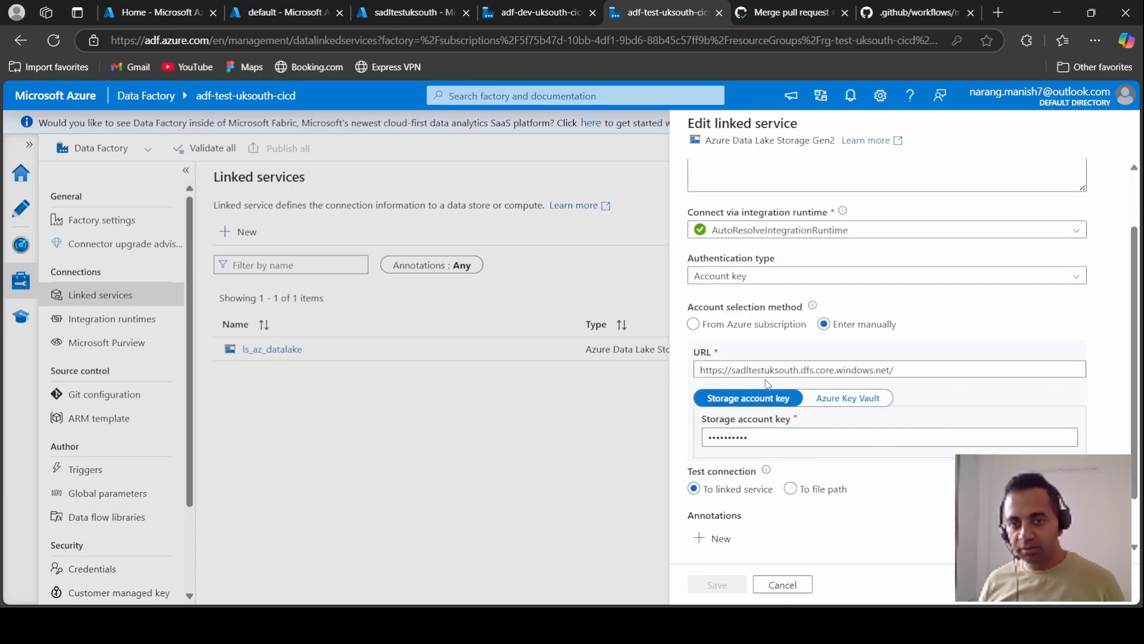
left_click(763, 369)
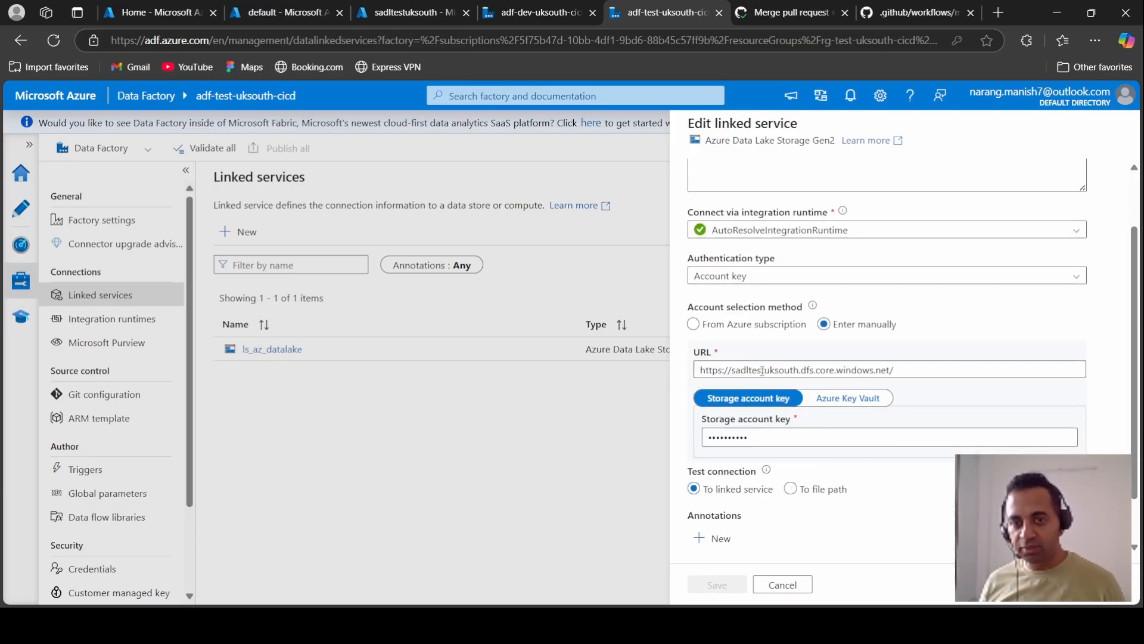
scroll("down", 3)
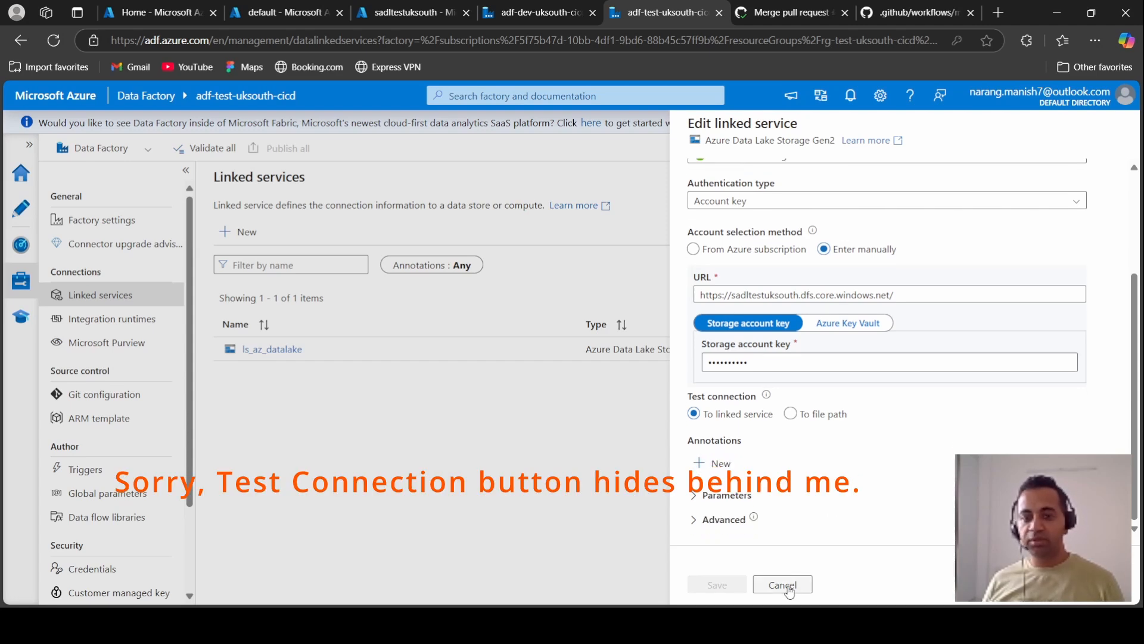
left_click(780, 584)
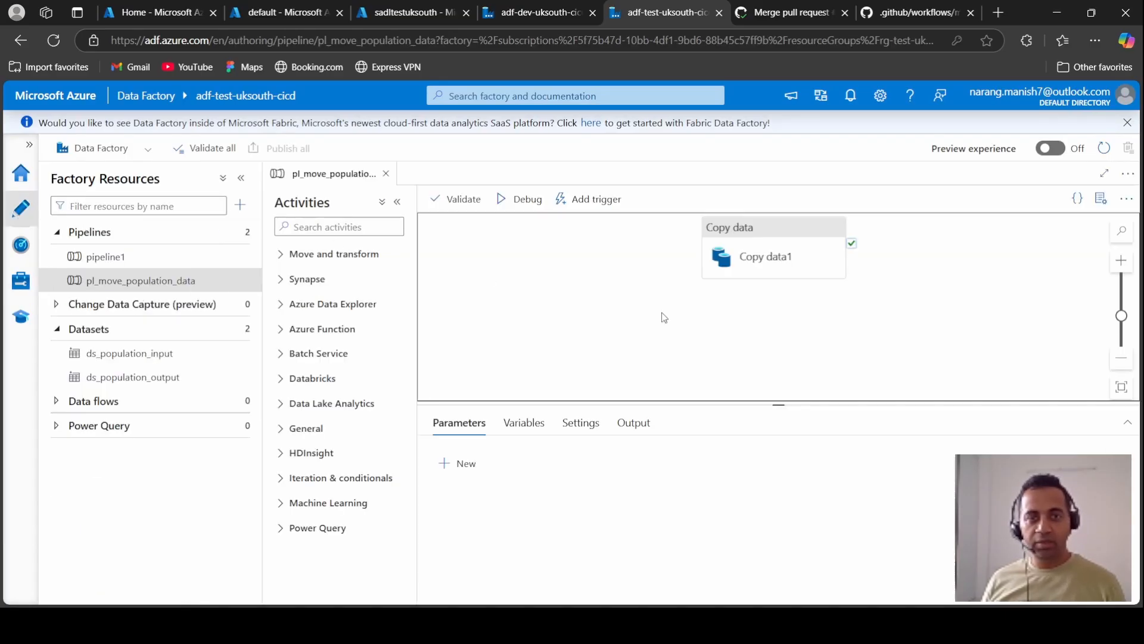
mouse_move(596, 199)
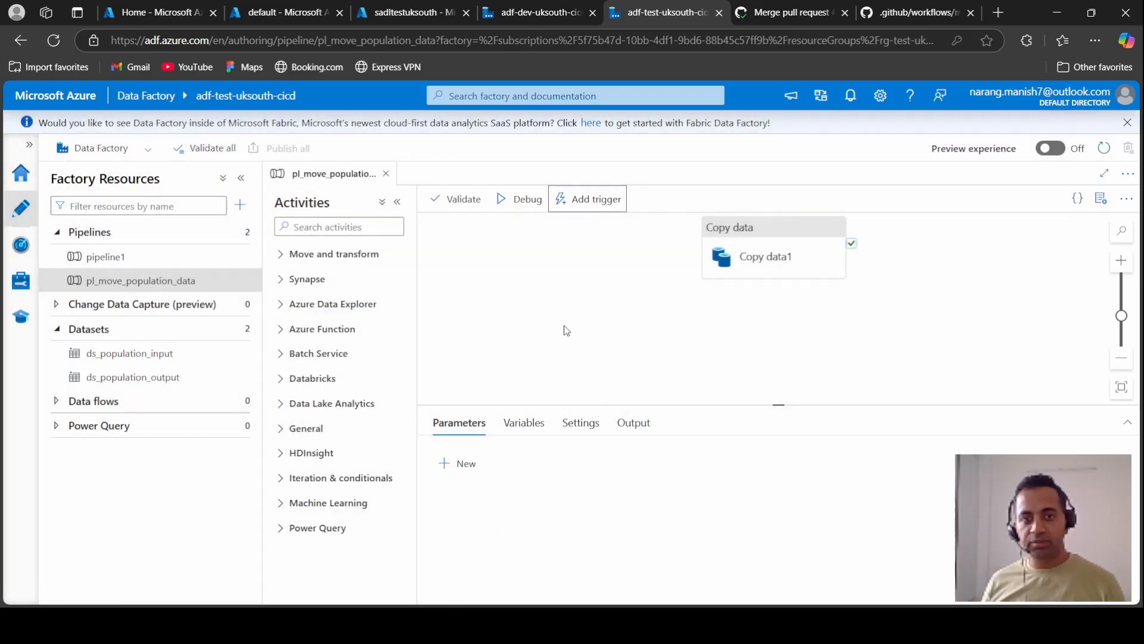
Debug pl_move_population_data and verify Population.csv appears in sadltestuksouth's output folder.
left_click(518, 198)
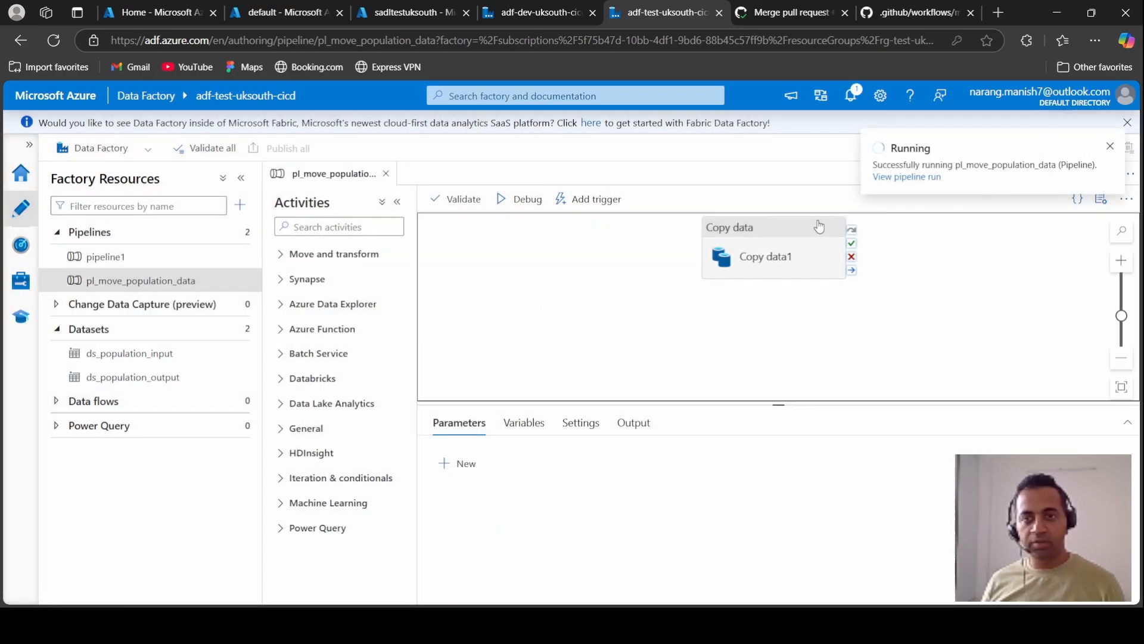
left_click(907, 176)
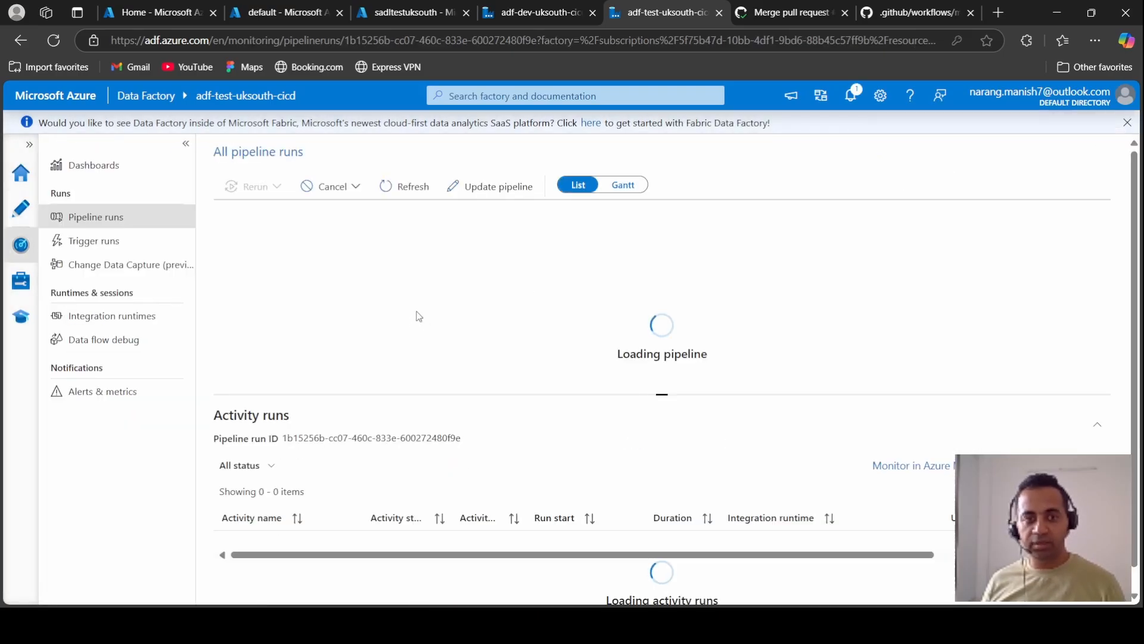
left_click(408, 12)
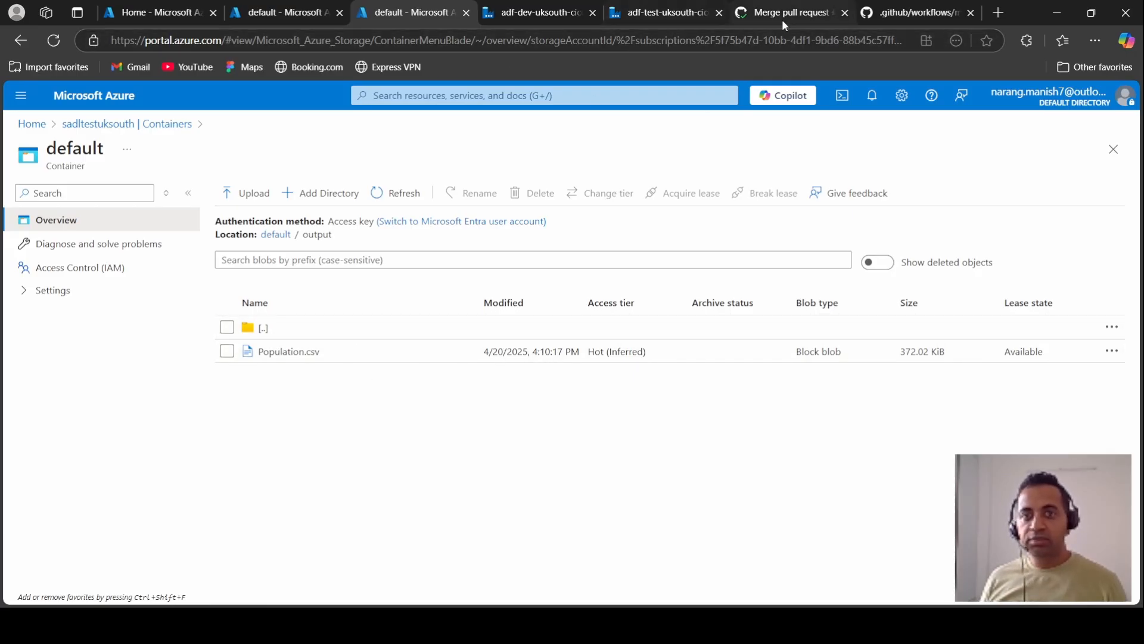
left_click(662, 12)
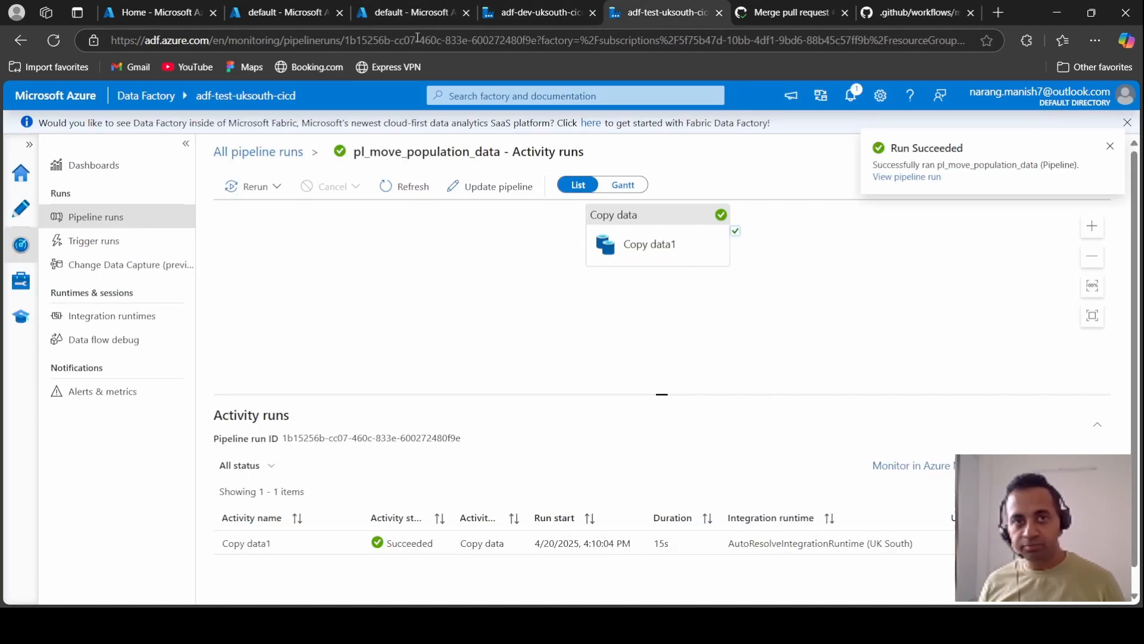
left_click(409, 12)
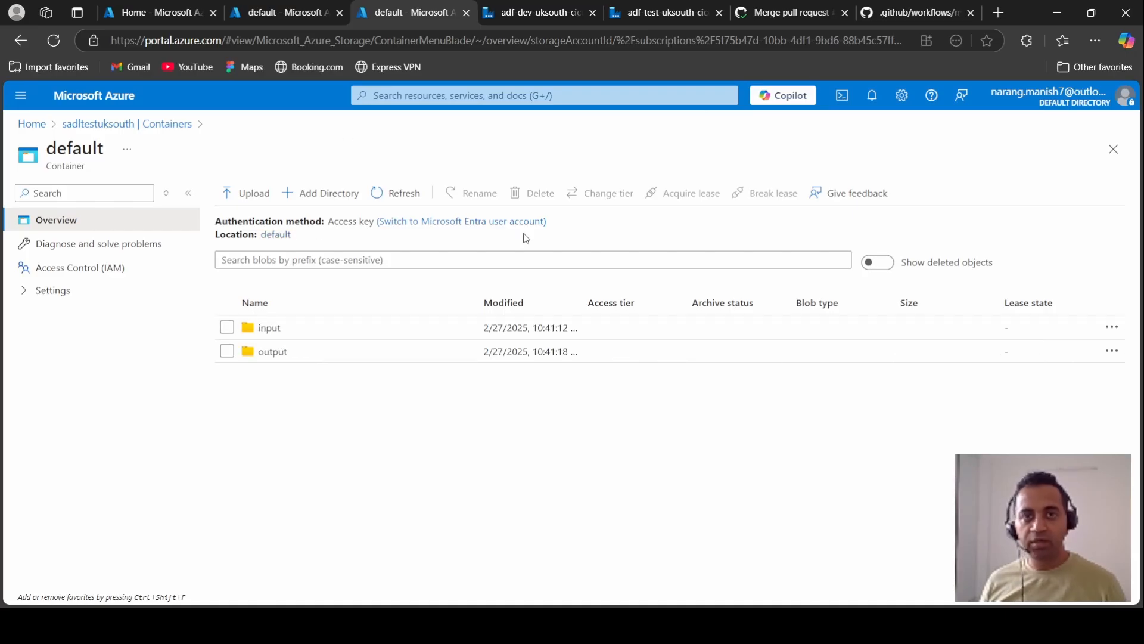
mouse_move(779, 393)
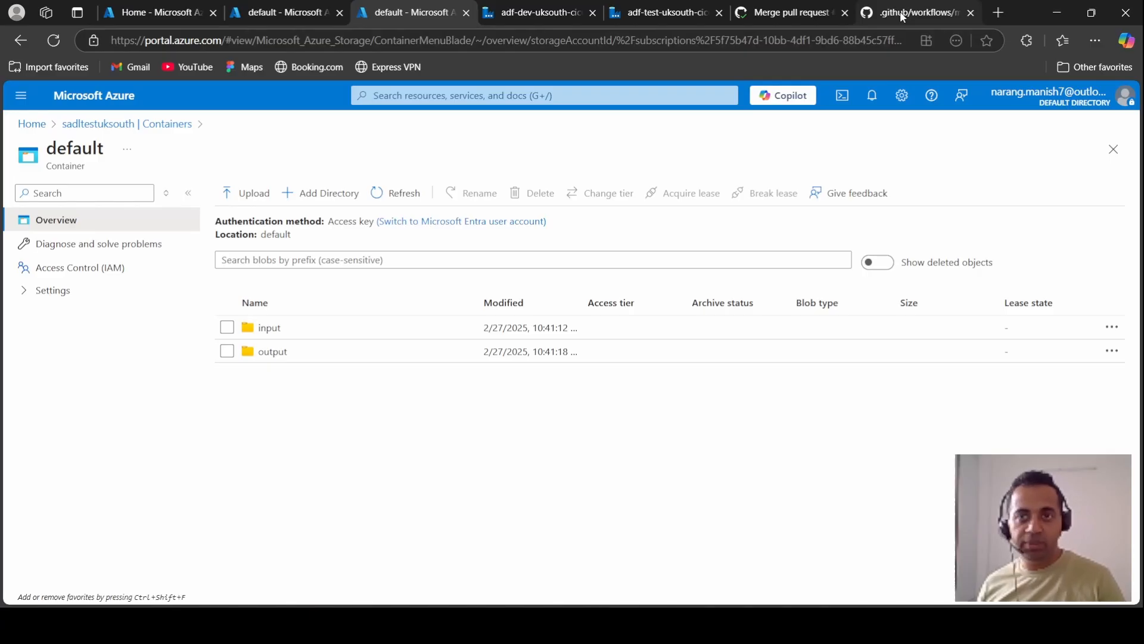
mouse_move(656, 435)
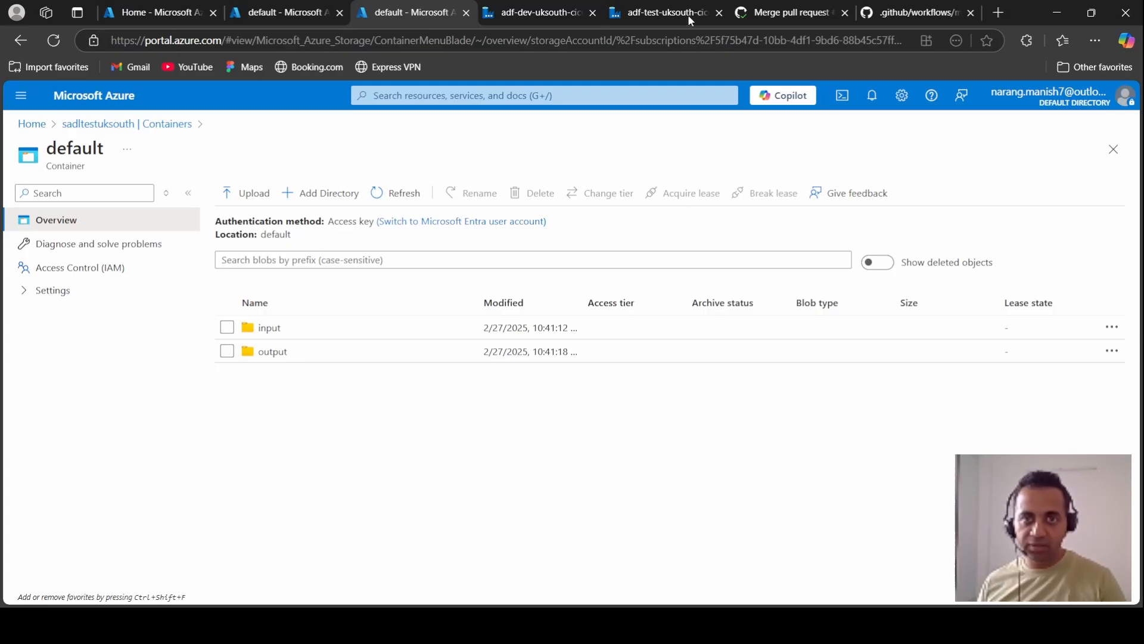
Return to the adf-test-uksouth-cicd tab showing Copy data1 succeeded in 15 seconds.
left_click(660, 12)
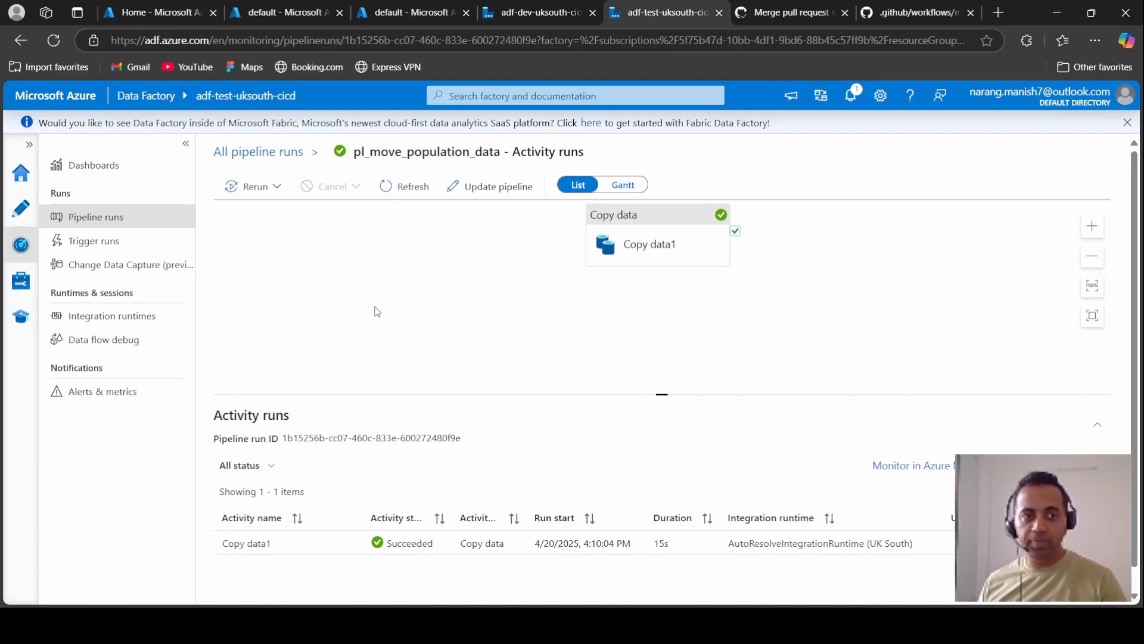